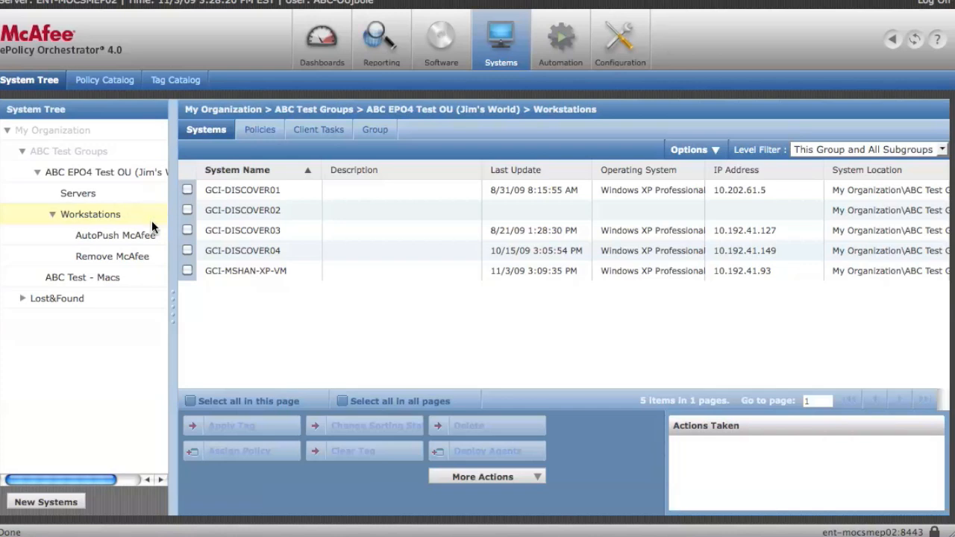
{"action": "mouse_move", "coordinate": [217, 143]}
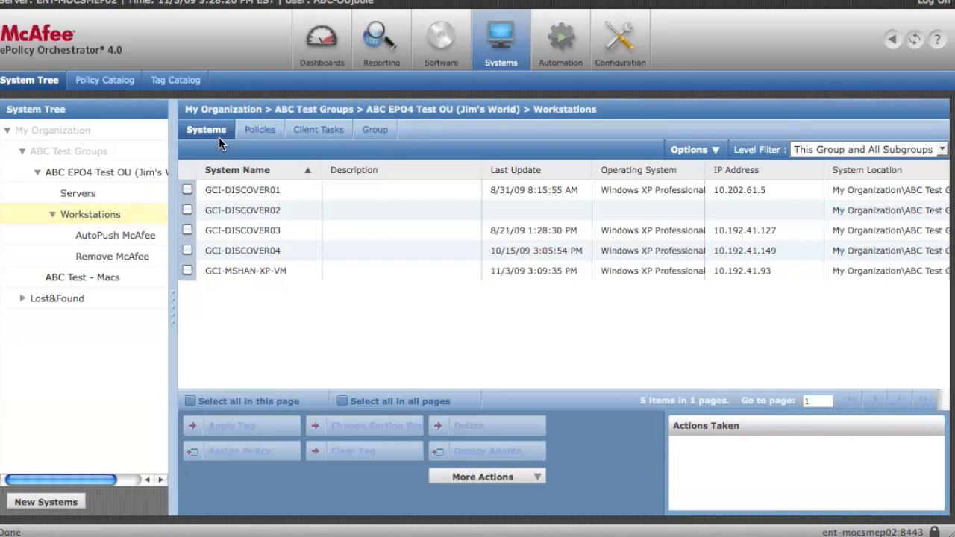
{"action": "mouse_move", "coordinate": [257, 142]}
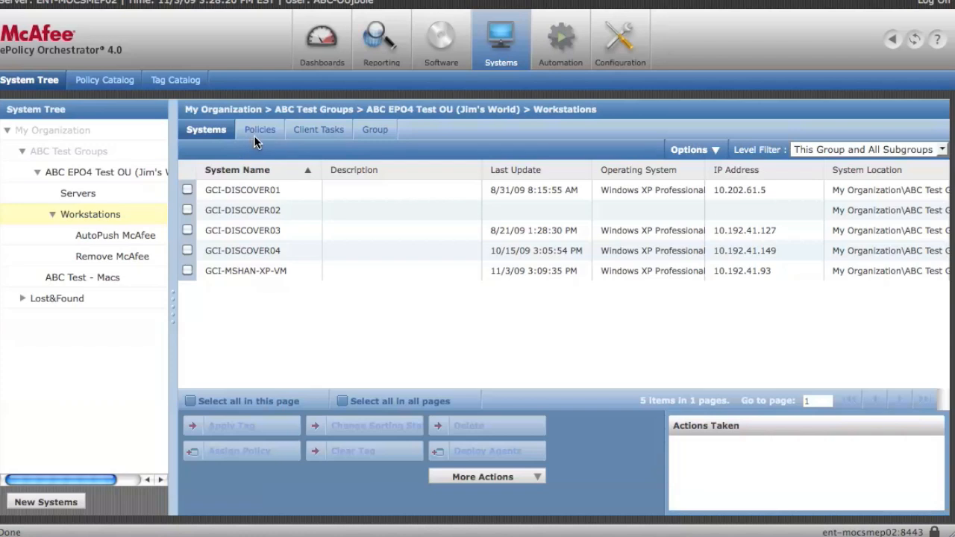
{"action": "mouse_move", "coordinate": [260, 140]}
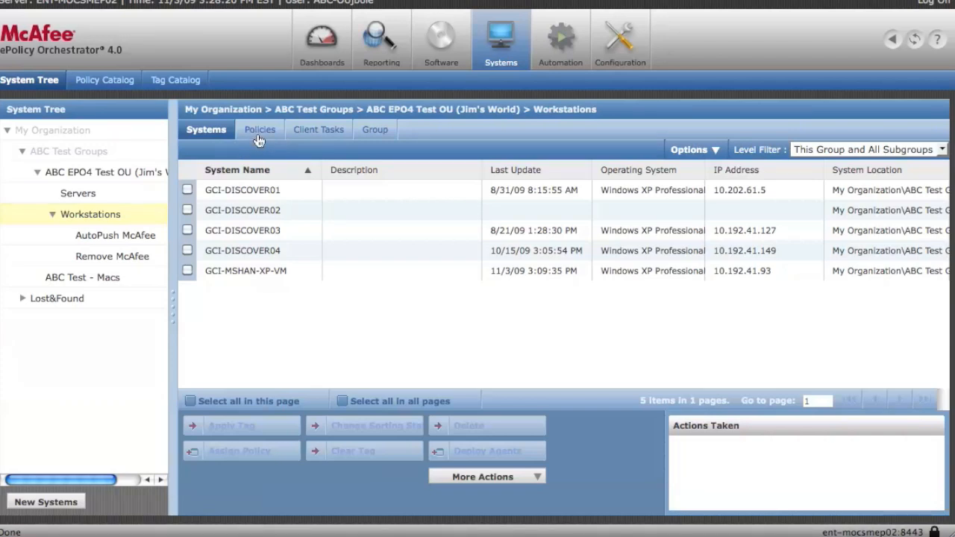
Show the Workstations group's VirusScan policy assignments, then its Client Tasks list
{"action": "left_click", "coordinate": [260, 129]}
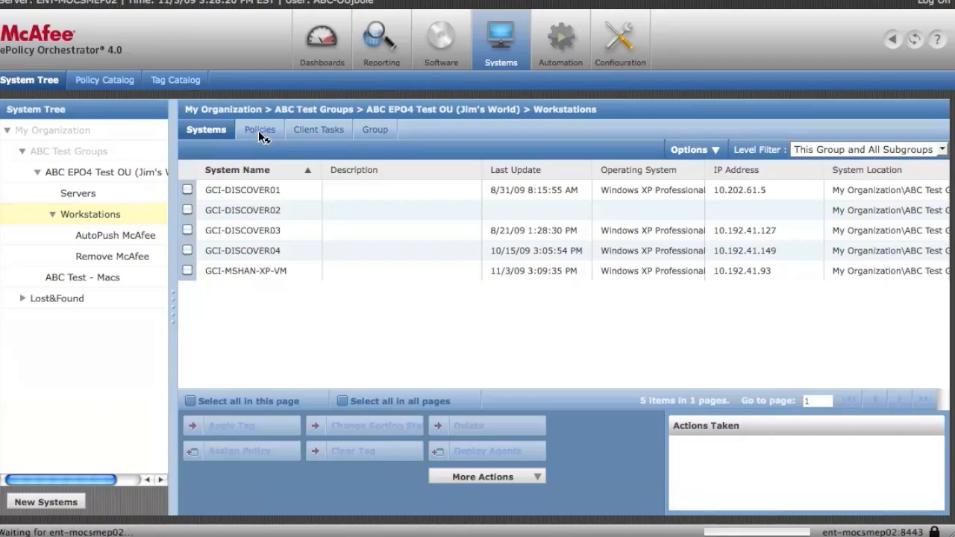
{"action": "left_click", "coordinate": [259, 128]}
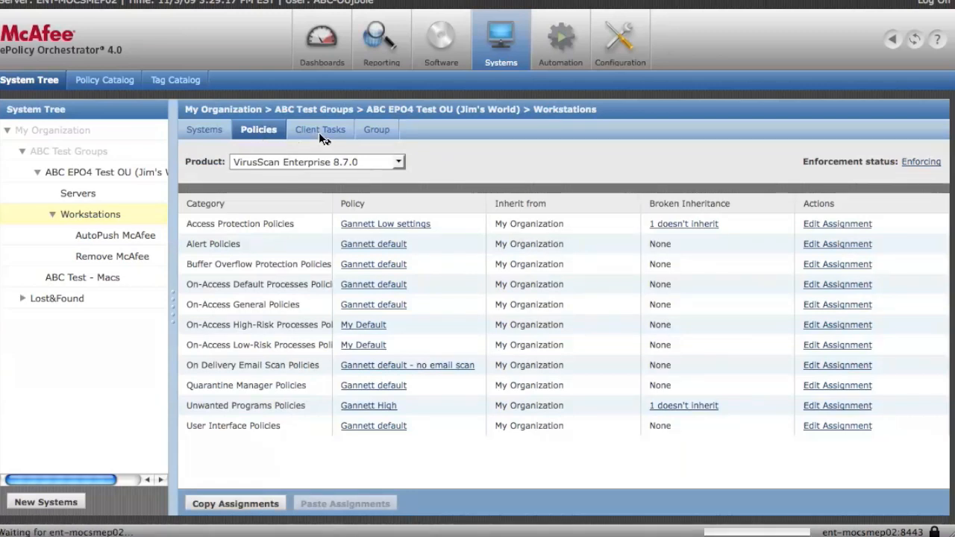
{"action": "left_click", "coordinate": [319, 128]}
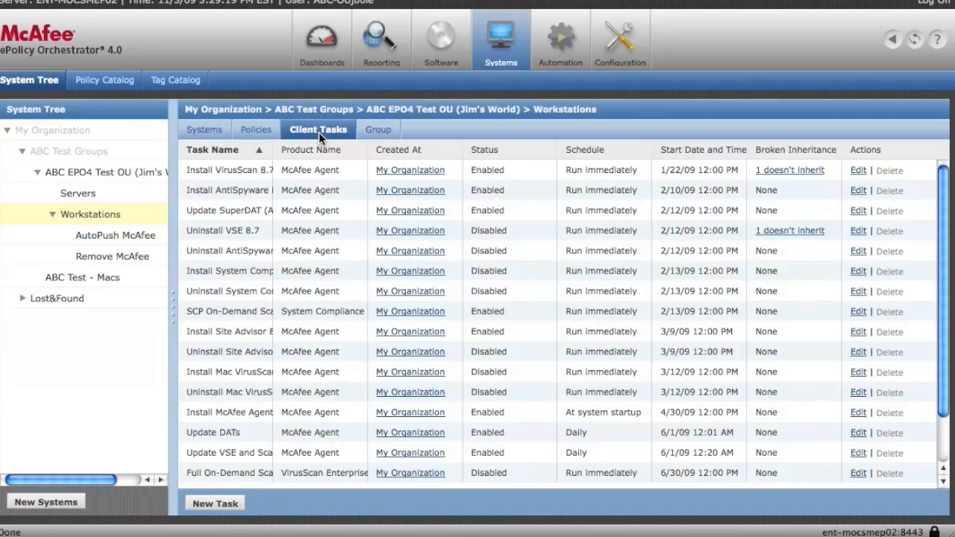
{"action": "mouse_move", "coordinate": [282, 165]}
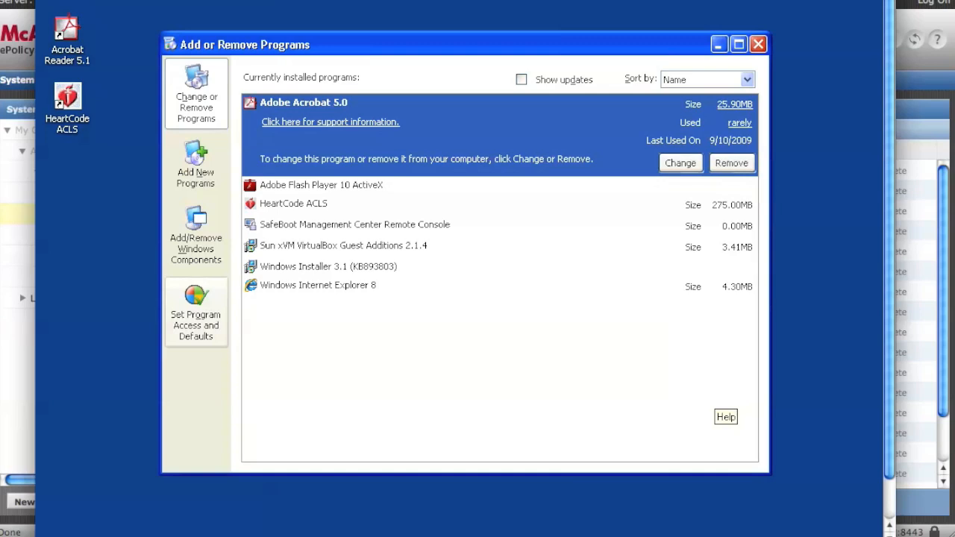
{"action": "mouse_move", "coordinate": [209, 457]}
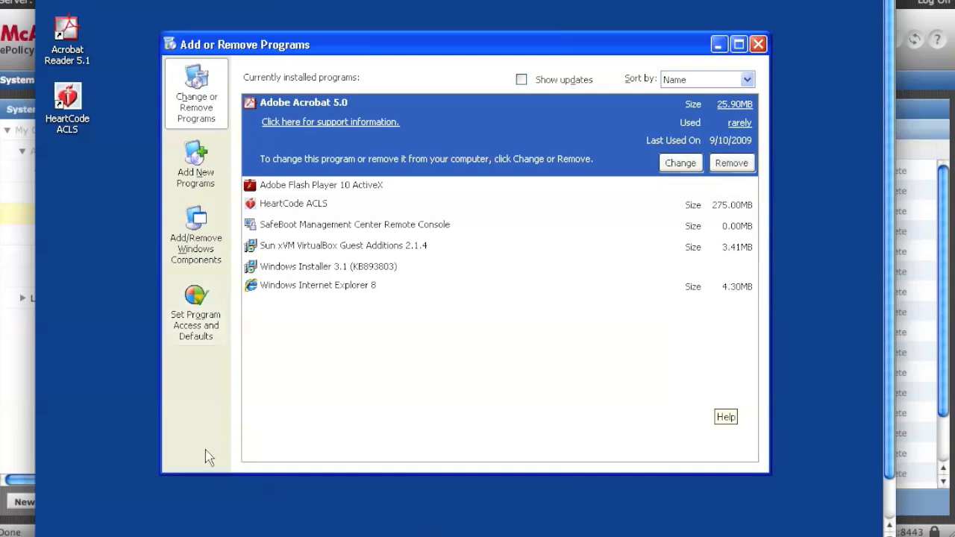
{"action": "mouse_move", "coordinate": [42, 448]}
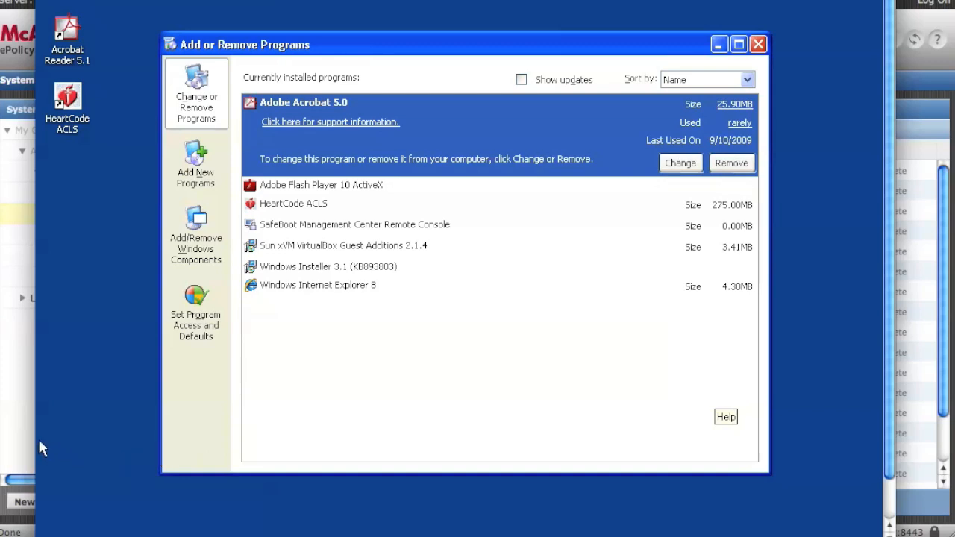
Back in the ePO console, start a New Systems agent deployment for the Workstations group
{"action": "left_click", "coordinate": [758, 45]}
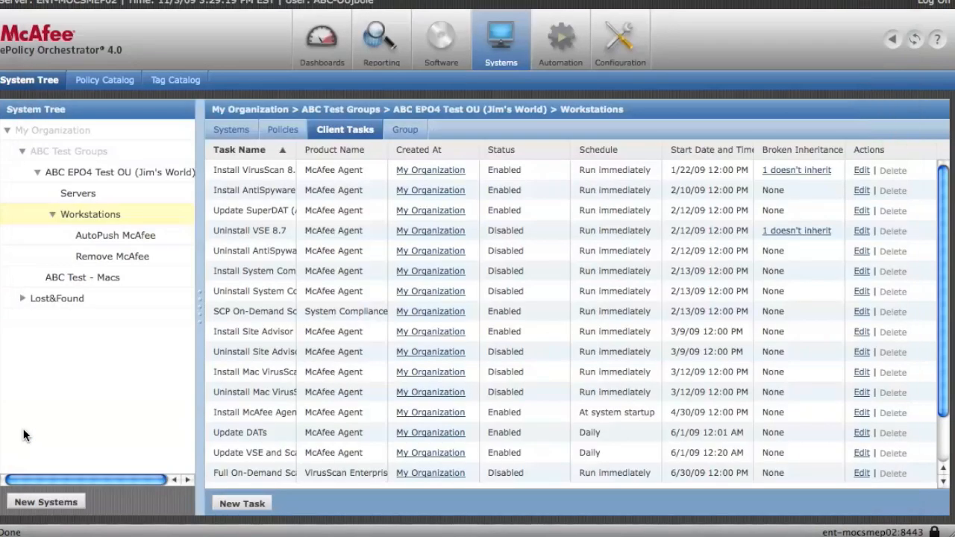
{"action": "mouse_move", "coordinate": [89, 230]}
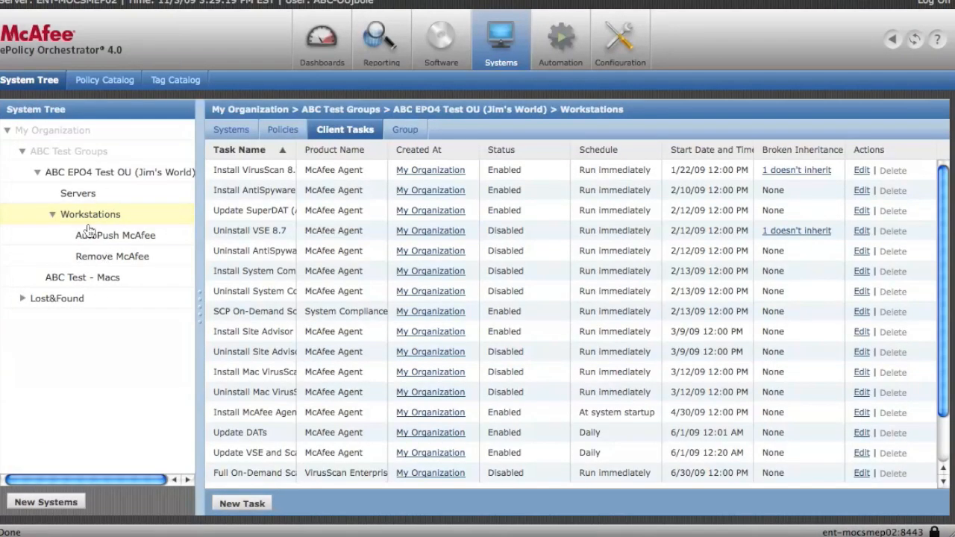
{"action": "left_click", "coordinate": [77, 194]}
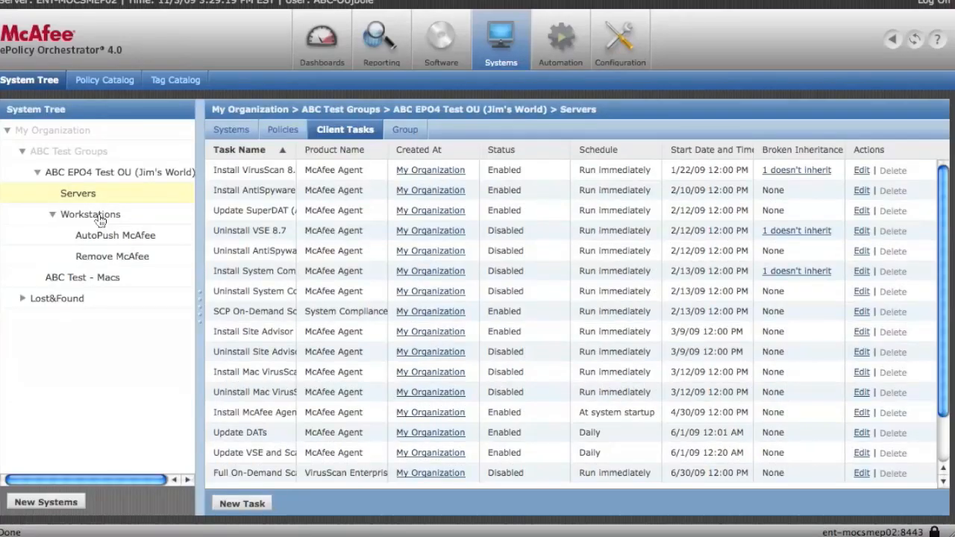
{"action": "left_click", "coordinate": [90, 215]}
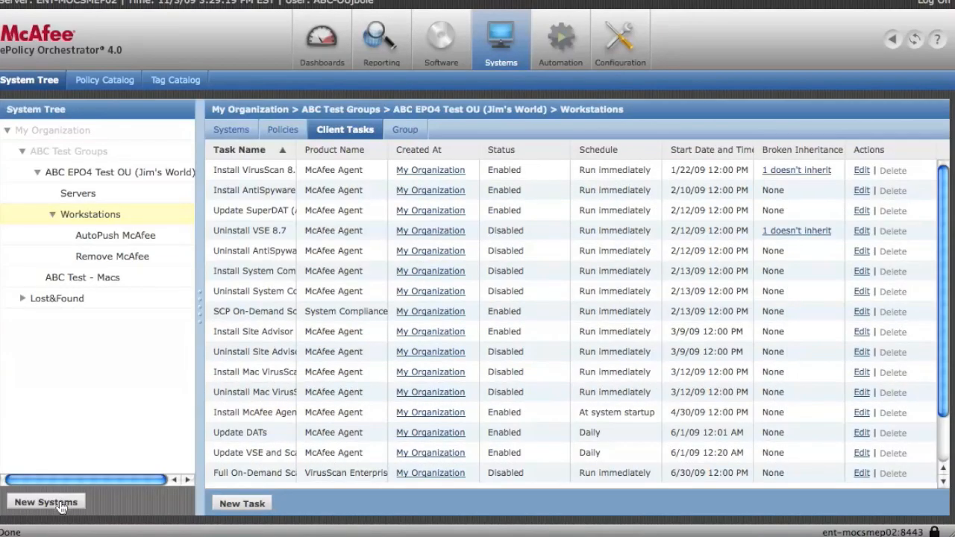
{"action": "left_click", "coordinate": [44, 501]}
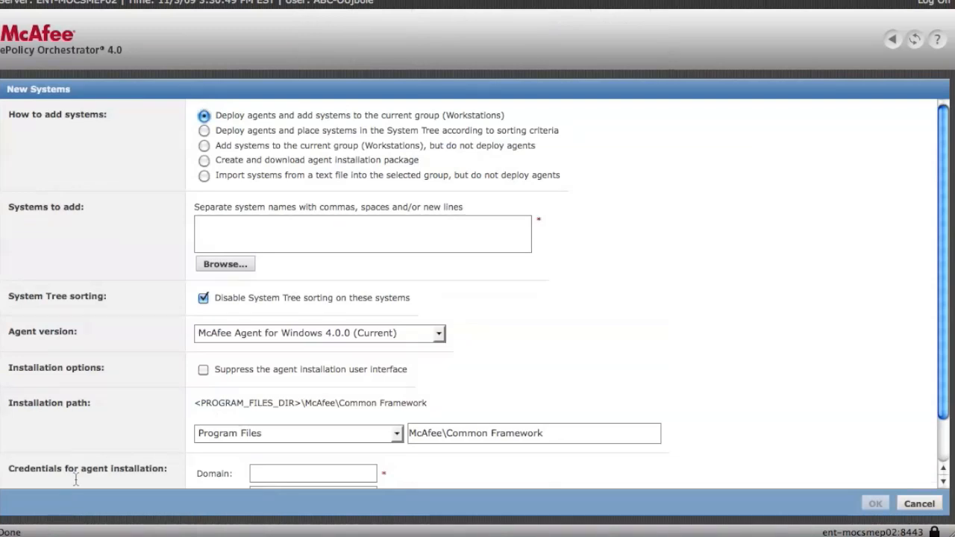
{"action": "mouse_move", "coordinate": [221, 142]}
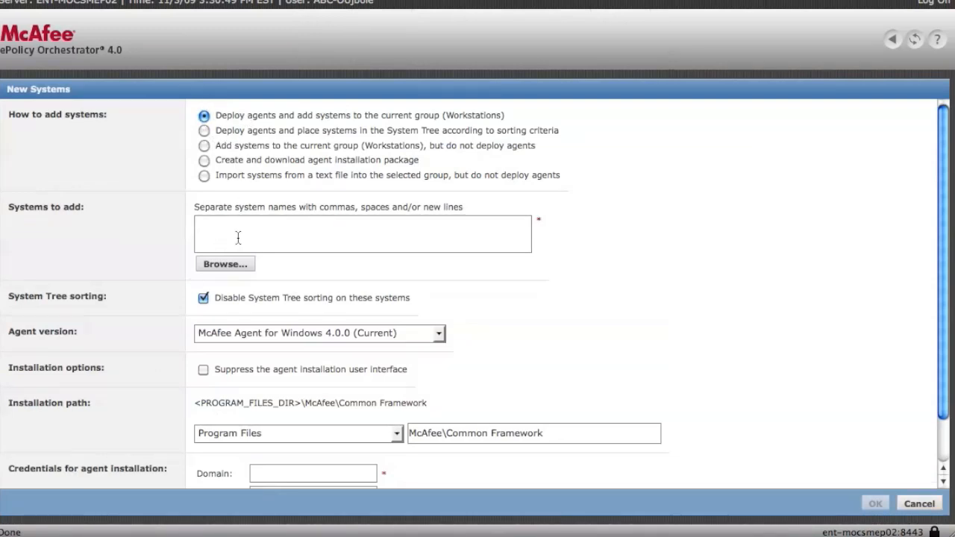
Enter system name gci-jbole-xpvm and fill in the domain, user name and password credentials
{"action": "type", "text": "gci"}
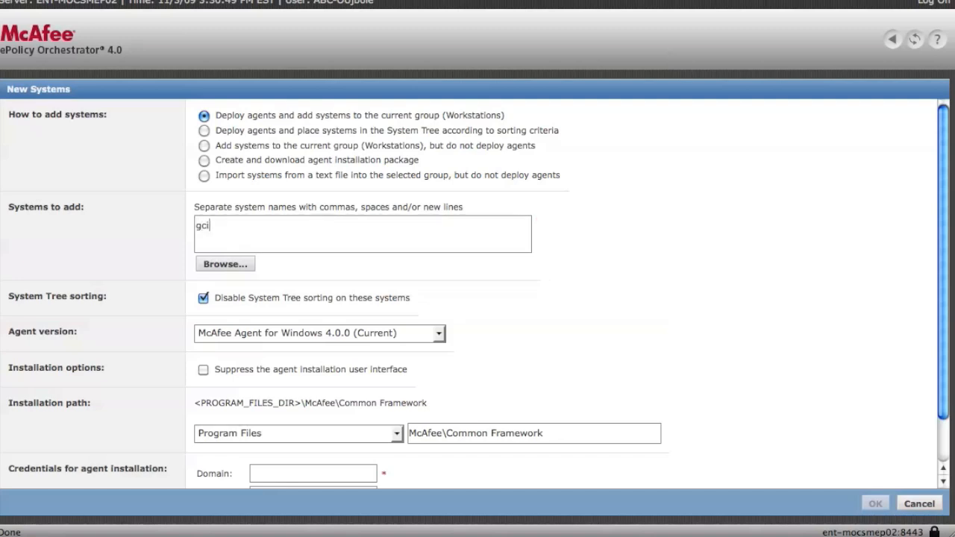
{"action": "type", "text": "-jbole"}
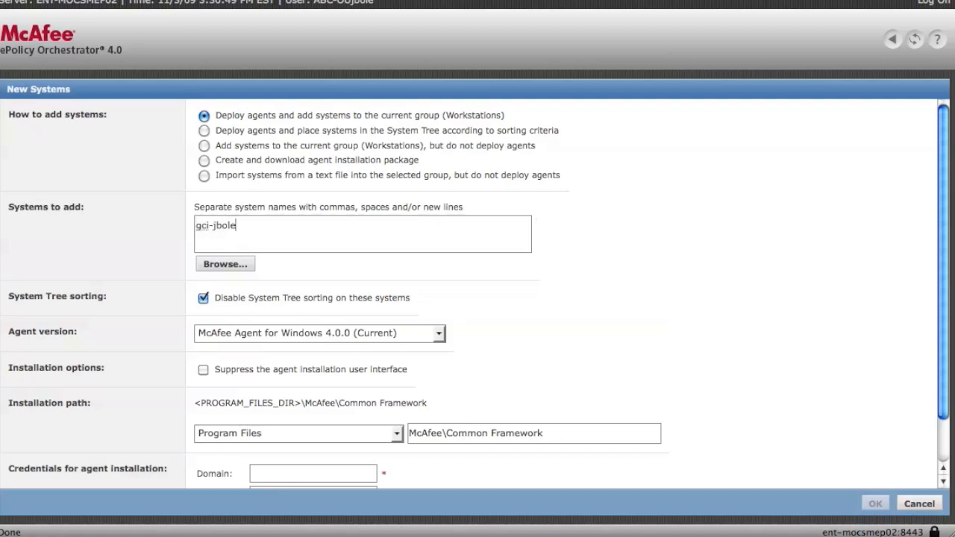
{"action": "type", "text": "-xp"}
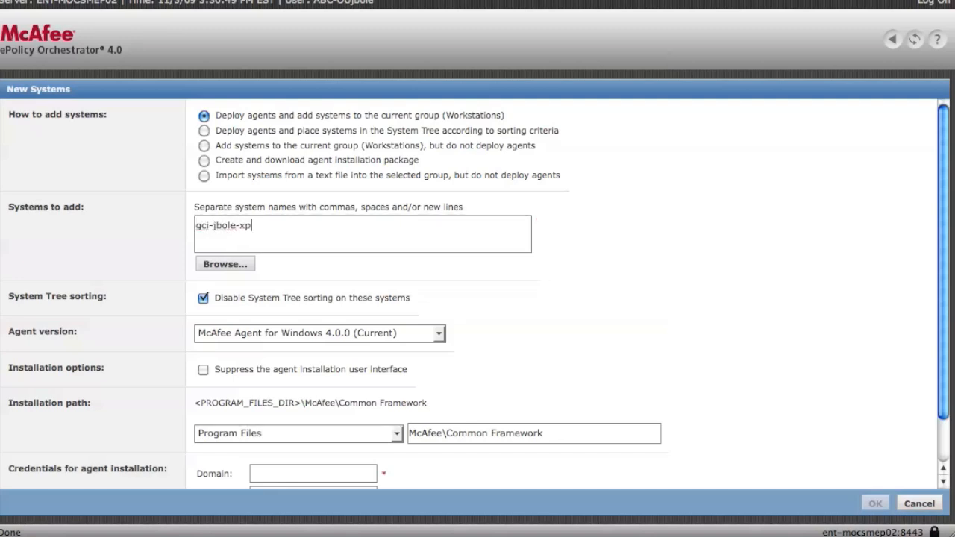
{"action": "type", "text": "vm"}
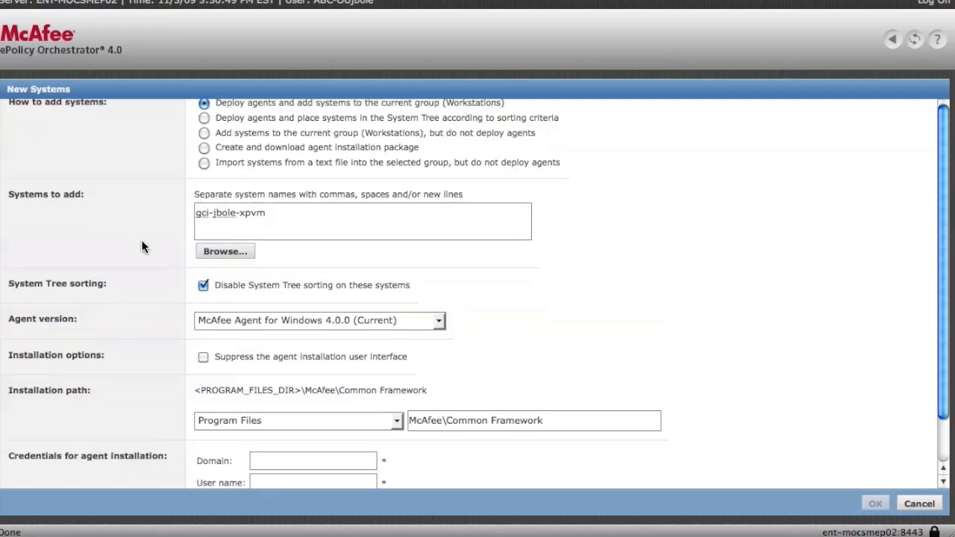
{"action": "scroll", "scroll_direction": "down", "scroll_amount": 3}
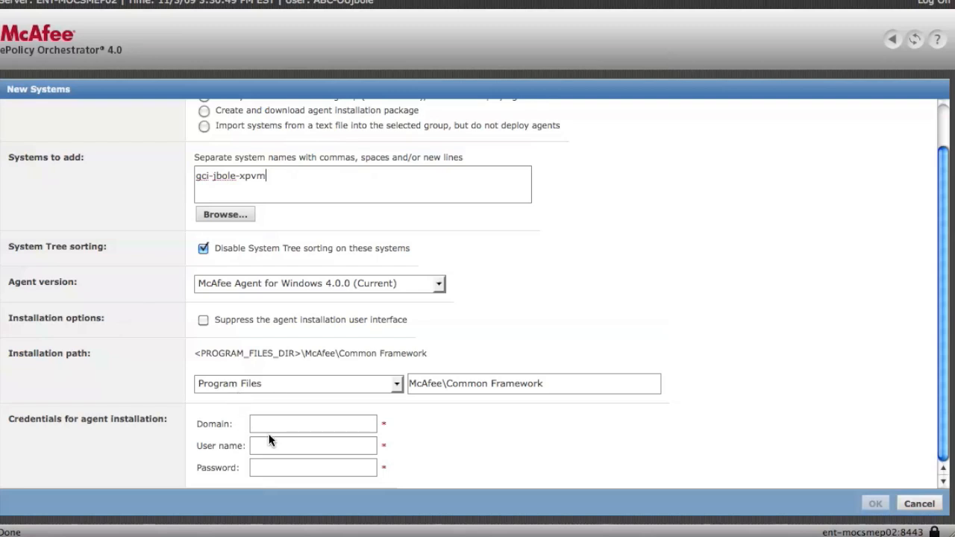
{"action": "type", "text": "us"}
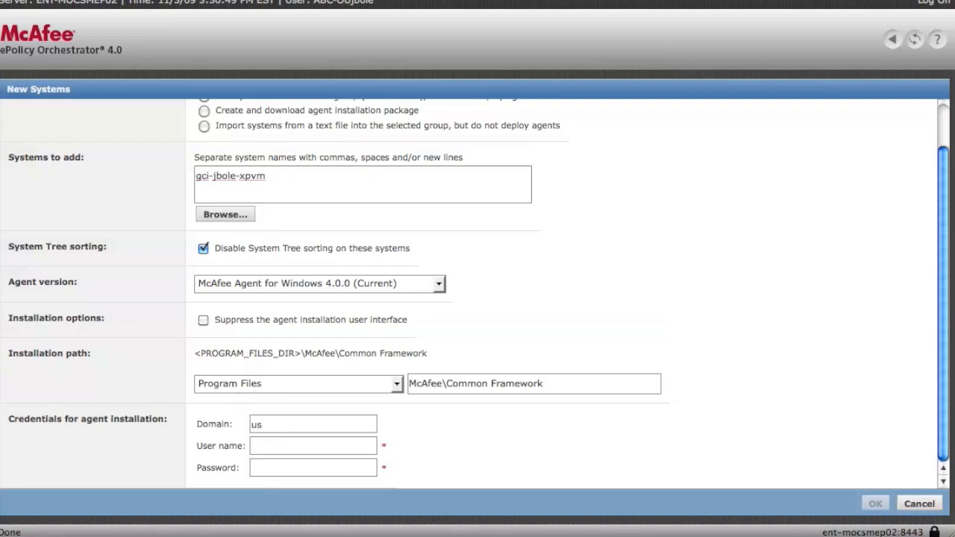
{"action": "type", "text": "abc"}
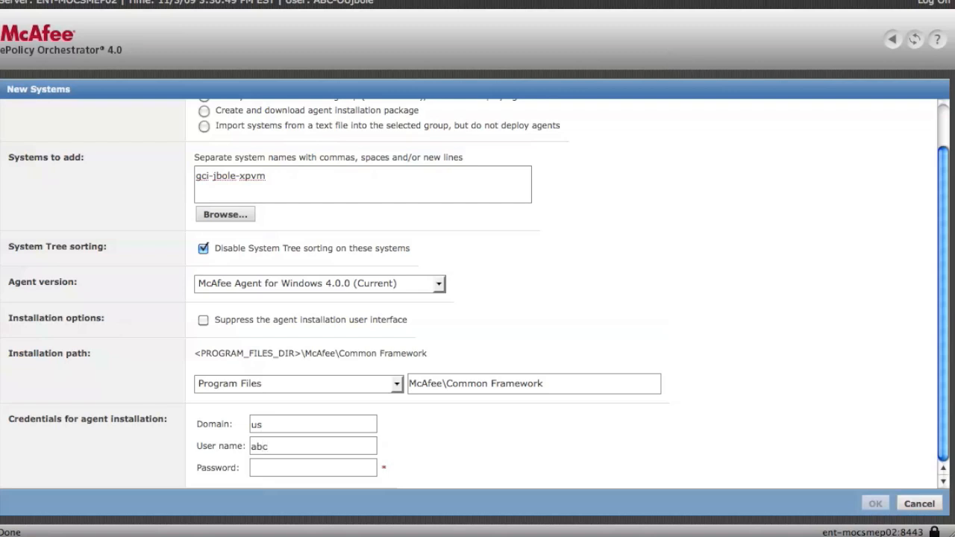
{"action": "type", "text": "-jbole"}
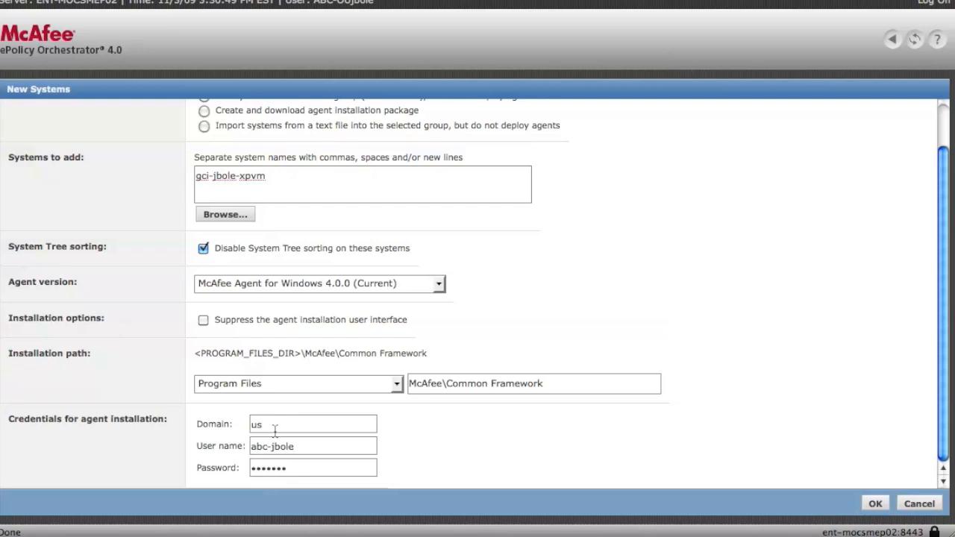
{"action": "mouse_move", "coordinate": [531, 487]}
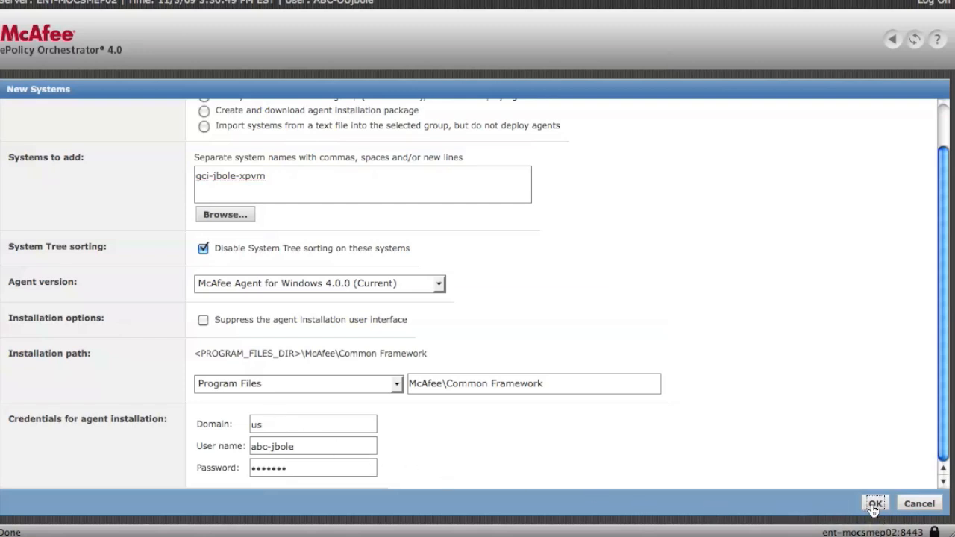
Submit the agent deployment and go to Reporting's Server Task Log showing the failed Deploy Agents run
{"action": "left_click", "coordinate": [874, 504]}
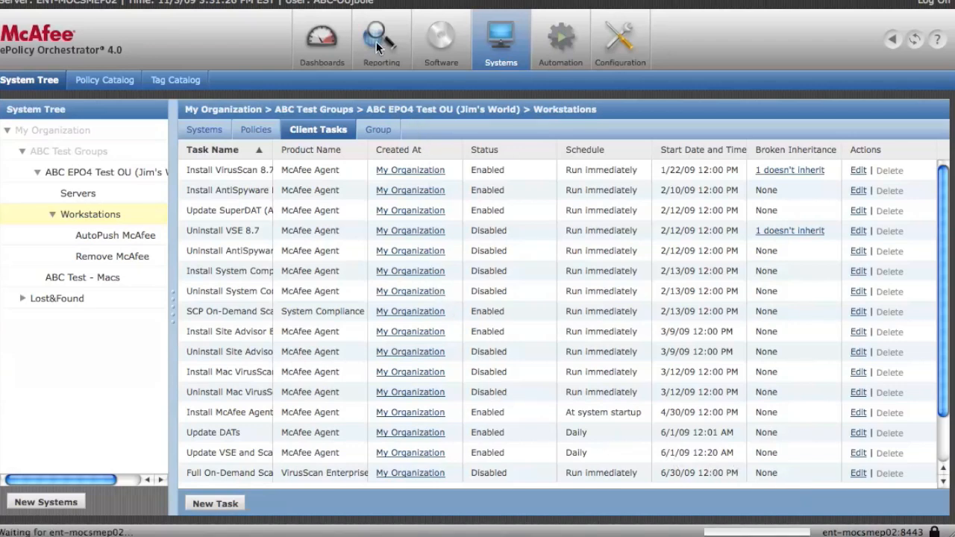
{"action": "left_click", "coordinate": [381, 39]}
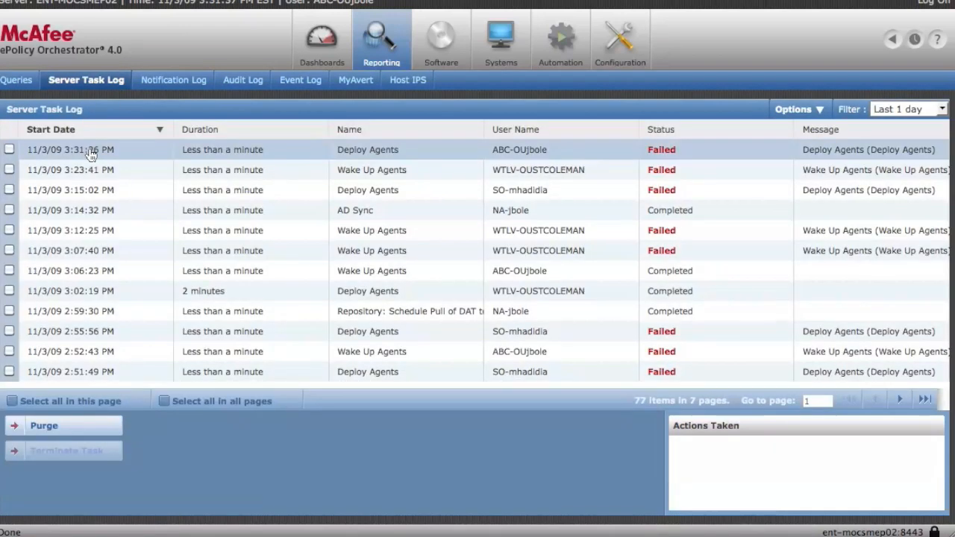
{"action": "mouse_move", "coordinate": [260, 173]}
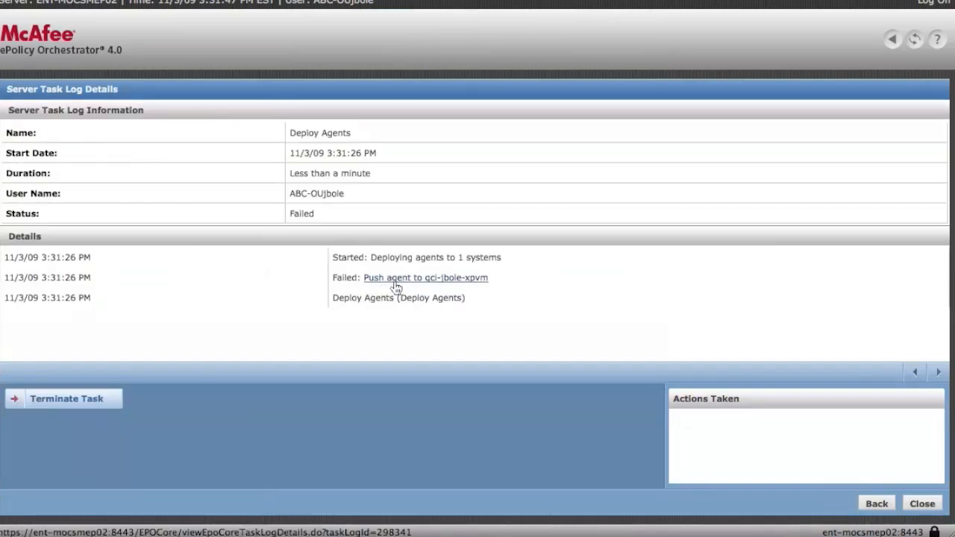
View the Push agent error (bad user name or password), close back to the Server Task Log and go to Systems
{"action": "left_click", "coordinate": [425, 277]}
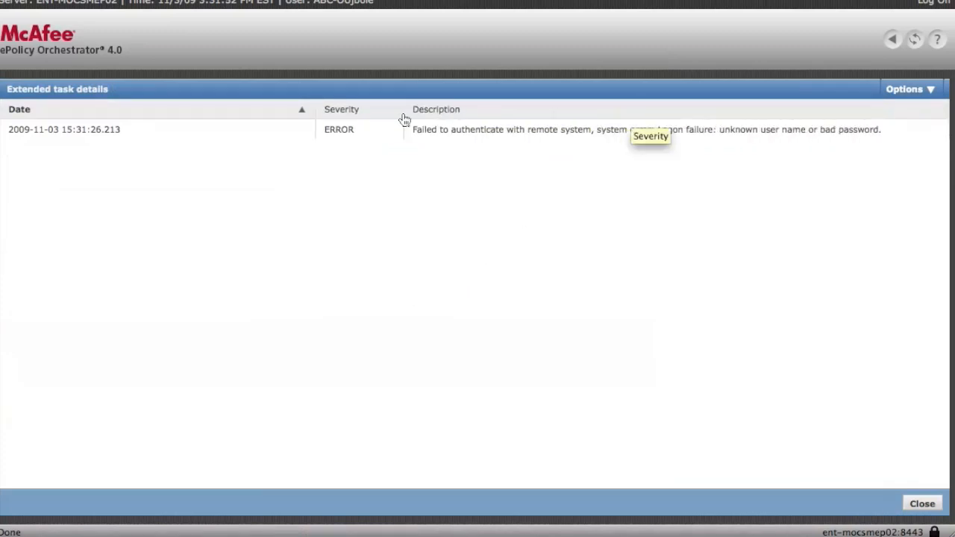
{"action": "mouse_move", "coordinate": [717, 154]}
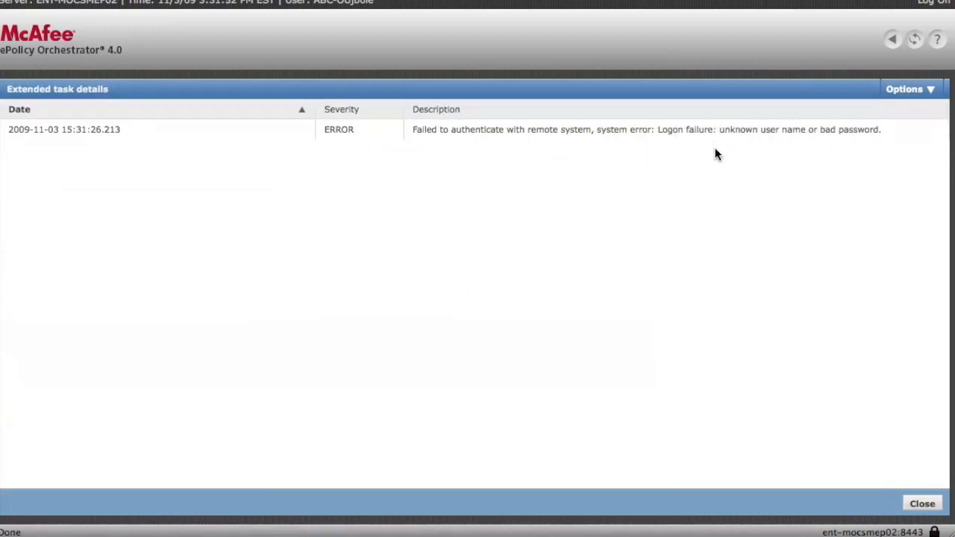
{"action": "mouse_move", "coordinate": [923, 505]}
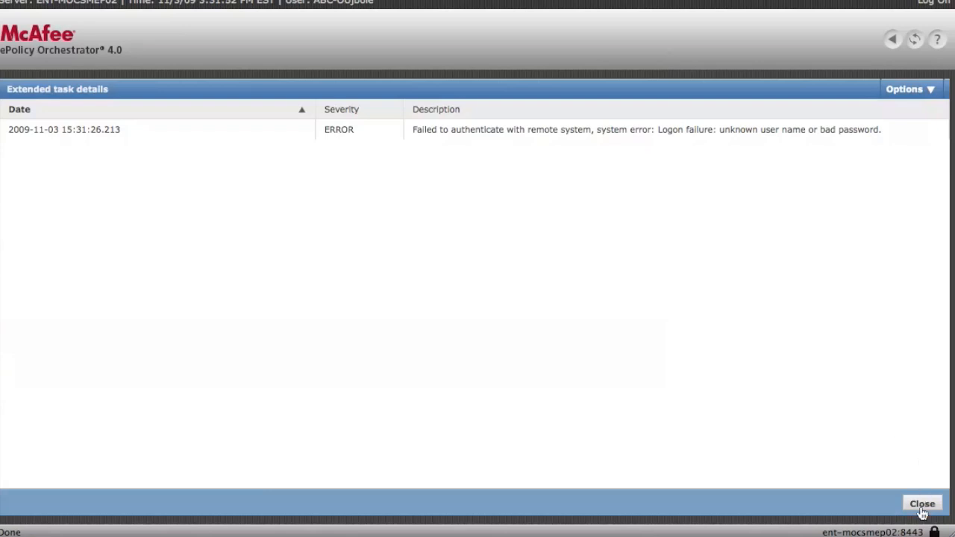
{"action": "left_click", "coordinate": [922, 505]}
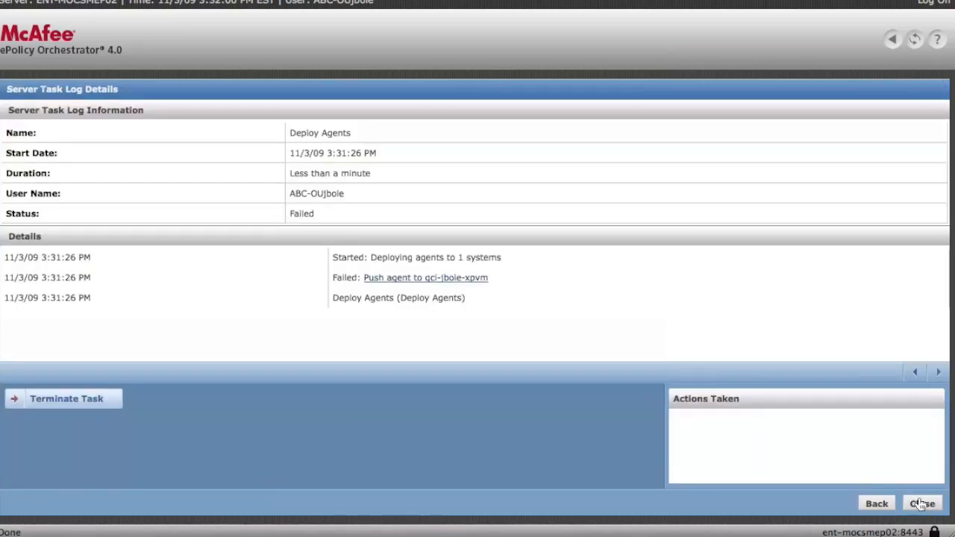
{"action": "left_click", "coordinate": [923, 503]}
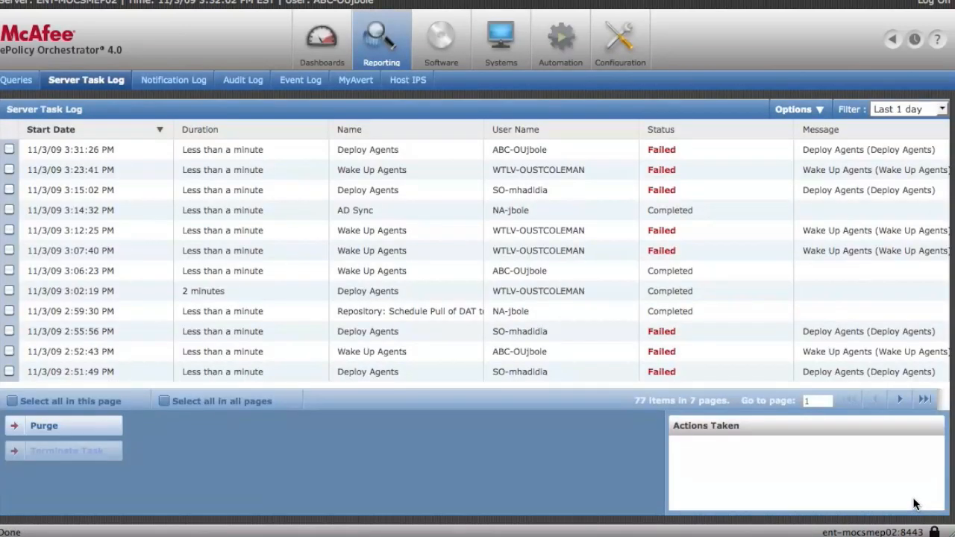
{"action": "mouse_move", "coordinate": [489, 312]}
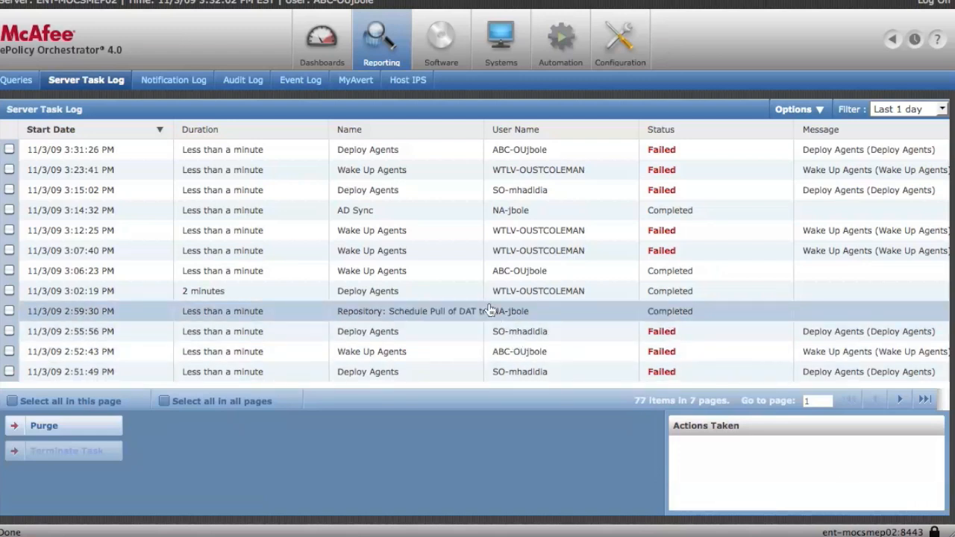
{"action": "mouse_move", "coordinate": [444, 230]}
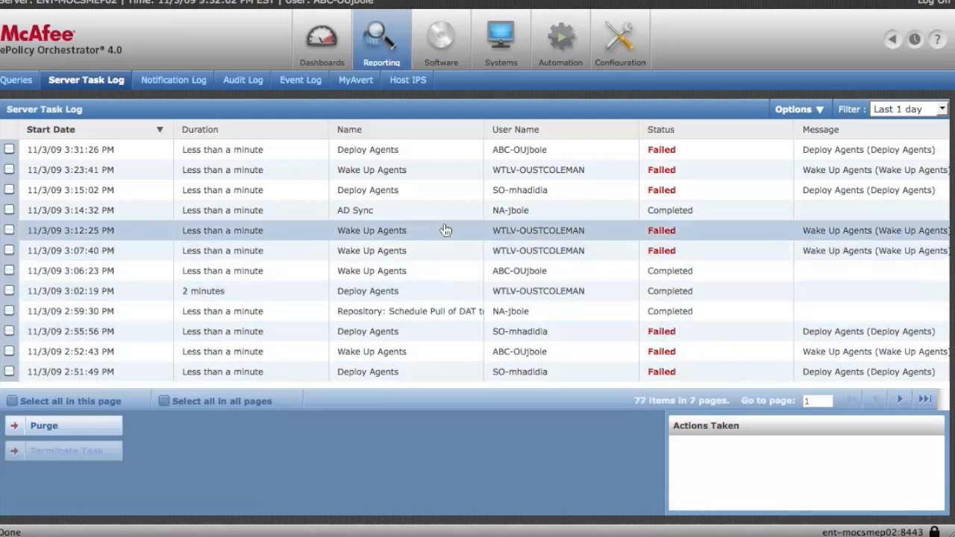
{"action": "mouse_move", "coordinate": [519, 57]}
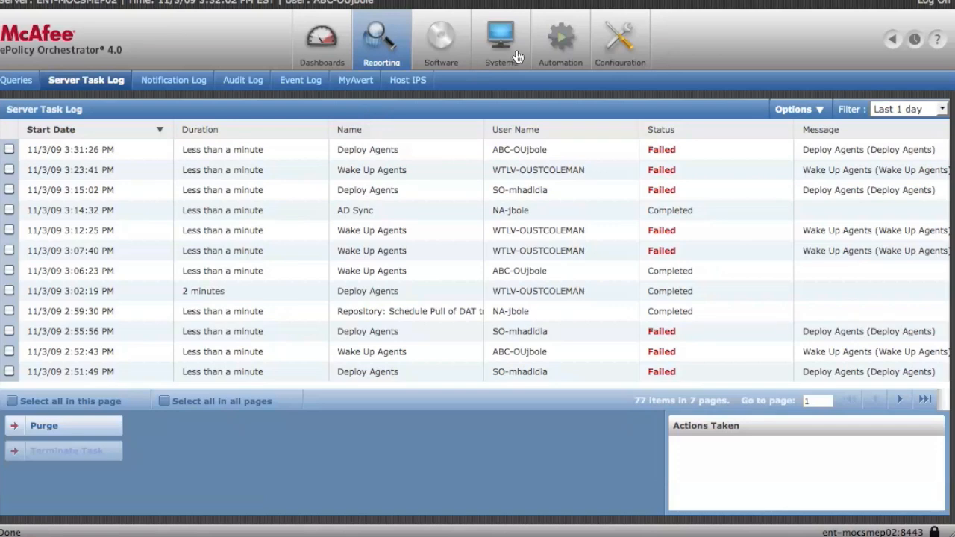
{"action": "left_click", "coordinate": [501, 37]}
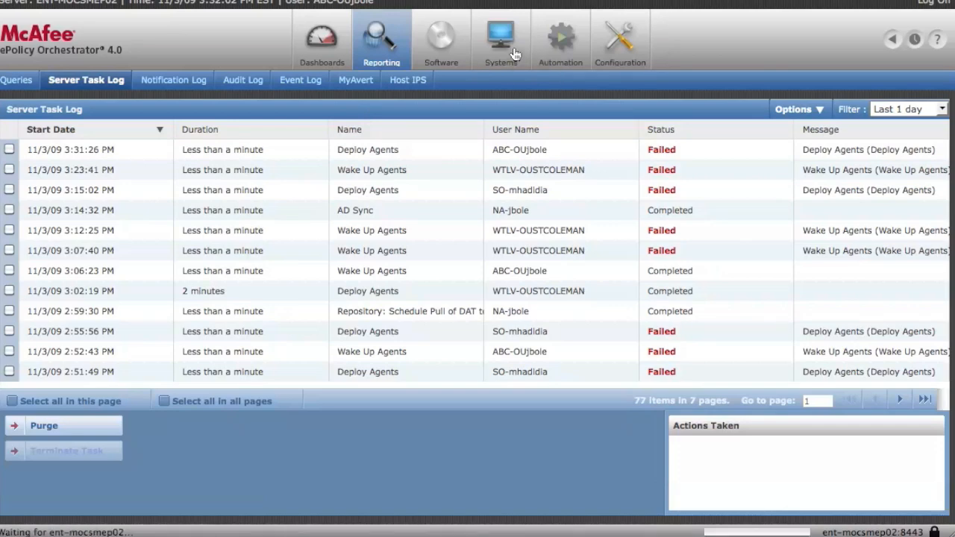
Start a New Systems deployment for Workstations with system name gci-jbole-xpv
{"action": "left_click", "coordinate": [501, 37]}
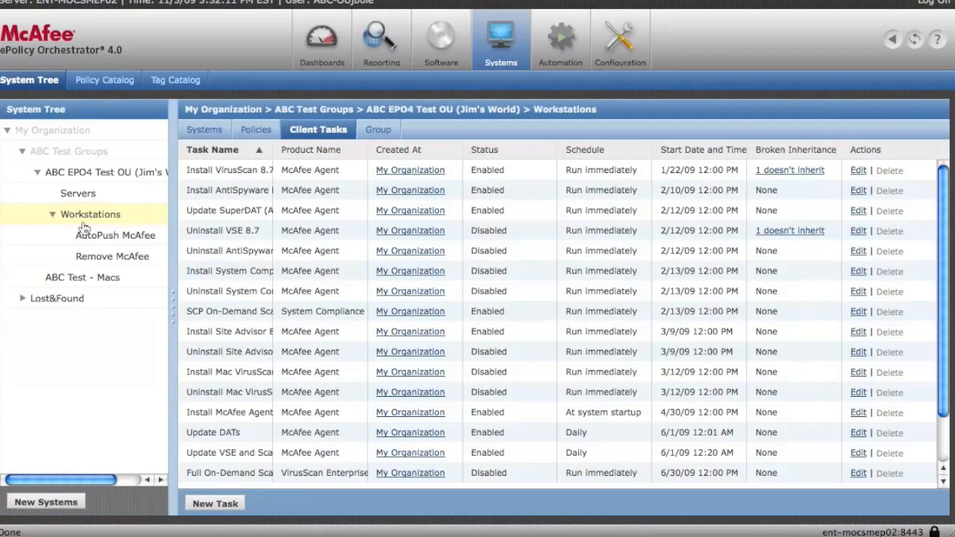
{"action": "left_click", "coordinate": [45, 501]}
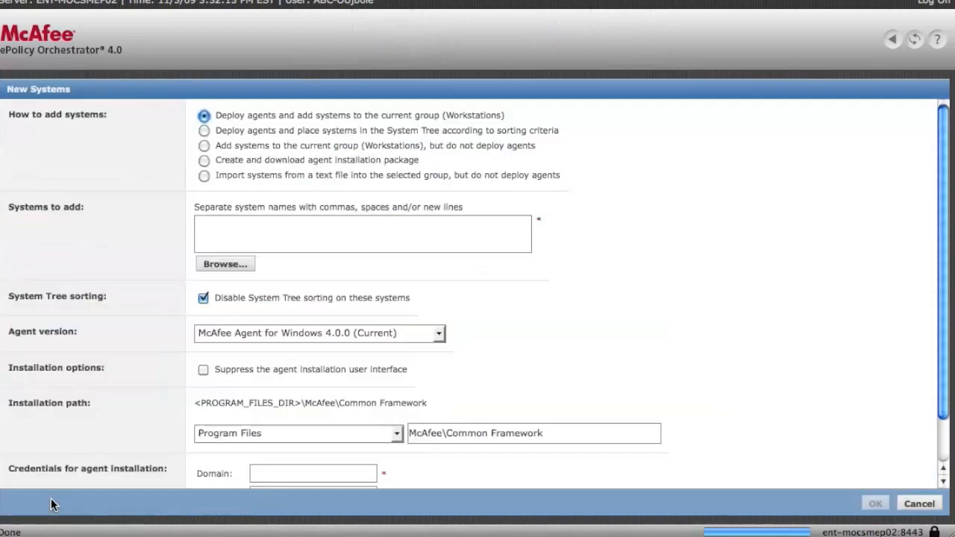
{"action": "type", "text": "g"}
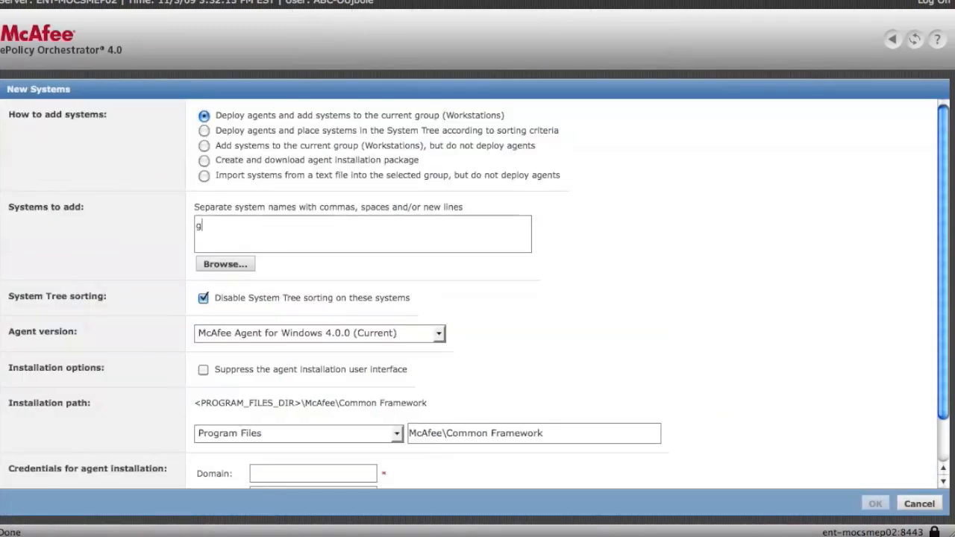
{"action": "type", "text": "ci-jbole"}
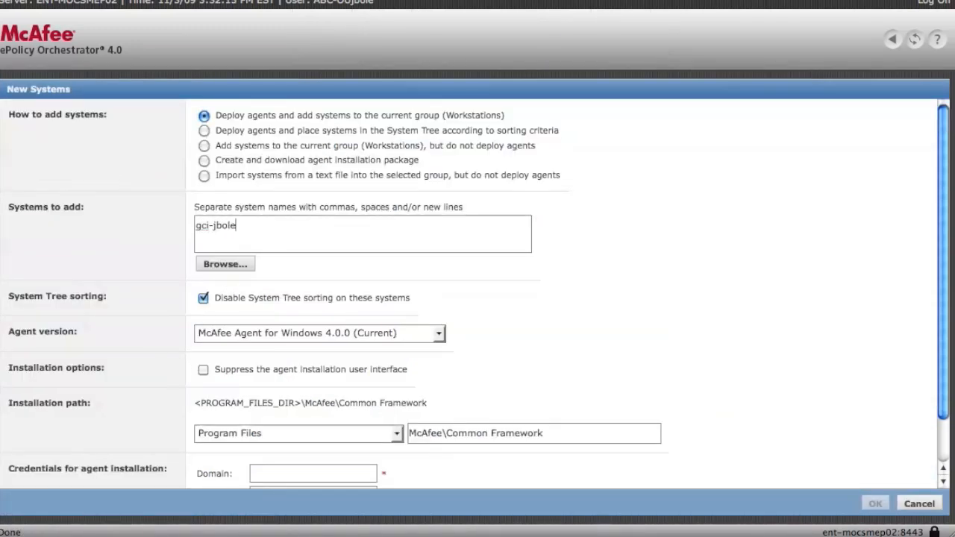
{"action": "type", "text": "-xpv"}
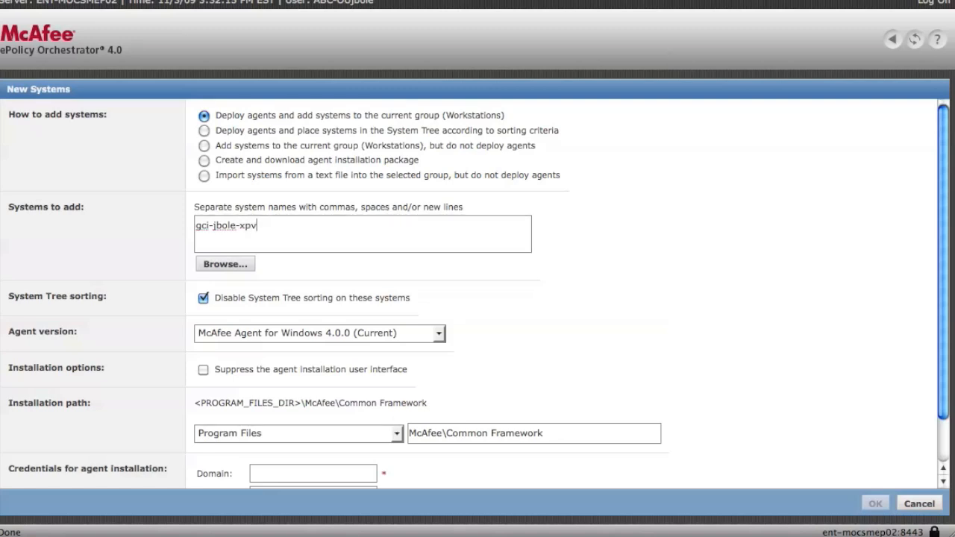
{"action": "scroll", "scroll_direction": "down", "scroll_amount": 3}
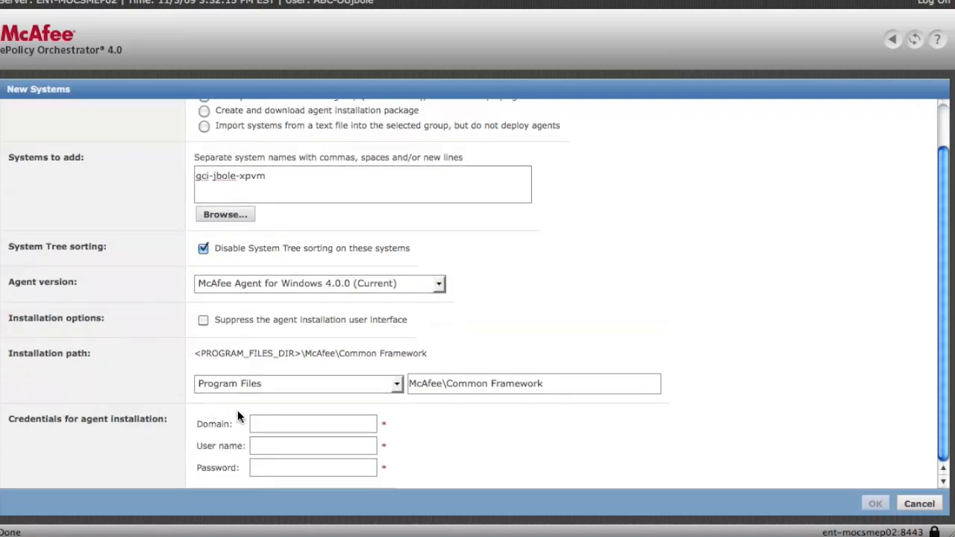
Re-enter the domain, user name and password and submit the agent deployment with OK
{"action": "type", "text": "us"}
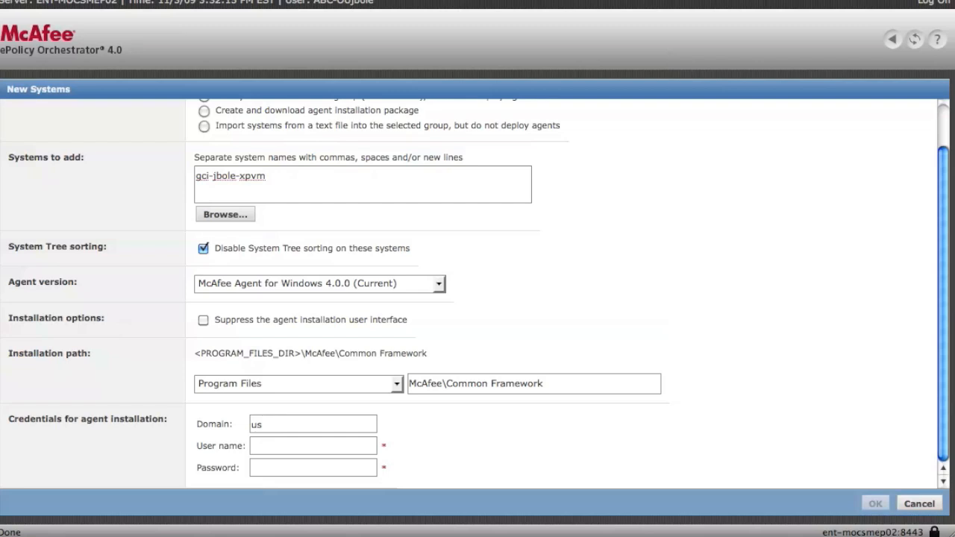
{"action": "type", "text": "abc"}
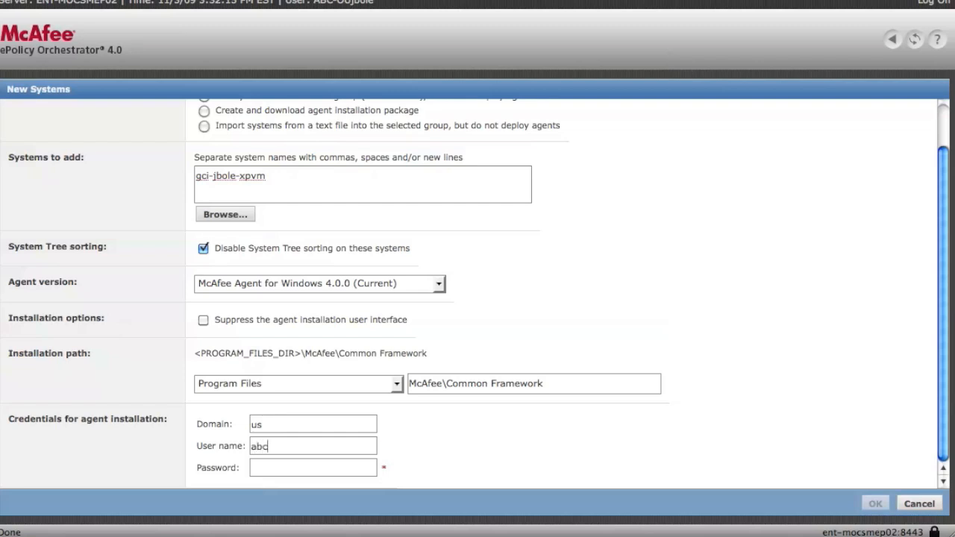
{"action": "type", "text": "-oujbole"}
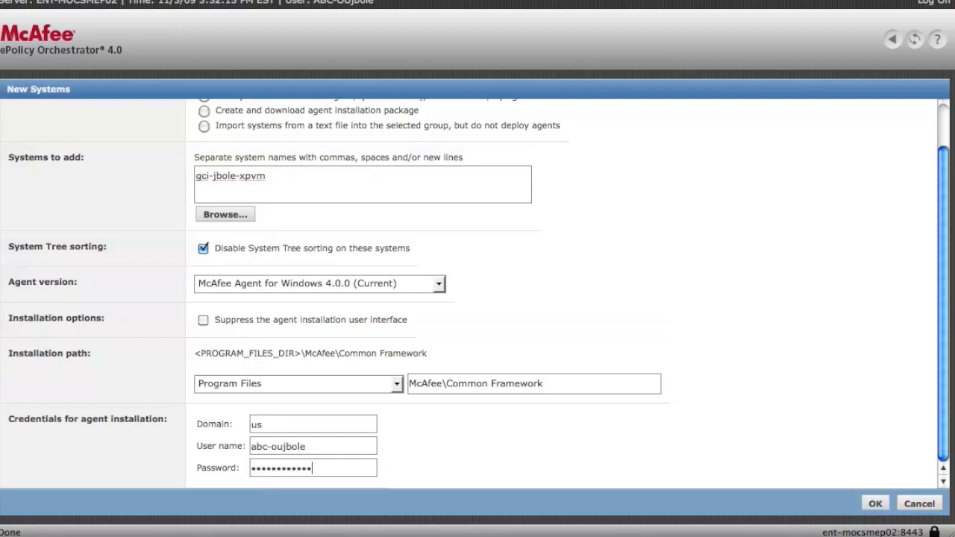
{"action": "left_click", "coordinate": [875, 504]}
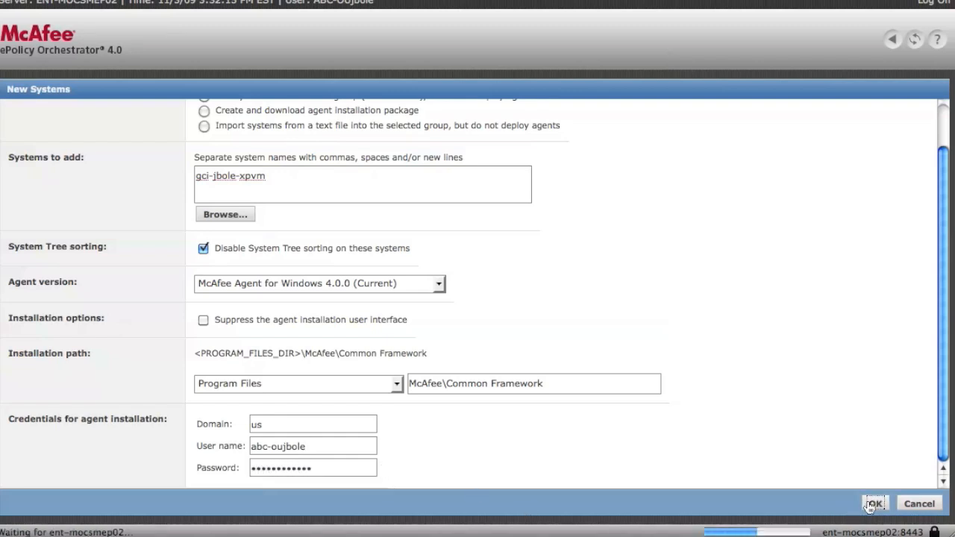
{"action": "left_click", "coordinate": [875, 505]}
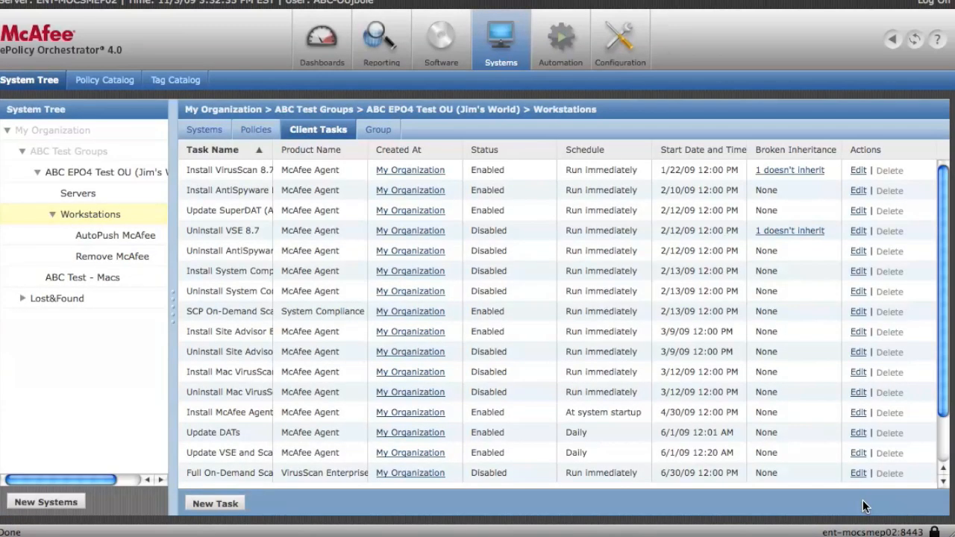
{"action": "mouse_move", "coordinate": [396, 54]}
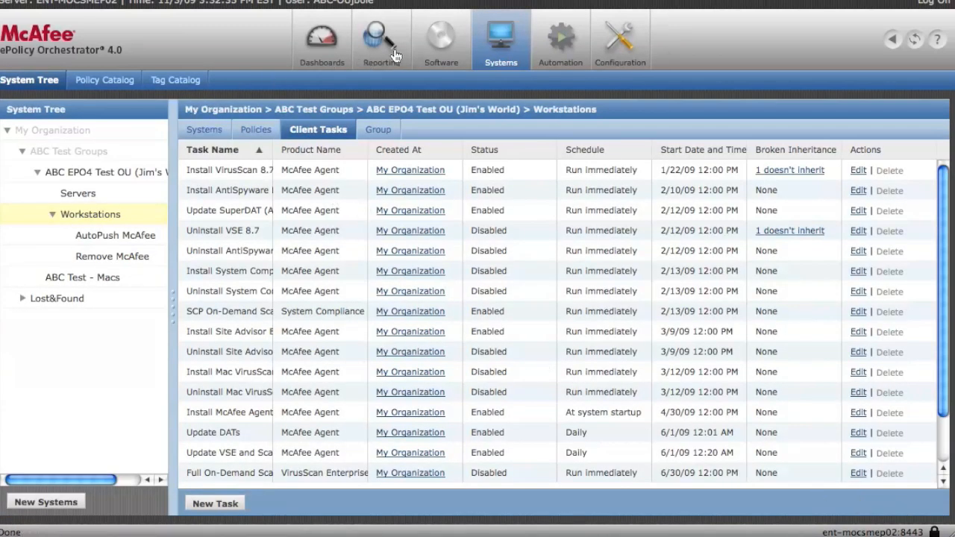
{"action": "left_click", "coordinate": [382, 39]}
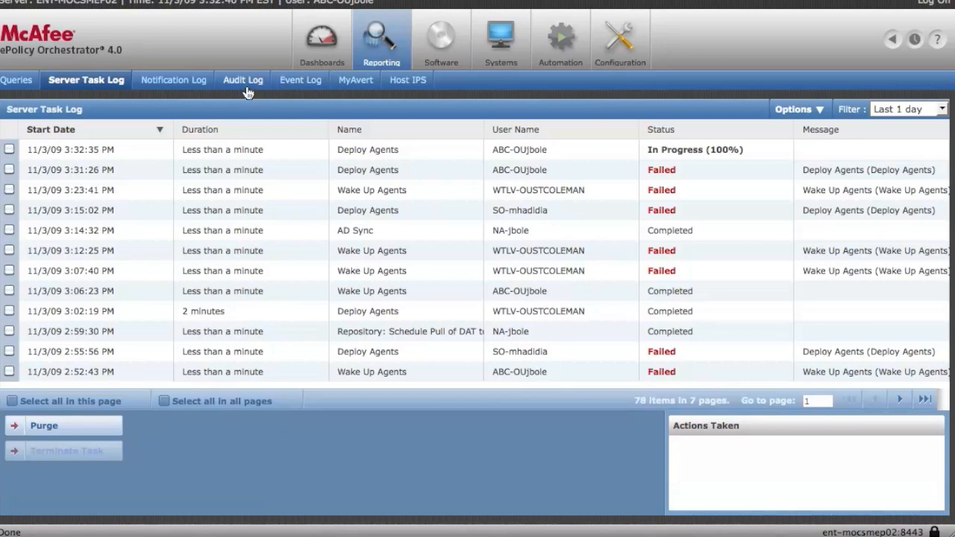
{"action": "mouse_move", "coordinate": [311, 150]}
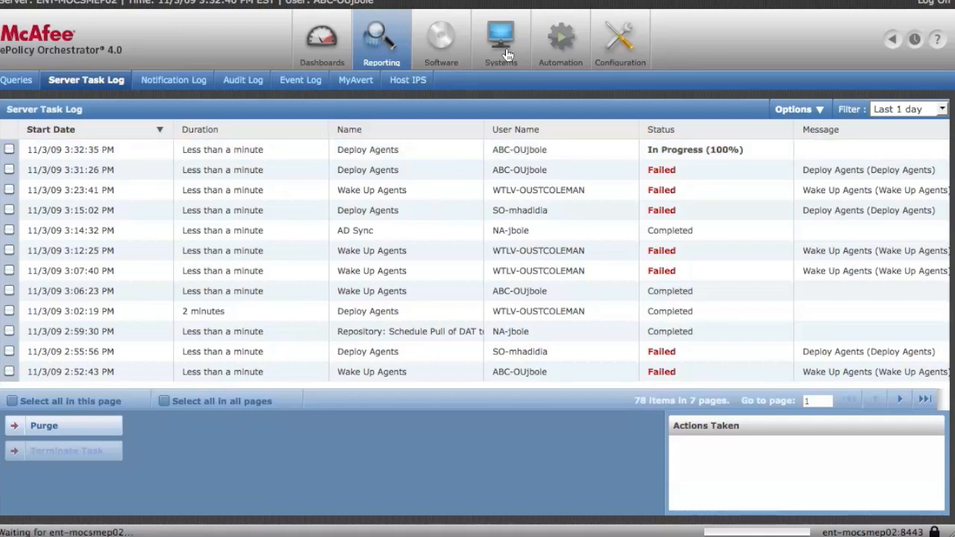
{"action": "left_click", "coordinate": [502, 42]}
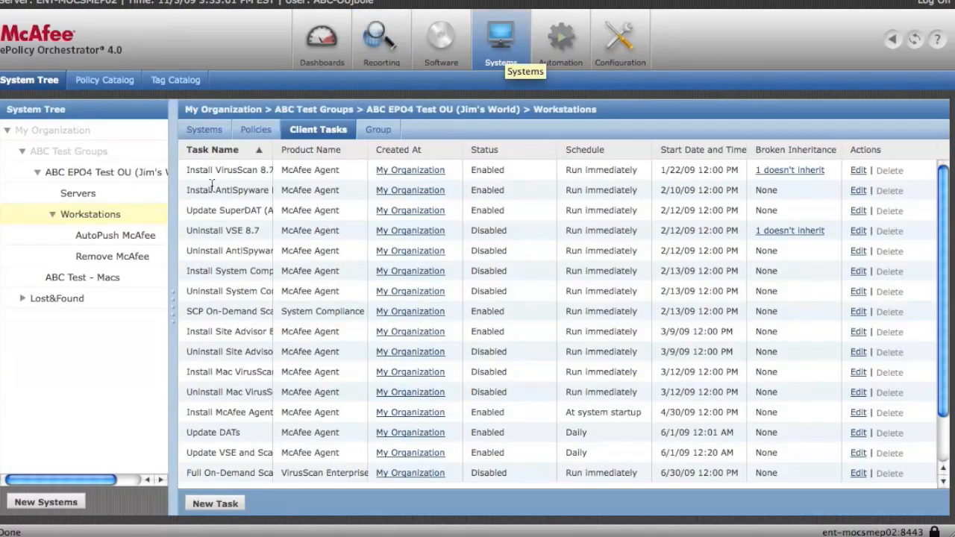
{"action": "mouse_move", "coordinate": [342, 197]}
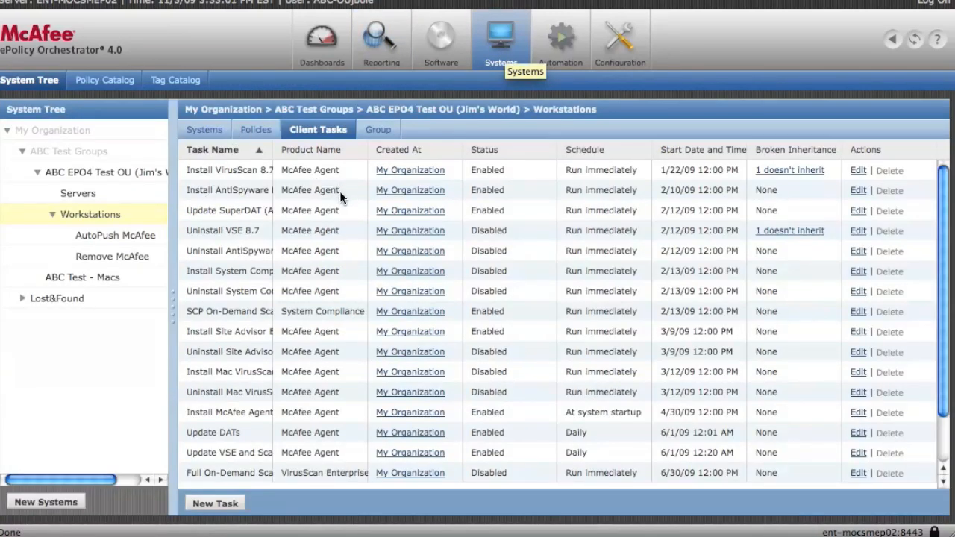
{"action": "mouse_move", "coordinate": [568, 209]}
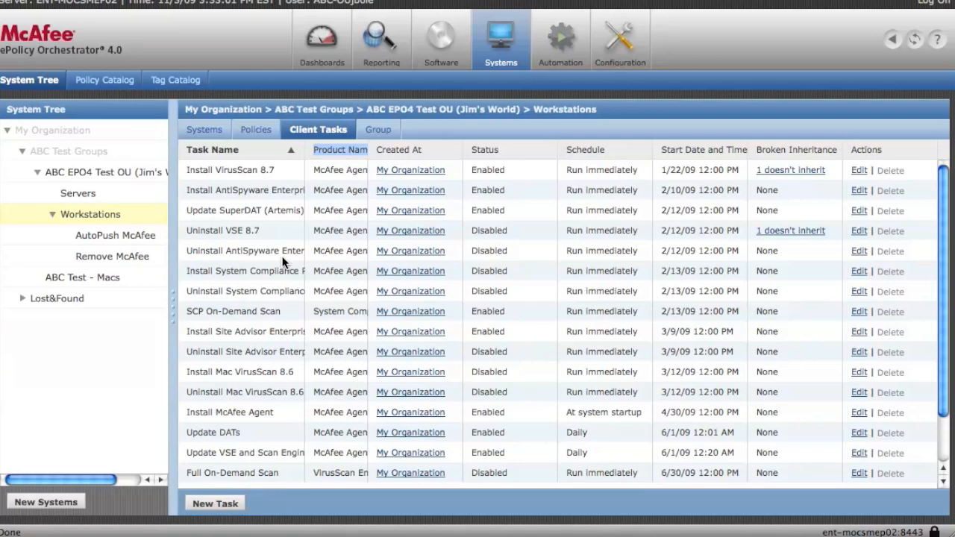
{"action": "mouse_move", "coordinate": [450, 132]}
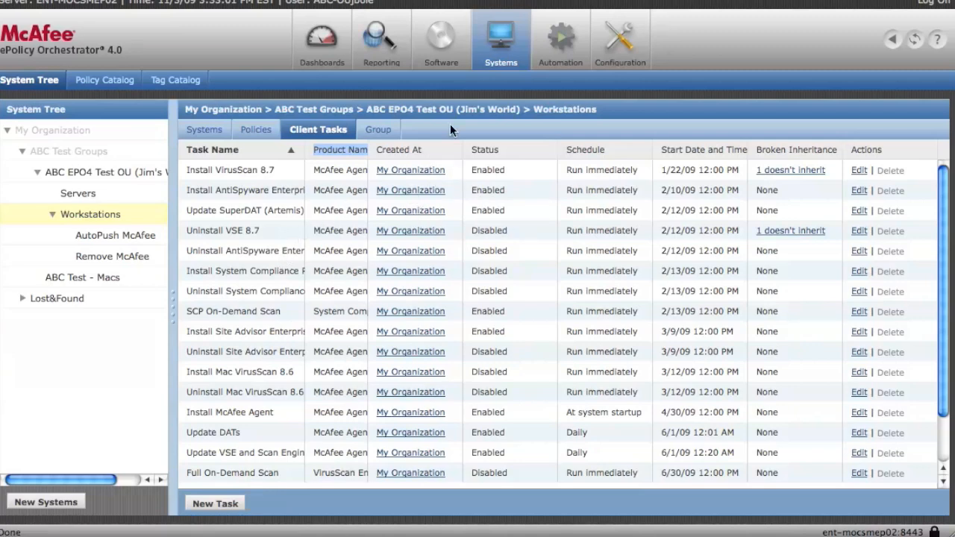
Go to Reporting's Server Task Log, where the latest Deploy Agents run shows as completed
{"action": "left_click", "coordinate": [382, 42]}
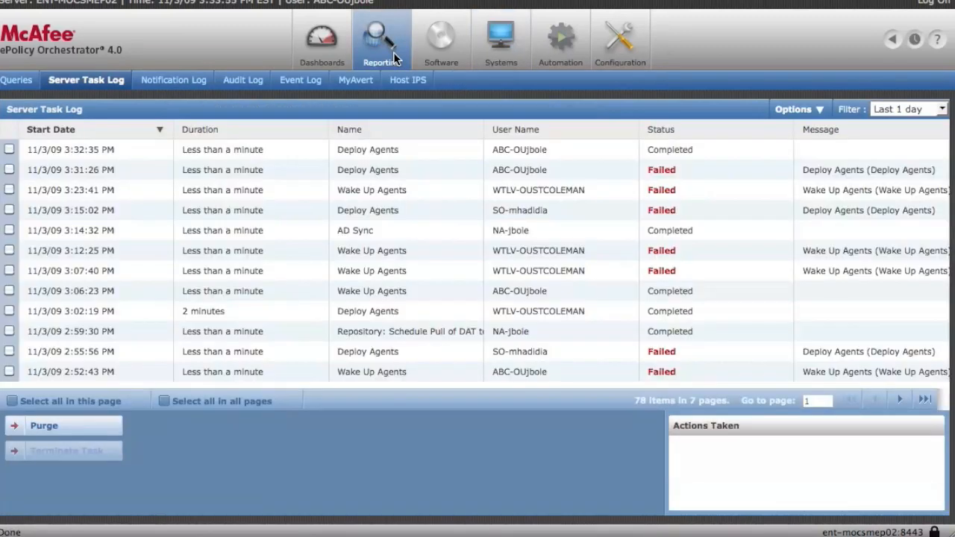
{"action": "mouse_move", "coordinate": [126, 128]}
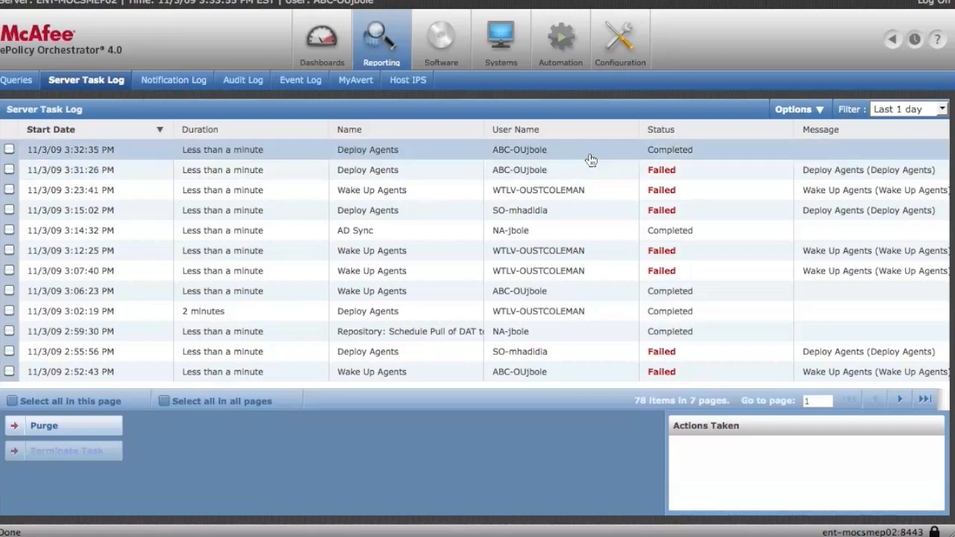
{"action": "left_click", "coordinate": [368, 149]}
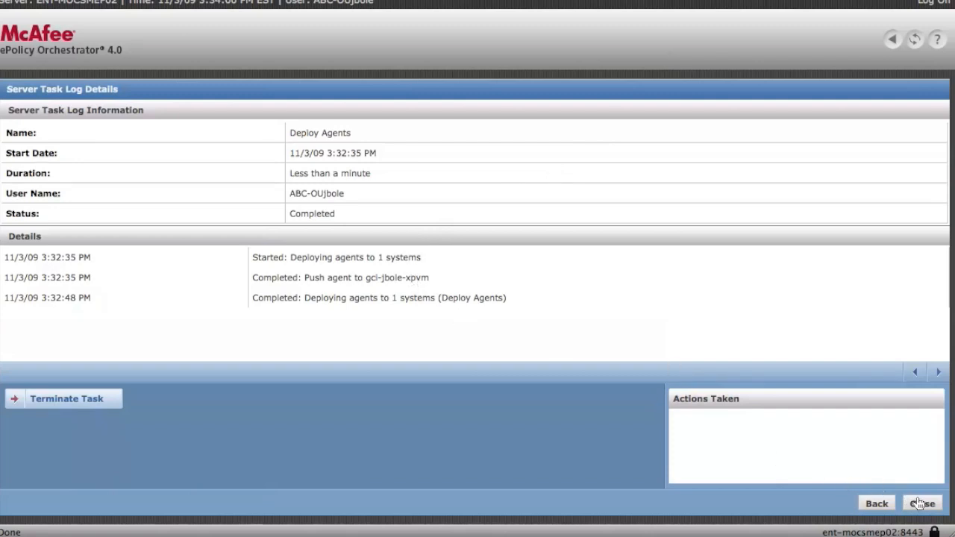
{"action": "left_click", "coordinate": [921, 503]}
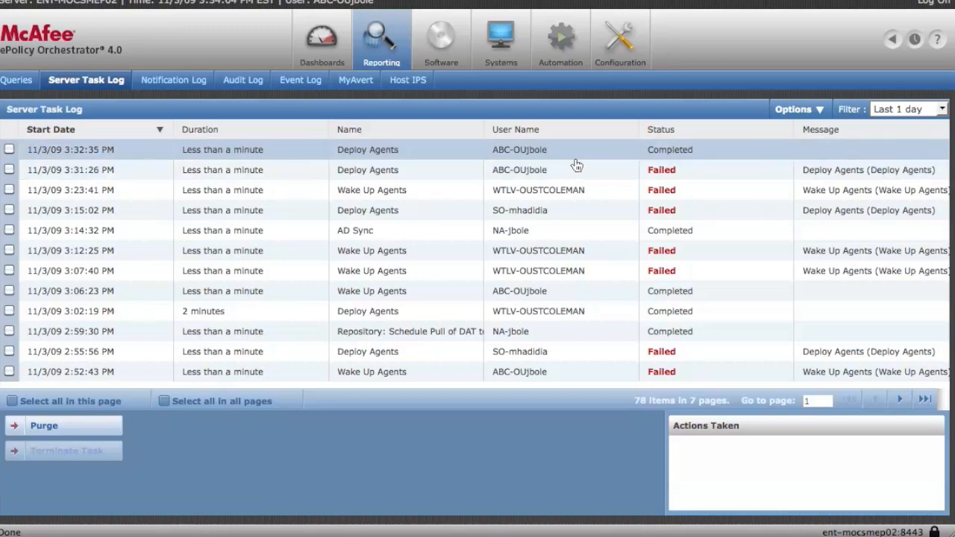
{"action": "mouse_move", "coordinate": [573, 197]}
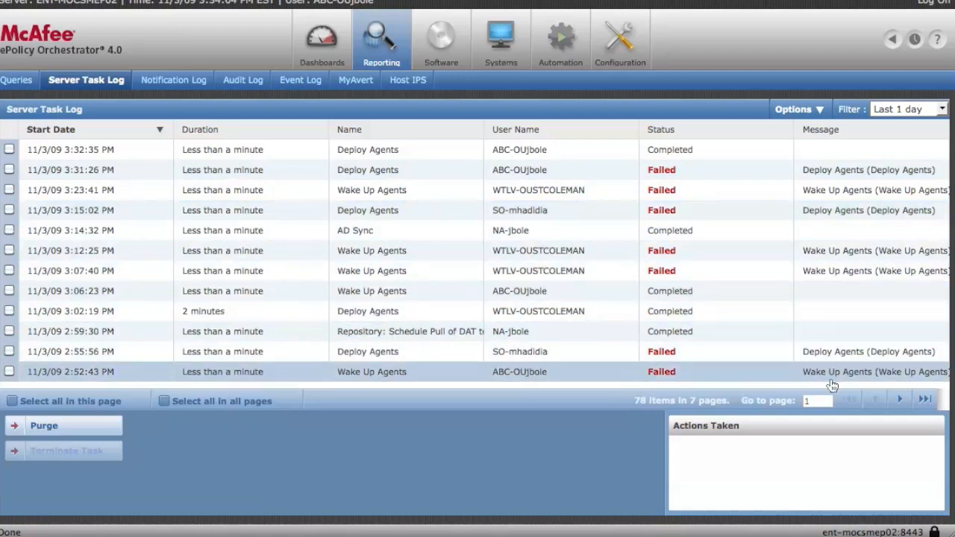
{"action": "mouse_move", "coordinate": [898, 400]}
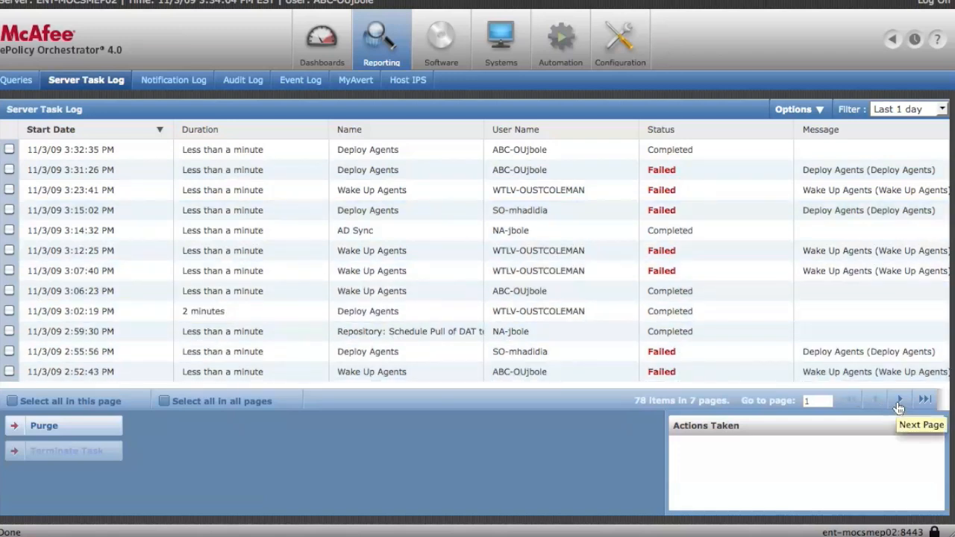
Page the Server Task Log forward to page 5, showing older 11/2/09 tasks
{"action": "left_click", "coordinate": [899, 400]}
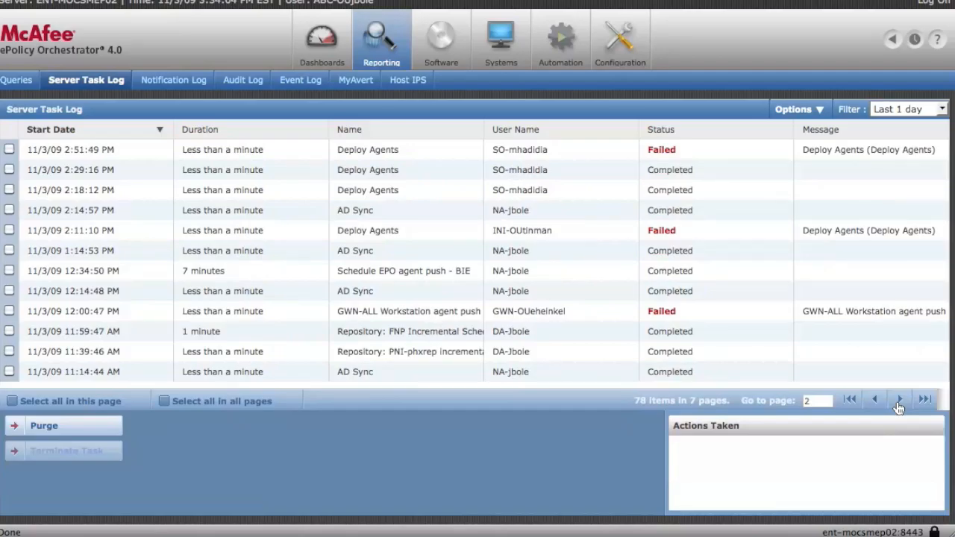
{"action": "left_click", "coordinate": [898, 400]}
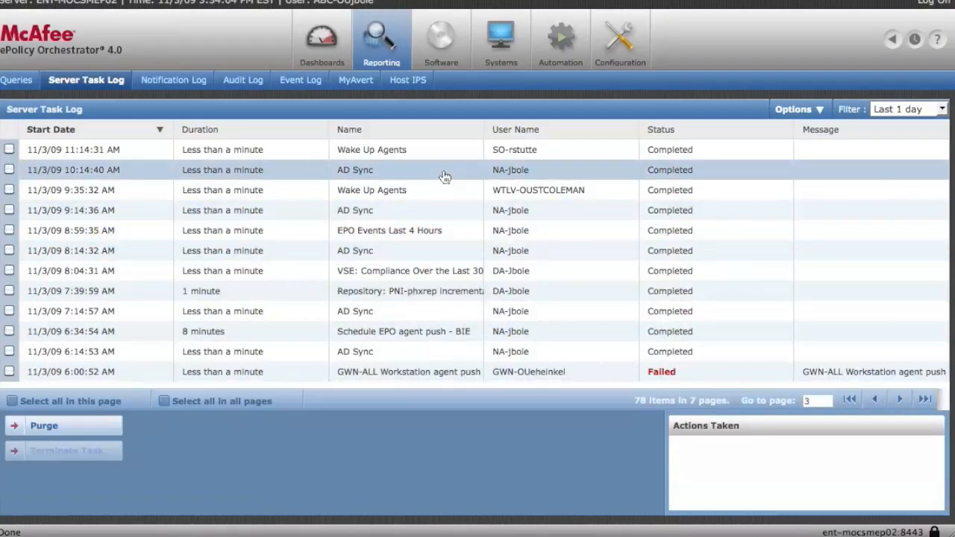
{"action": "mouse_move", "coordinate": [463, 230]}
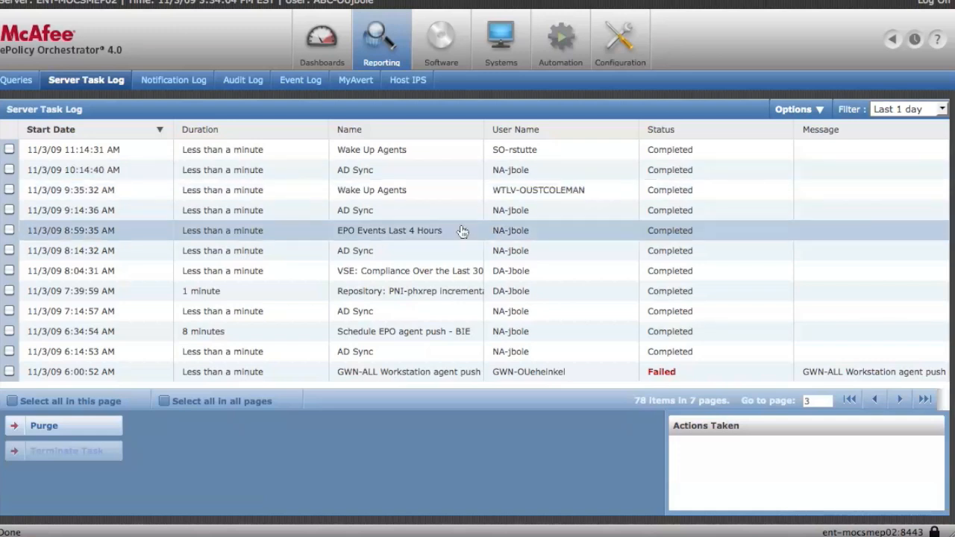
{"action": "mouse_move", "coordinate": [880, 415]}
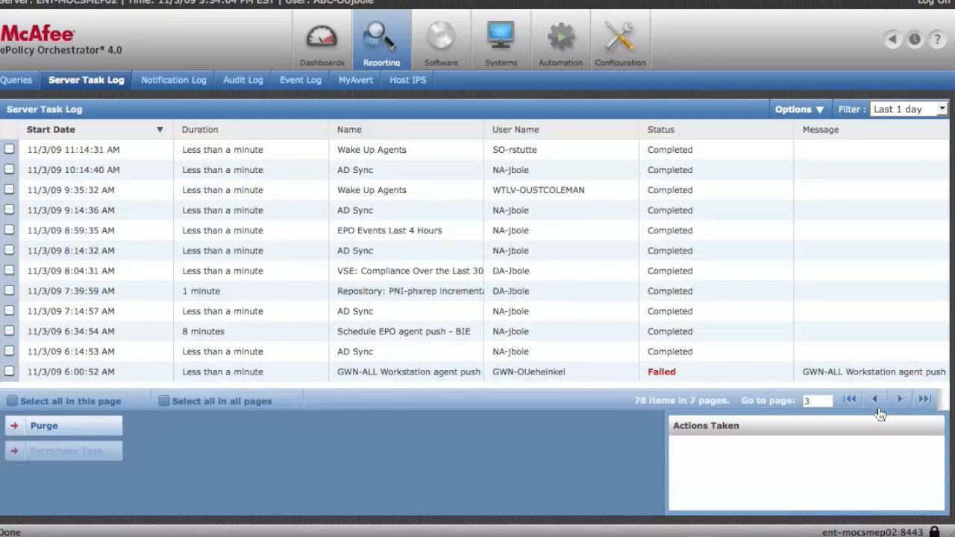
{"action": "left_click", "coordinate": [899, 400]}
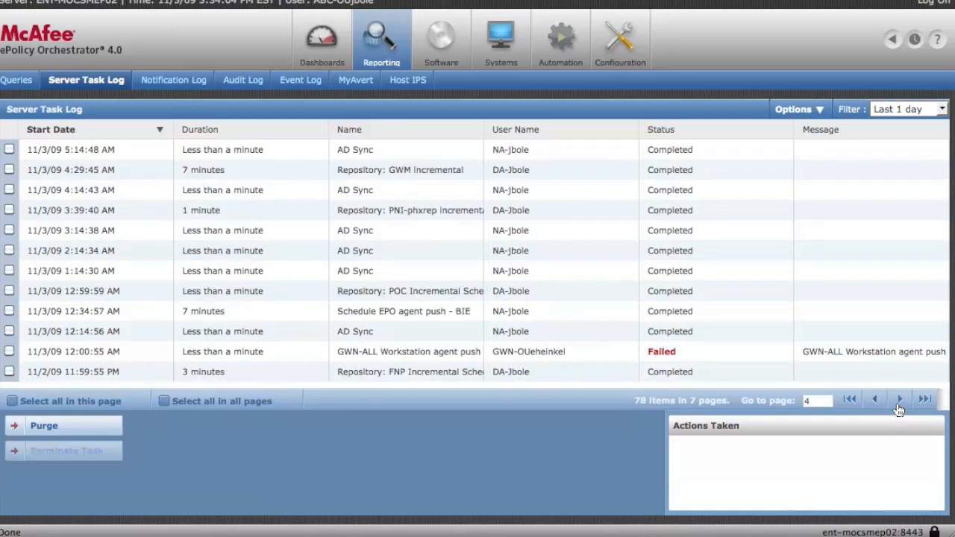
{"action": "left_click", "coordinate": [898, 400]}
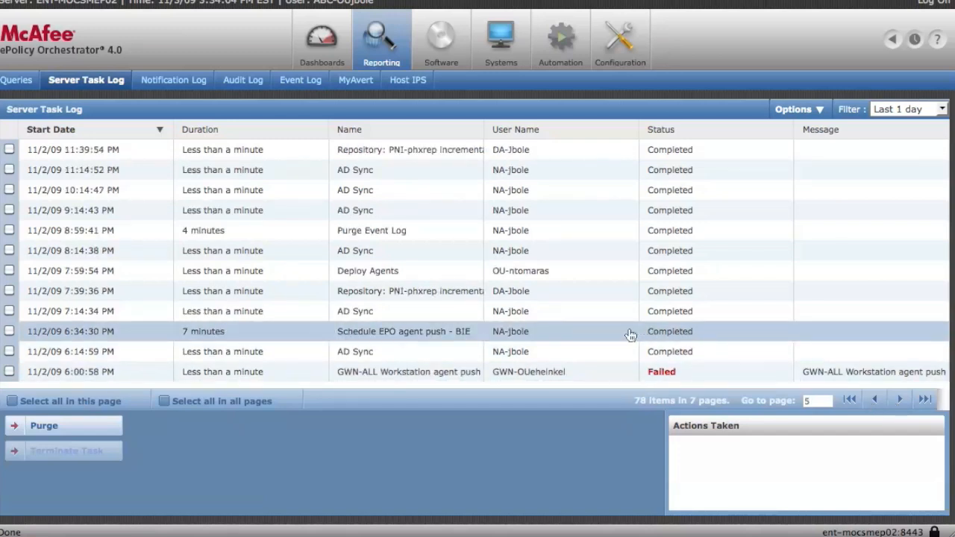
{"action": "mouse_move", "coordinate": [481, 229]}
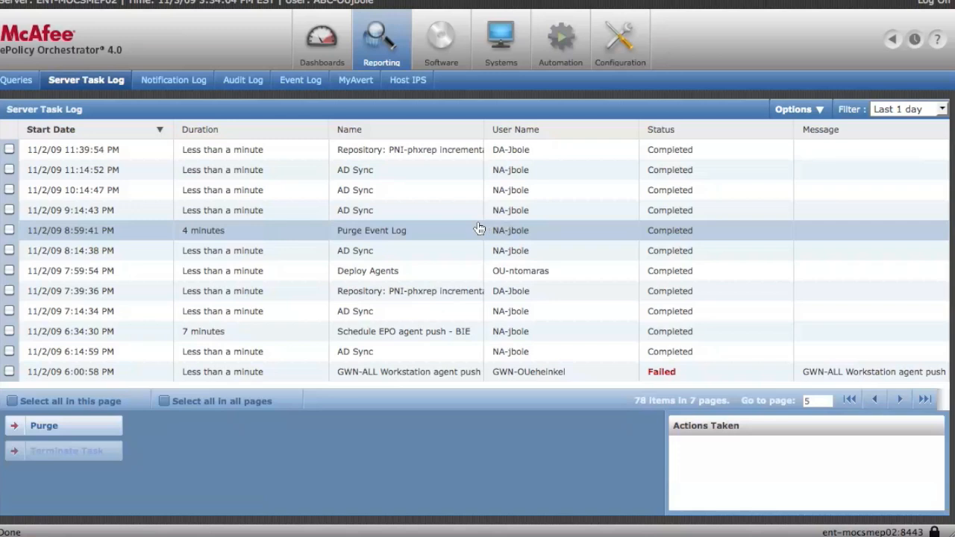
{"action": "mouse_move", "coordinate": [275, 171]}
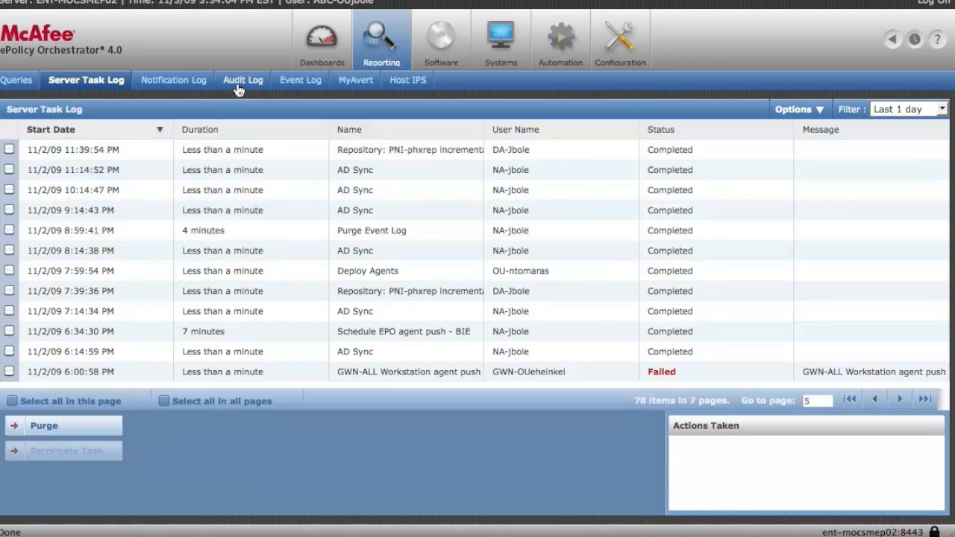
In the Audit Log, widen the Details column and page forward to page 6, then back to page 5 of 16
{"action": "left_click", "coordinate": [241, 80]}
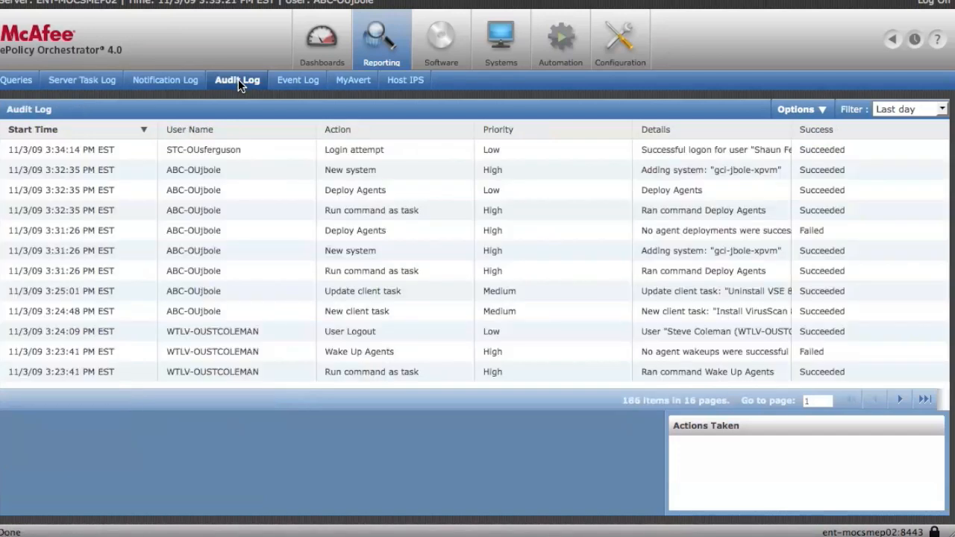
{"action": "mouse_move", "coordinate": [355, 230]}
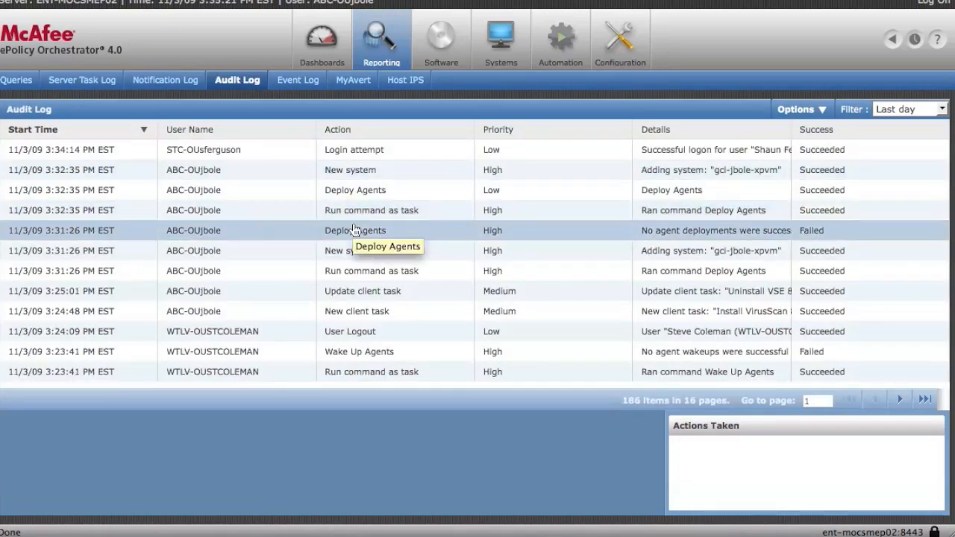
{"action": "mouse_move", "coordinate": [627, 132]}
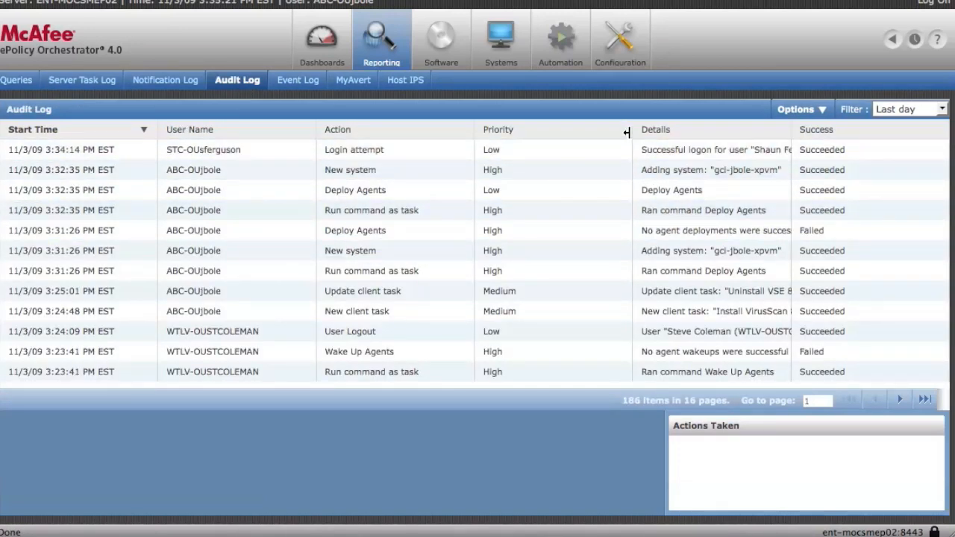
{"action": "left_click_drag", "start_coordinate": [626, 128], "coordinate": [570, 129]}
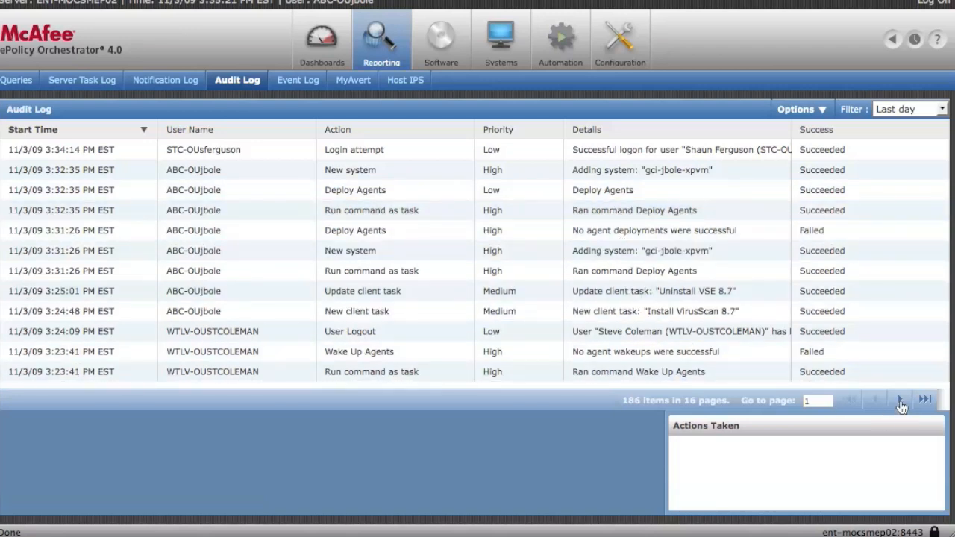
{"action": "left_click", "coordinate": [898, 400]}
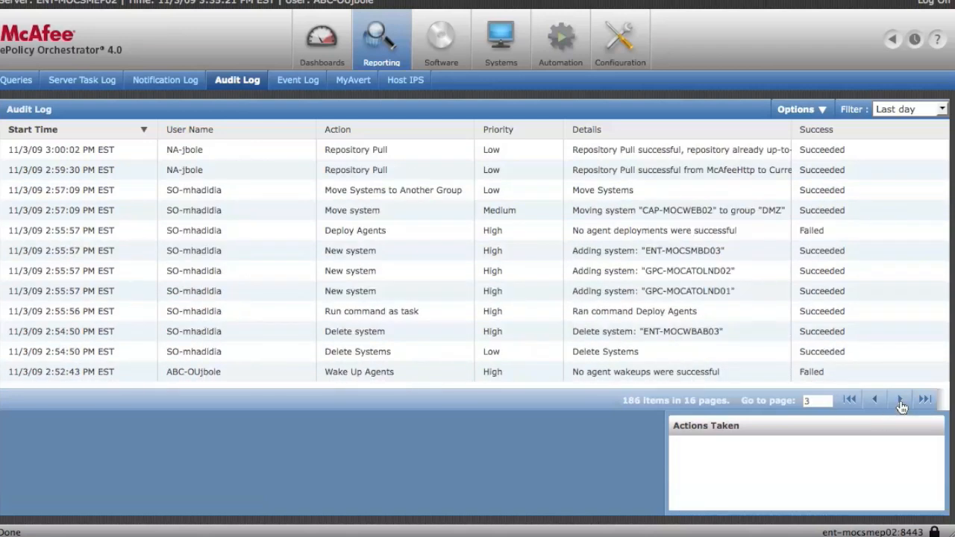
{"action": "left_click", "coordinate": [899, 400]}
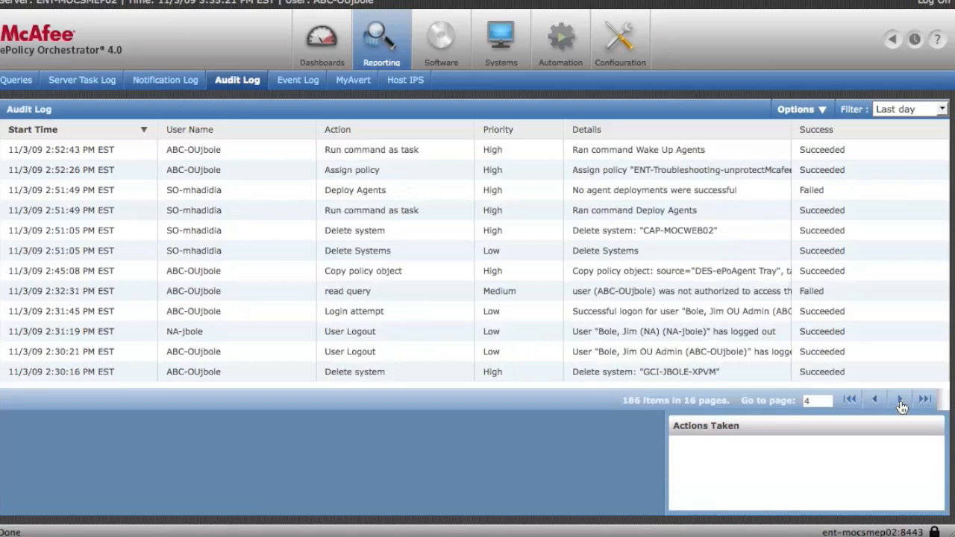
{"action": "mouse_move", "coordinate": [898, 403]}
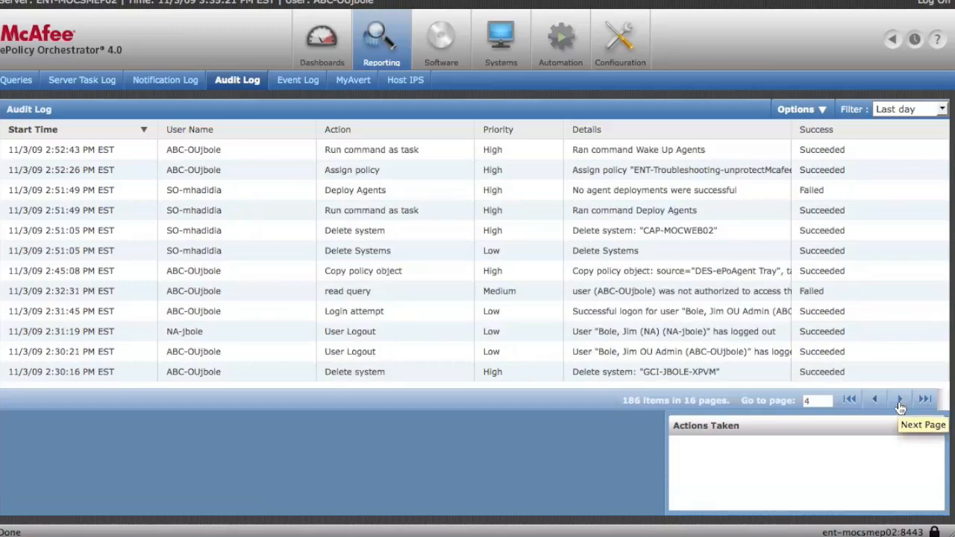
{"action": "left_click", "coordinate": [898, 398]}
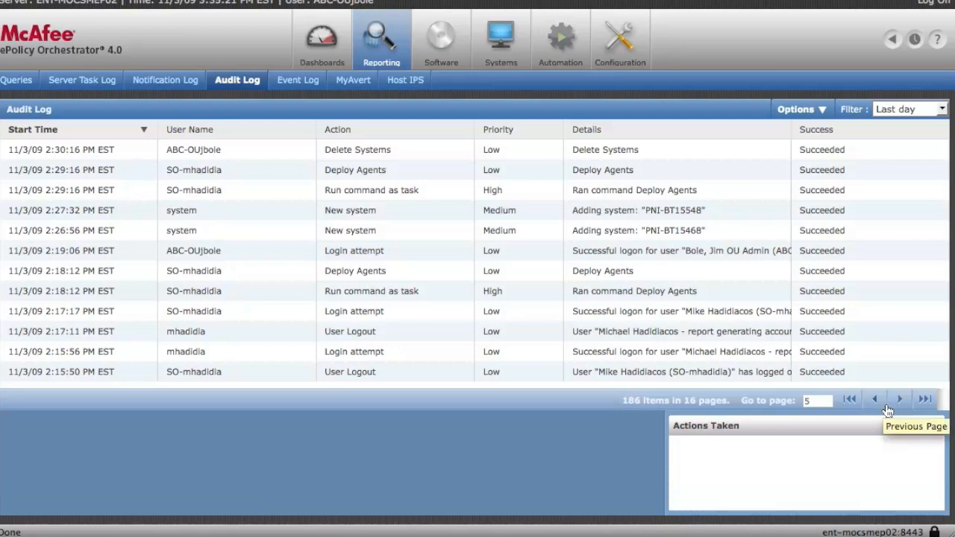
{"action": "left_click", "coordinate": [898, 398]}
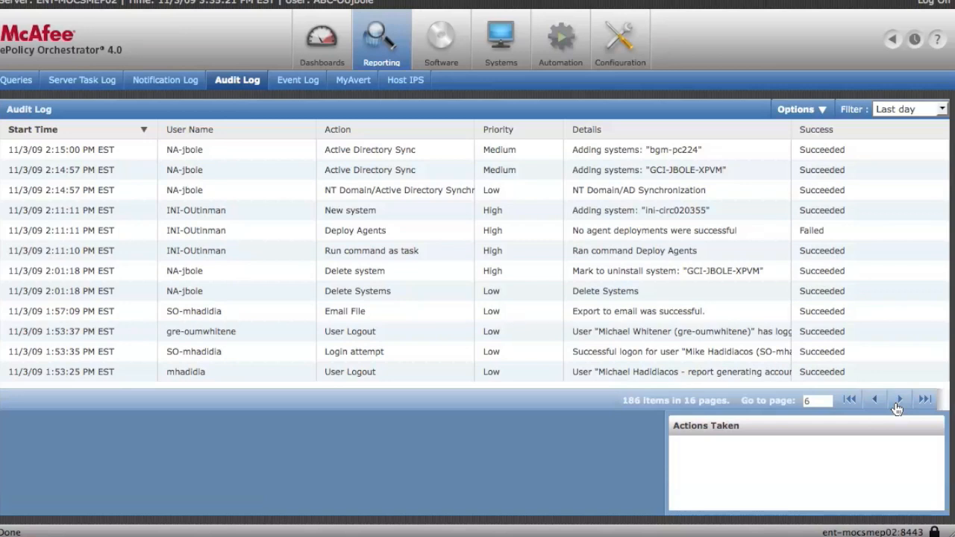
{"action": "mouse_move", "coordinate": [881, 409]}
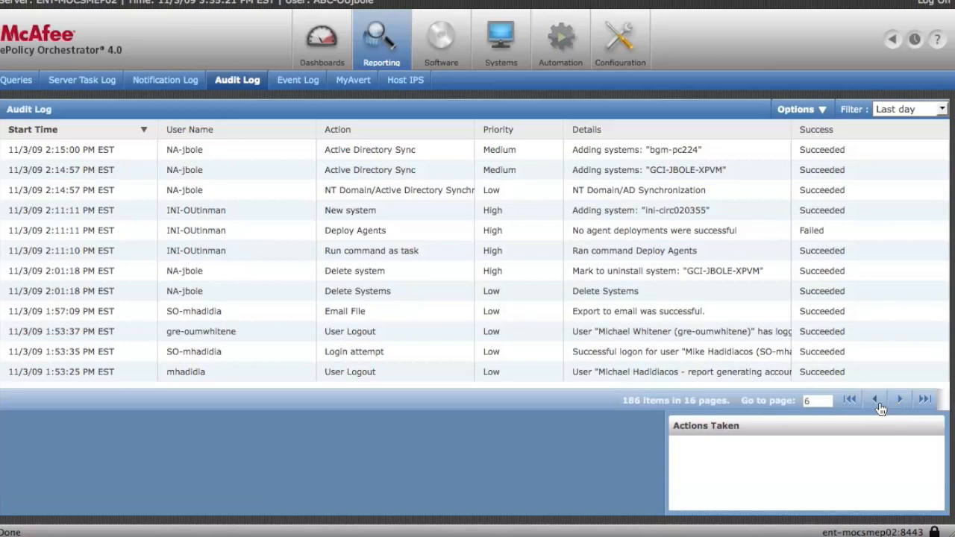
{"action": "left_click", "coordinate": [874, 400]}
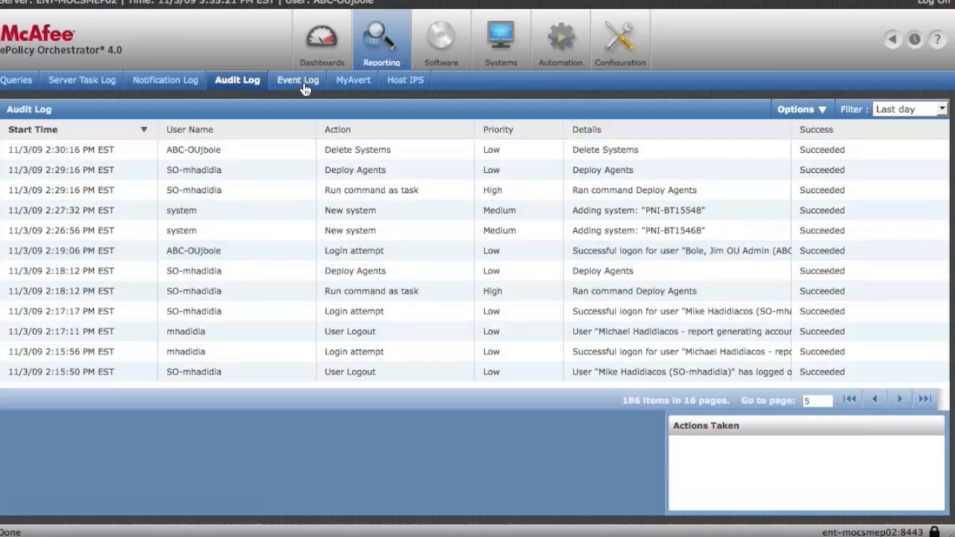
In the Event Log, page forward to page 4 of 17 showing 11/3/09 malware scan events
{"action": "left_click", "coordinate": [295, 81]}
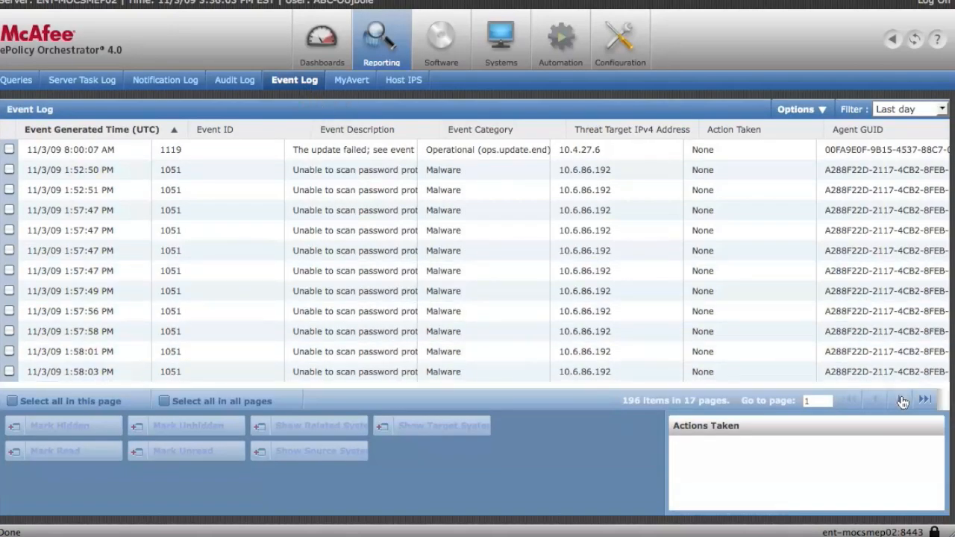
{"action": "left_click", "coordinate": [925, 400]}
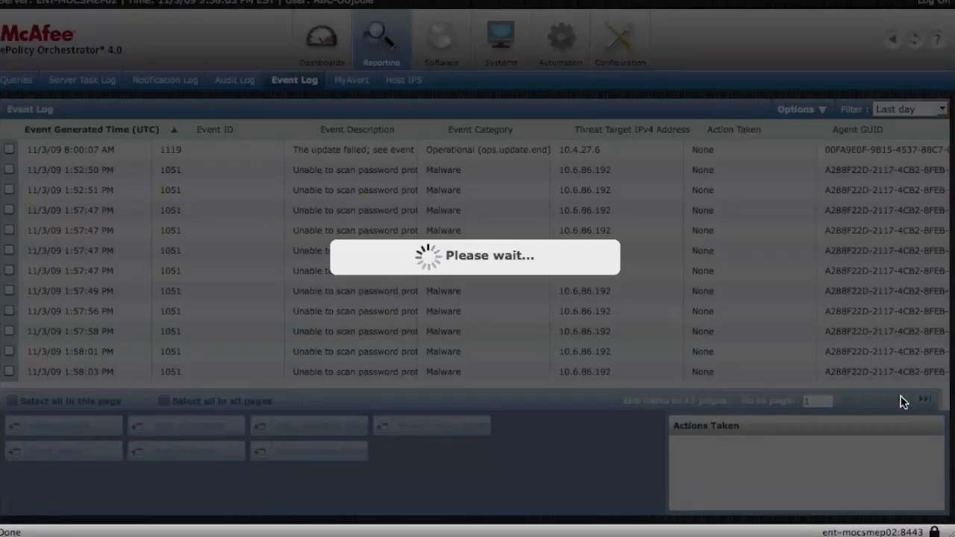
{"action": "left_click", "coordinate": [901, 400]}
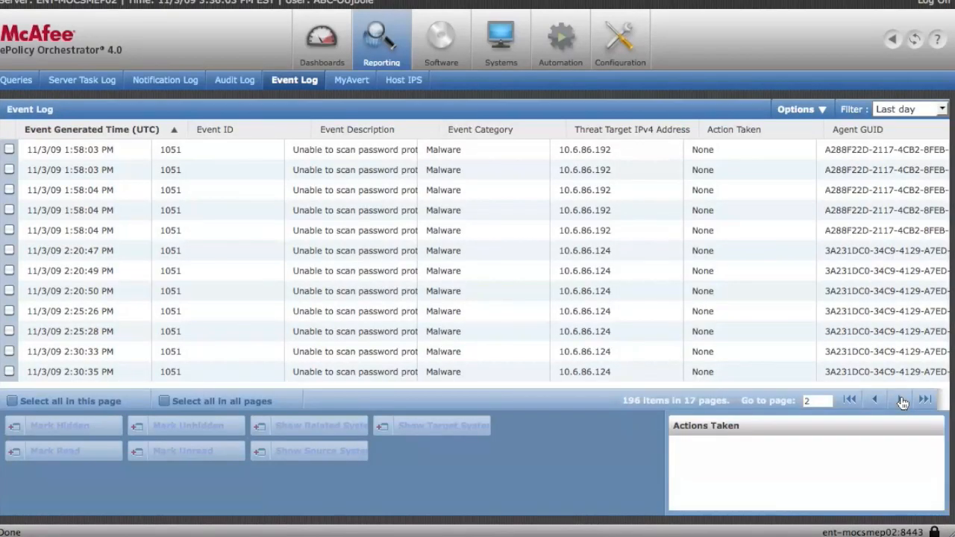
{"action": "left_click", "coordinate": [901, 400]}
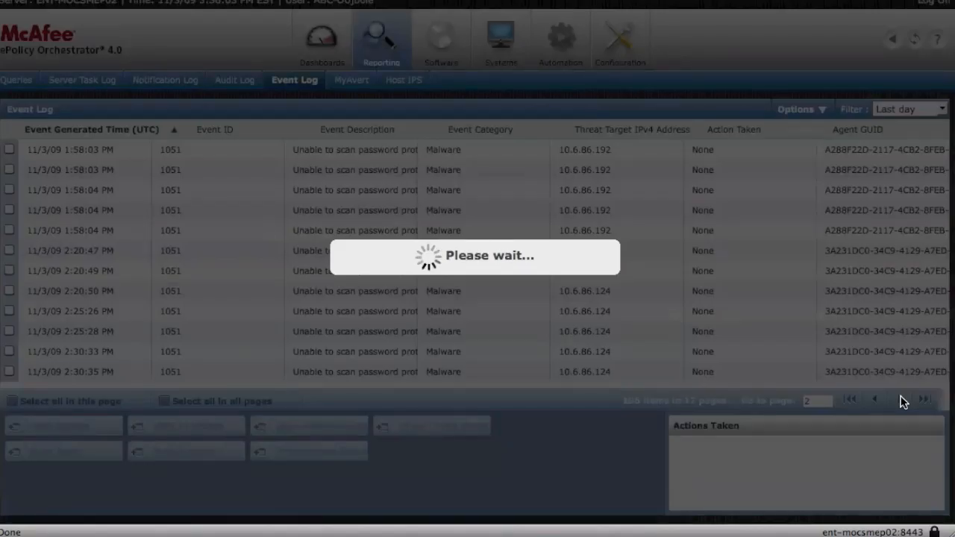
{"action": "left_click", "coordinate": [901, 400]}
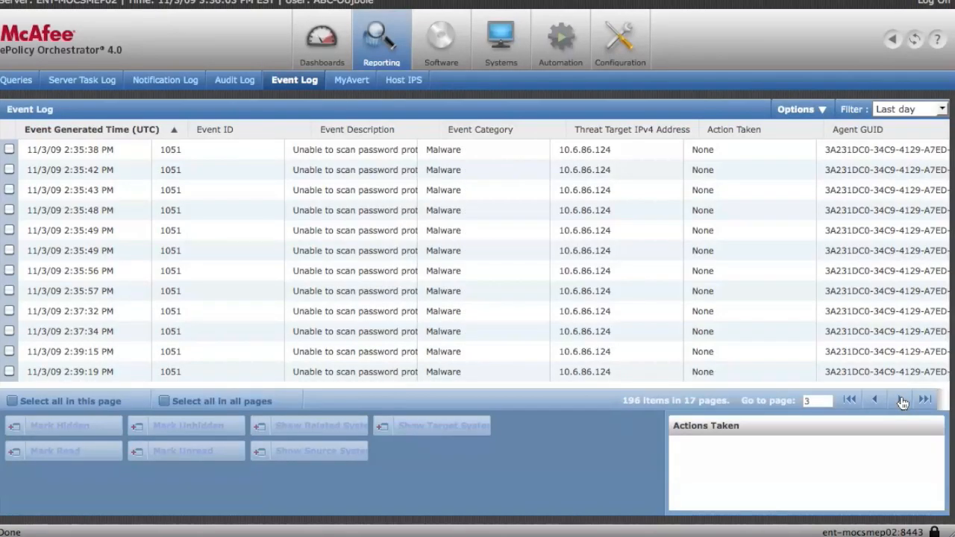
{"action": "left_click", "coordinate": [901, 400]}
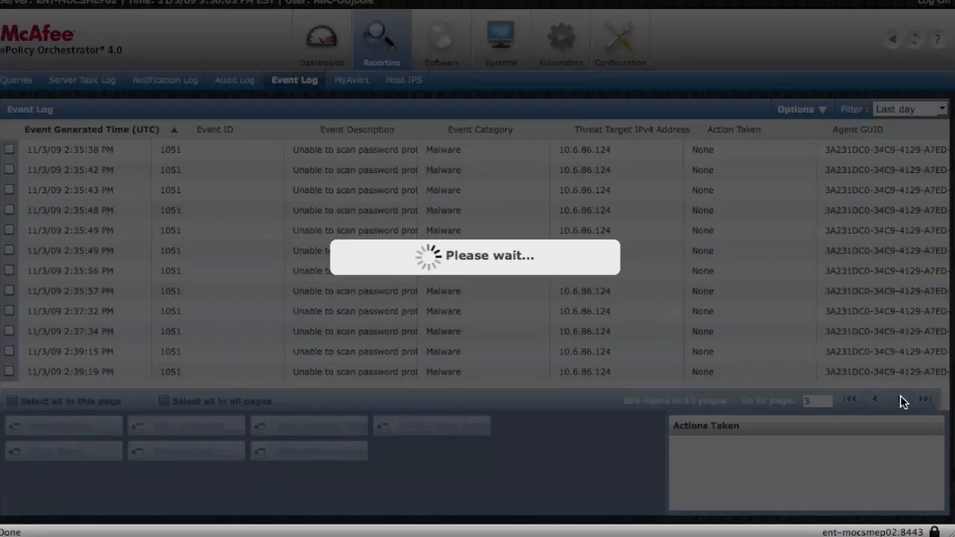
{"action": "left_click", "coordinate": [901, 400]}
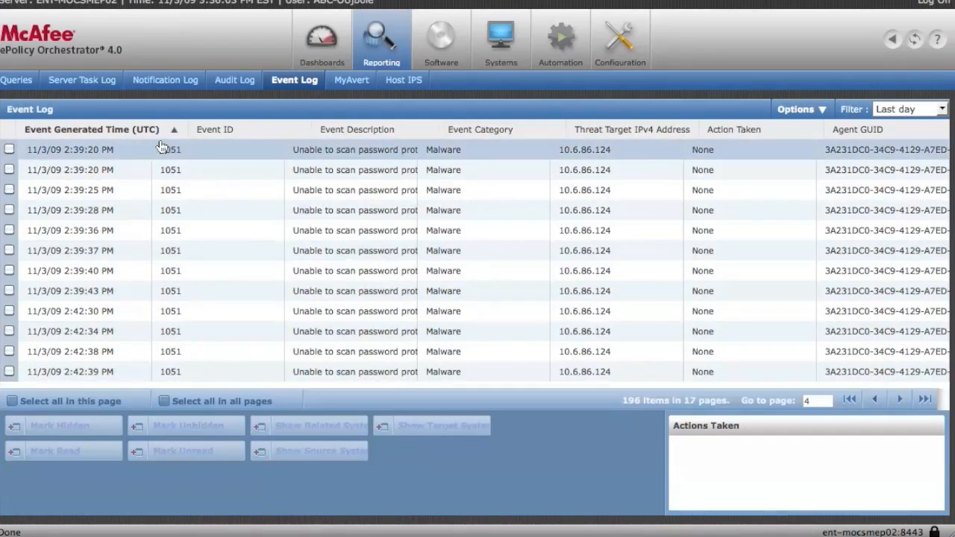
{"action": "mouse_move", "coordinate": [31, 108]}
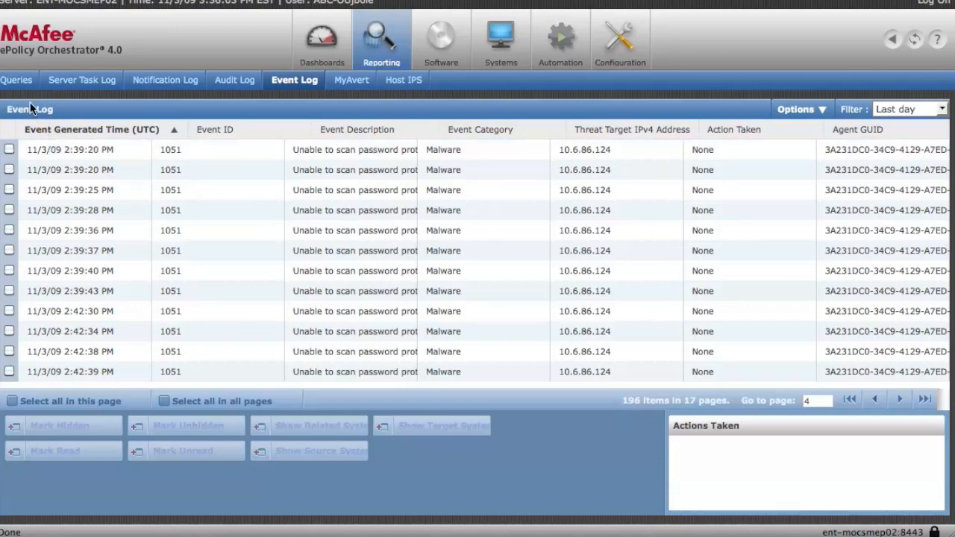
{"action": "mouse_move", "coordinate": [41, 89]}
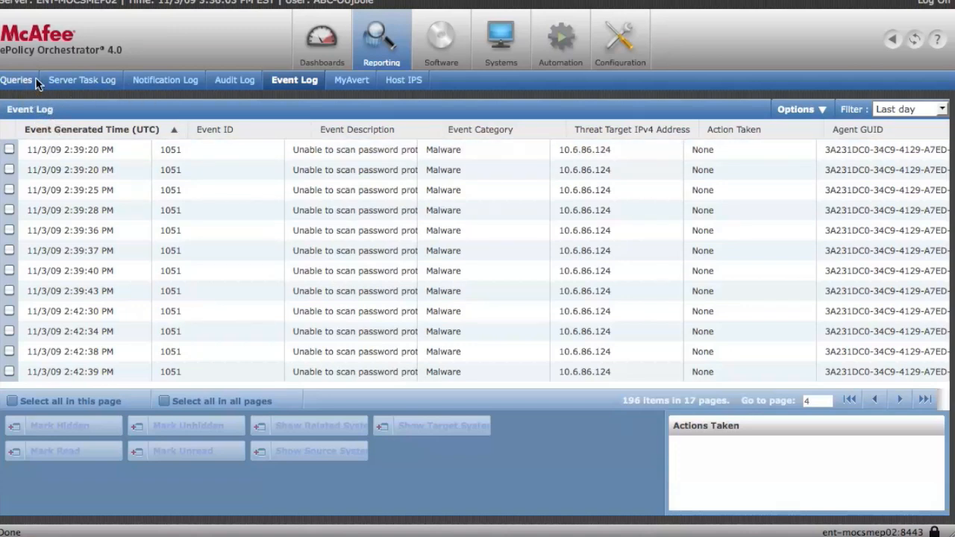
On the Queries page, select ePO: Windows OS Compliance Summary from Public Queries to show its details
{"action": "left_click", "coordinate": [17, 80]}
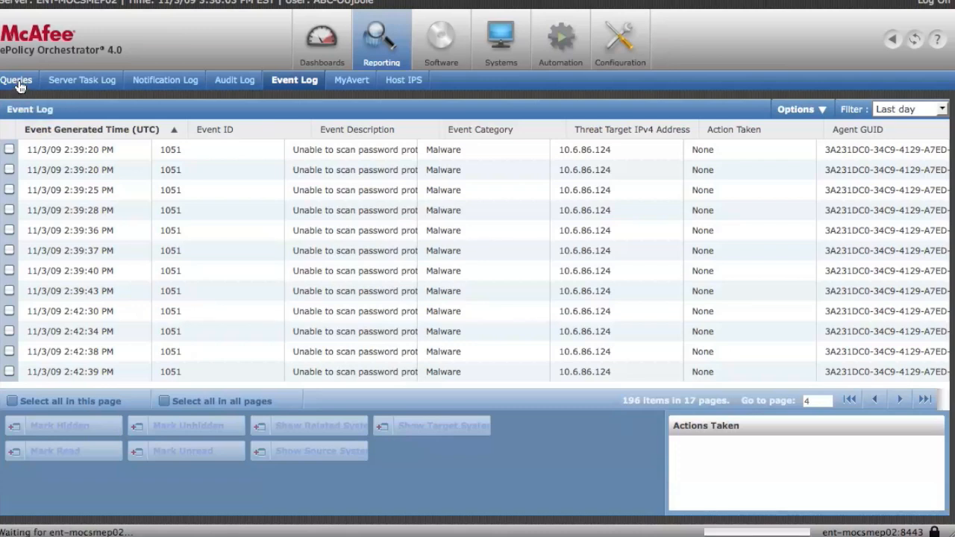
{"action": "left_click", "coordinate": [17, 80]}
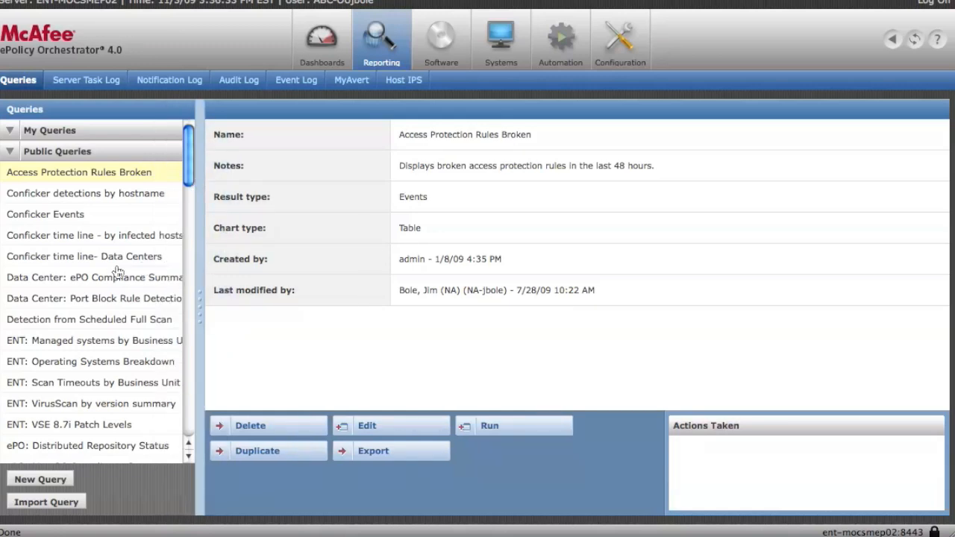
{"action": "mouse_move", "coordinate": [116, 314]}
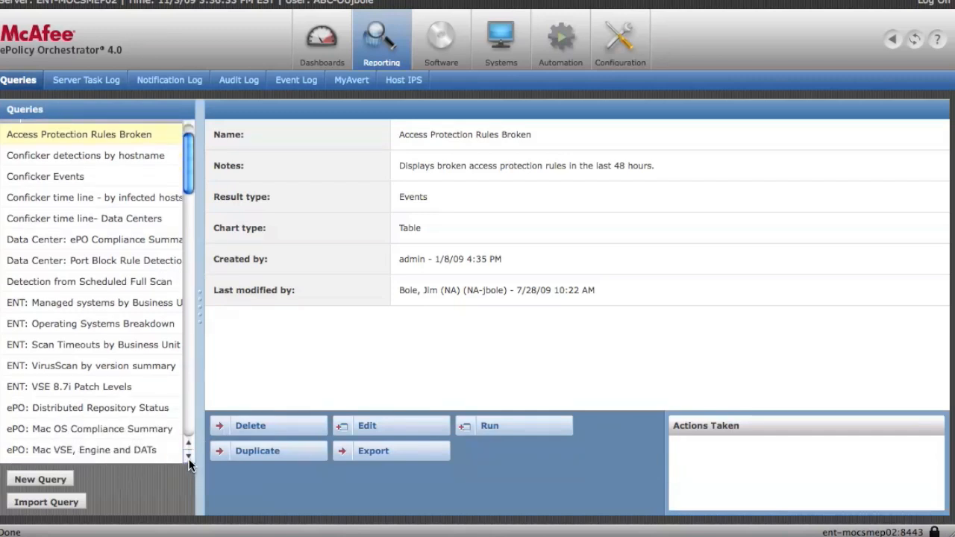
{"action": "scroll", "scroll_direction": "down", "scroll_amount": 3}
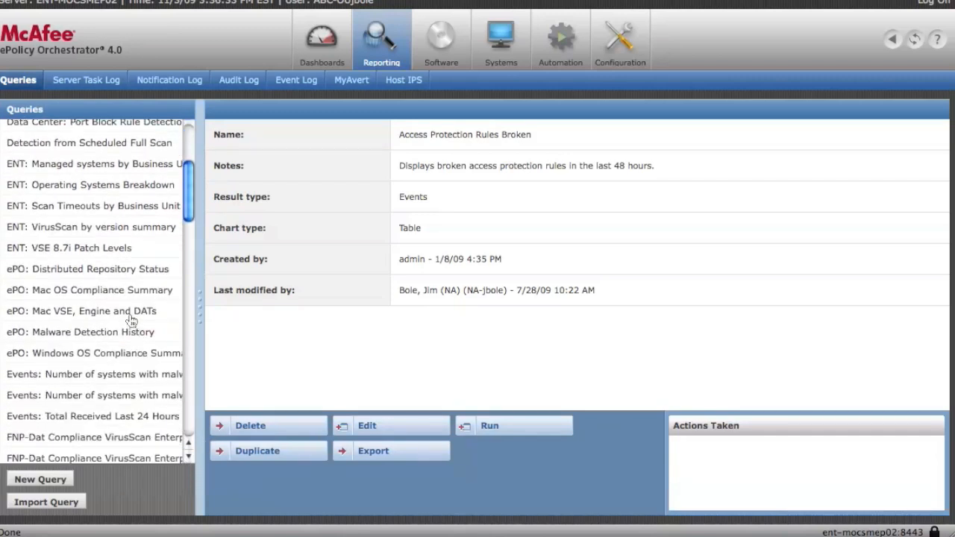
{"action": "left_click", "coordinate": [93, 352]}
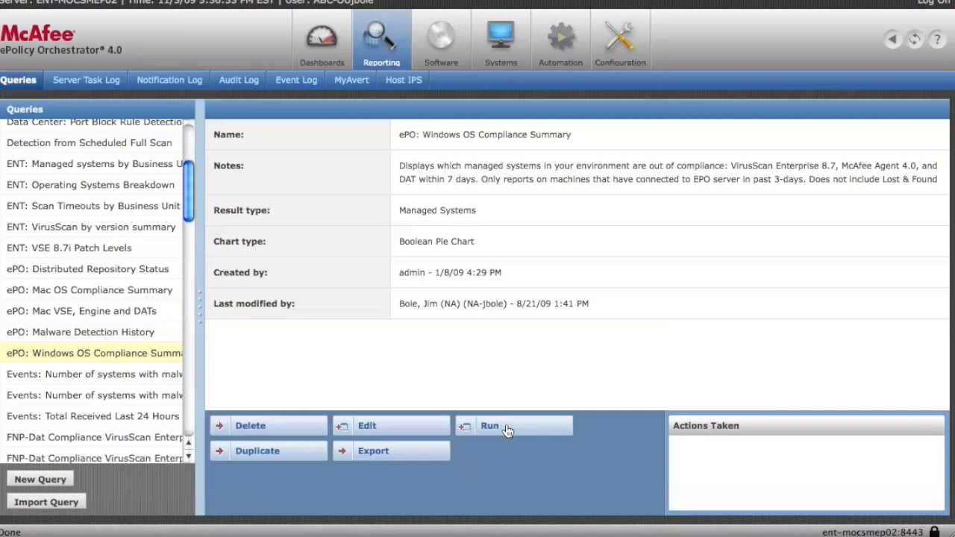
Run the Windows OS Compliance Summary query to show its compliant versus non-compliant pie chart
{"action": "left_click", "coordinate": [490, 425]}
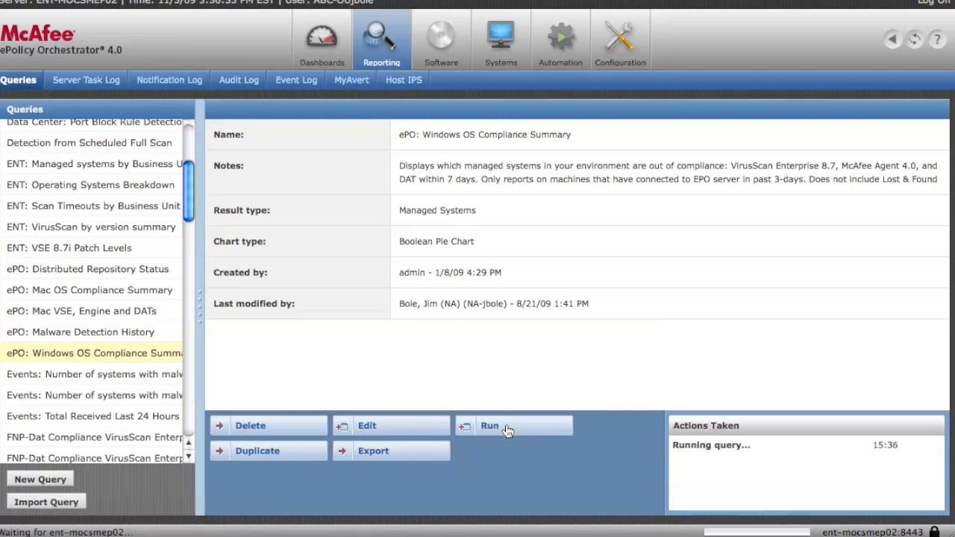
{"action": "left_click", "coordinate": [489, 425]}
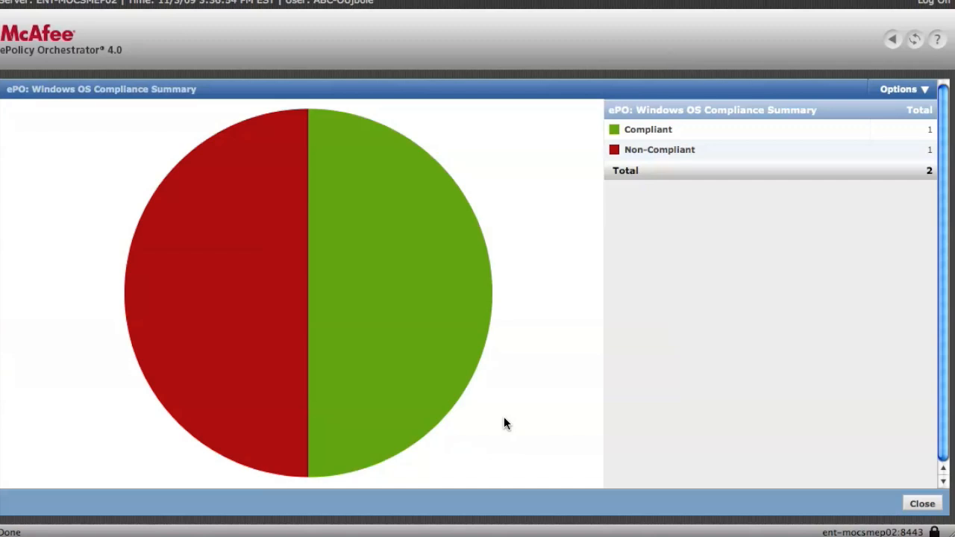
{"action": "mouse_move", "coordinate": [512, 409]}
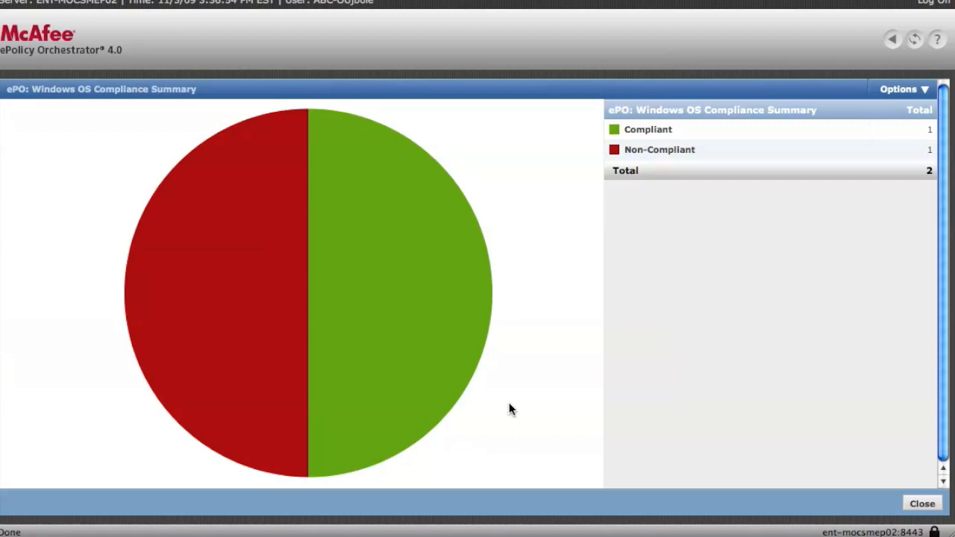
{"action": "mouse_move", "coordinate": [657, 187]}
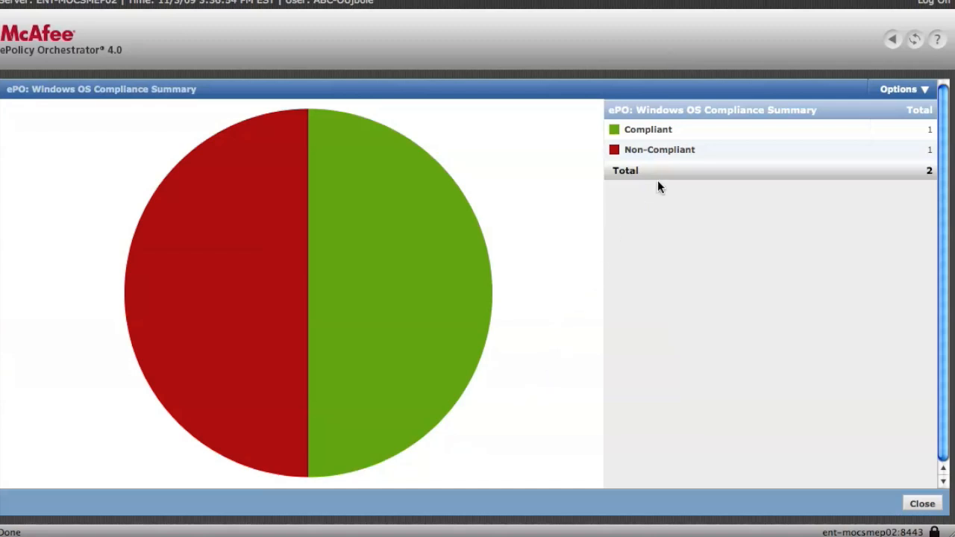
{"action": "mouse_move", "coordinate": [367, 223]}
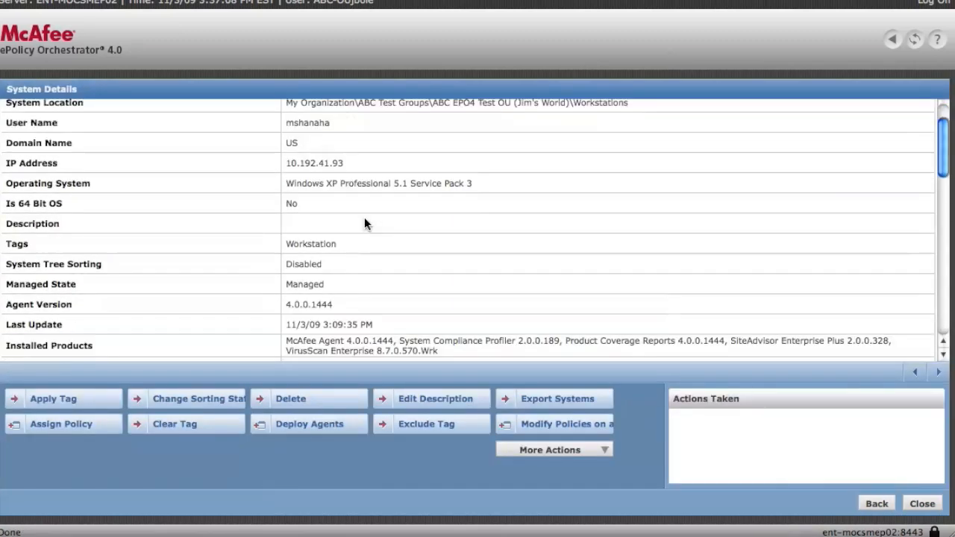
{"action": "scroll", "scroll_direction": "down", "scroll_amount": 3}
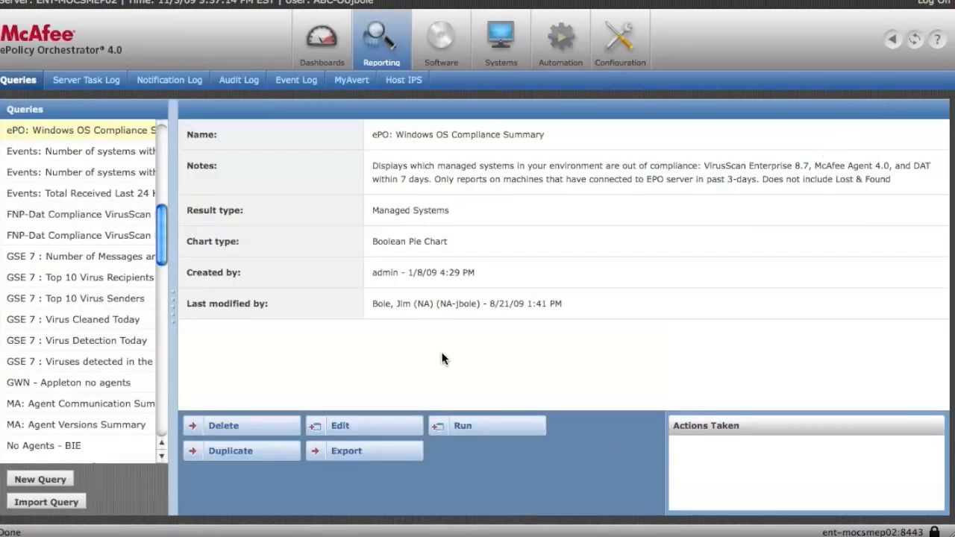
{"action": "left_click", "coordinate": [462, 426]}
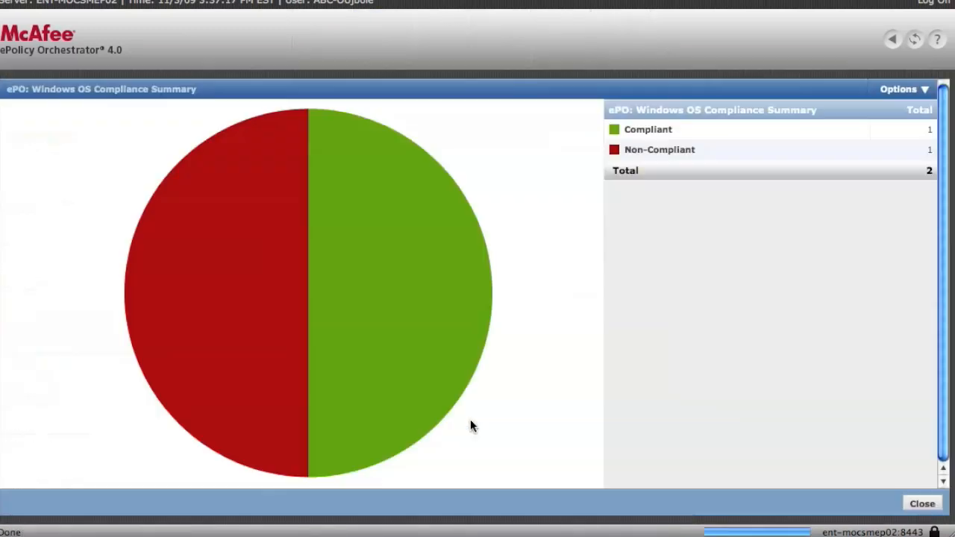
From the chart's Options, start an export packaged as a single ZIP archive
{"action": "left_click", "coordinate": [903, 89]}
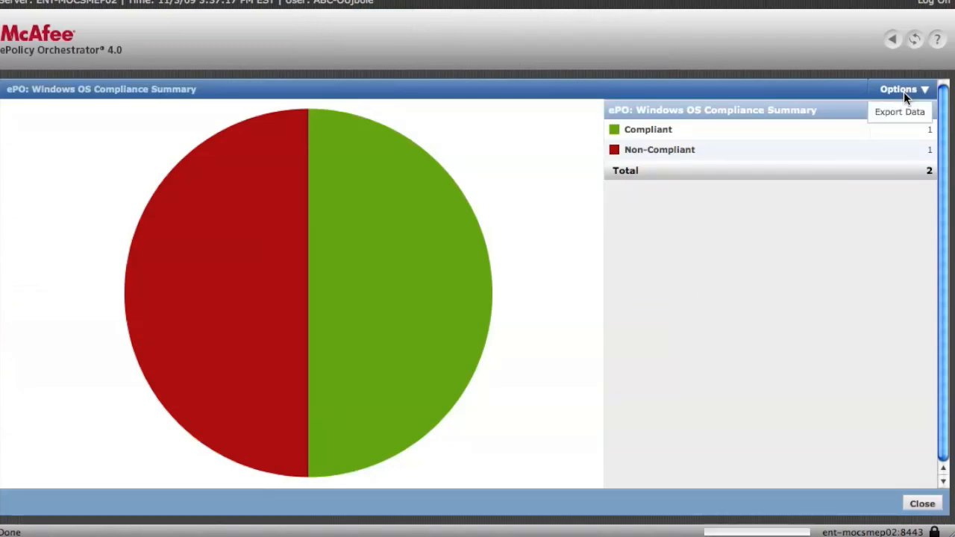
{"action": "left_click", "coordinate": [898, 112]}
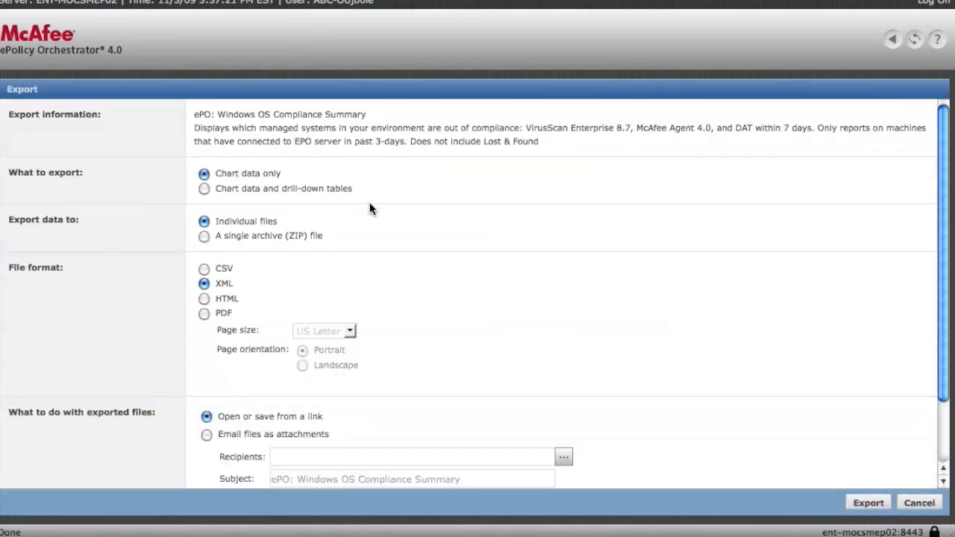
{"action": "mouse_move", "coordinate": [242, 233]}
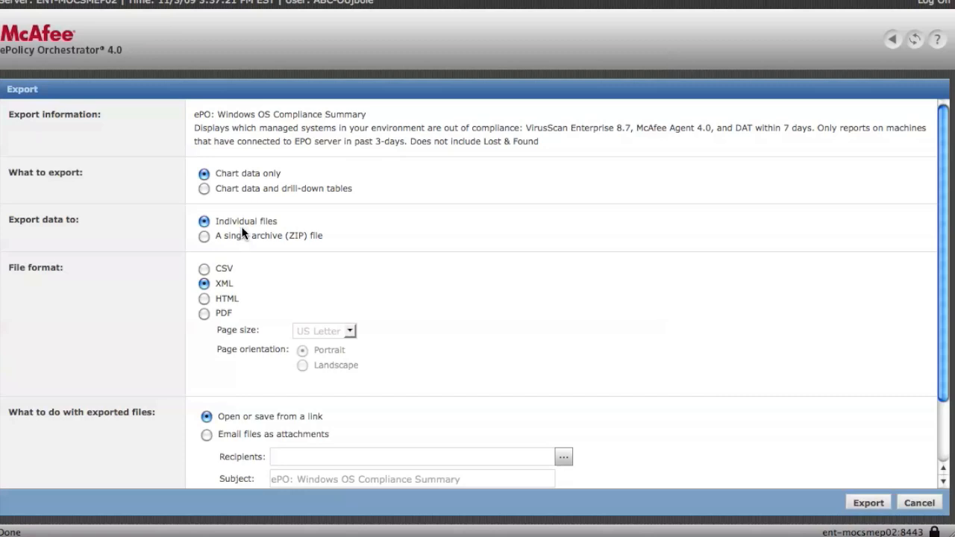
{"action": "mouse_move", "coordinate": [267, 182]}
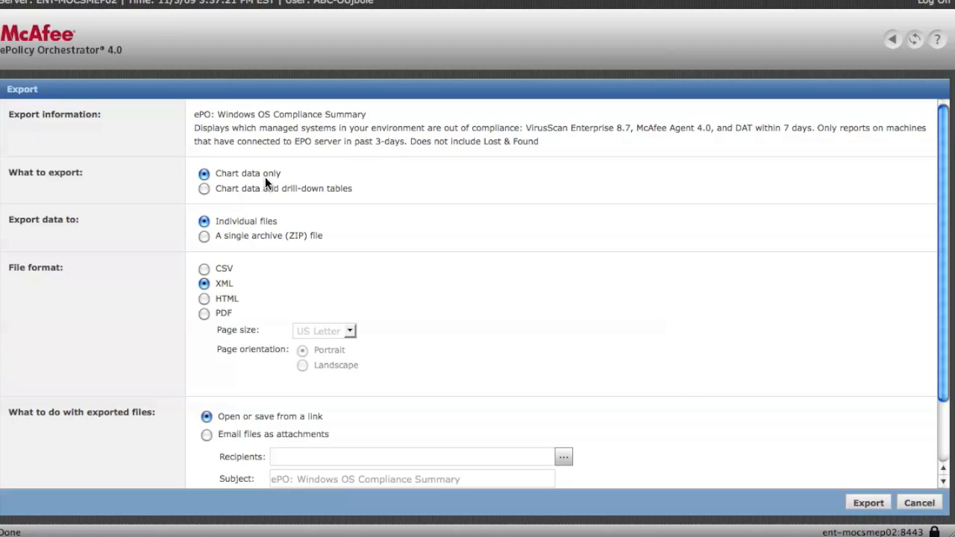
{"action": "left_click", "coordinate": [202, 188]}
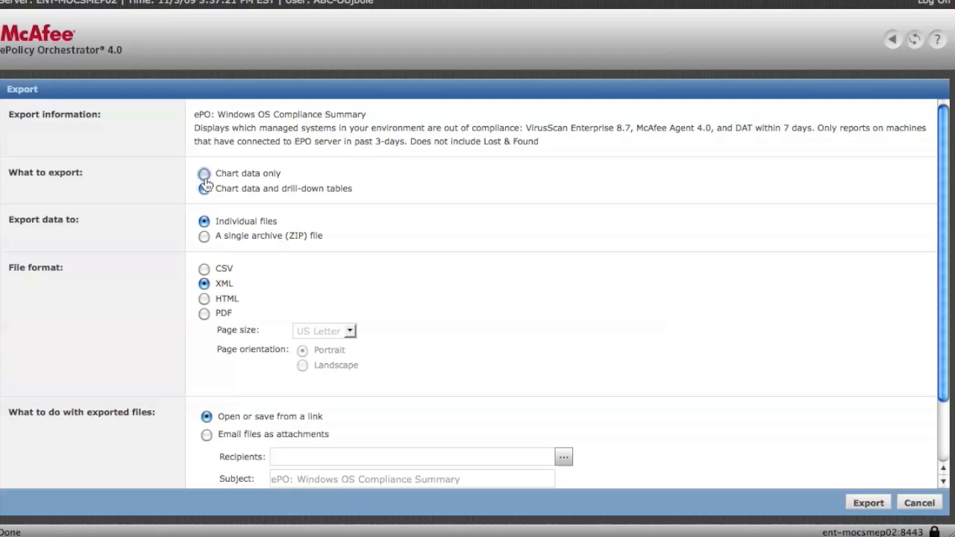
{"action": "left_click", "coordinate": [203, 173]}
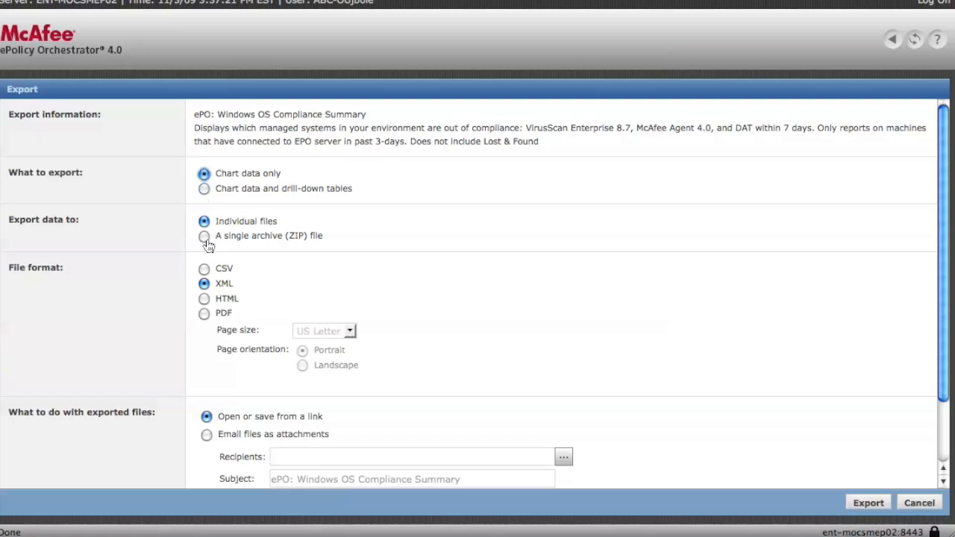
{"action": "left_click", "coordinate": [203, 236]}
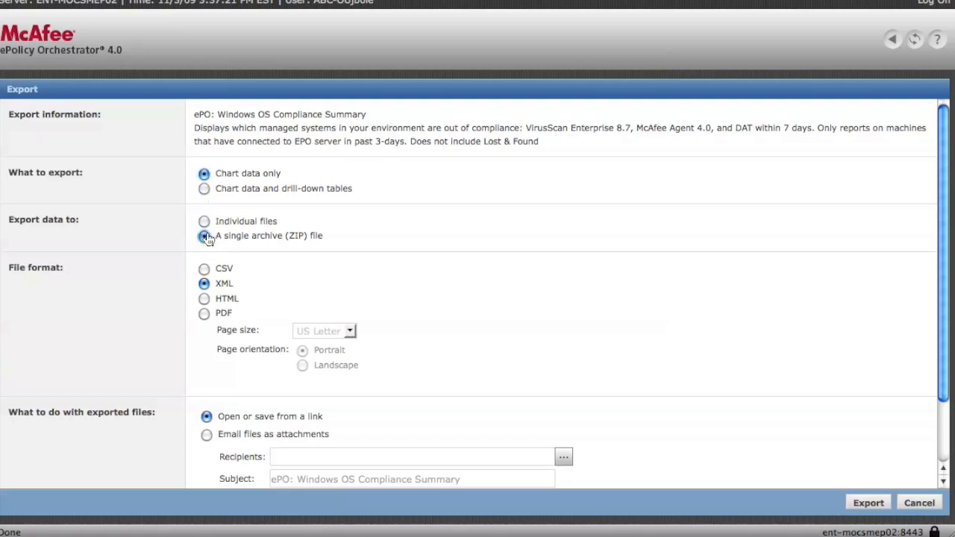
{"action": "scroll", "scroll_direction": "down", "scroll_amount": 3}
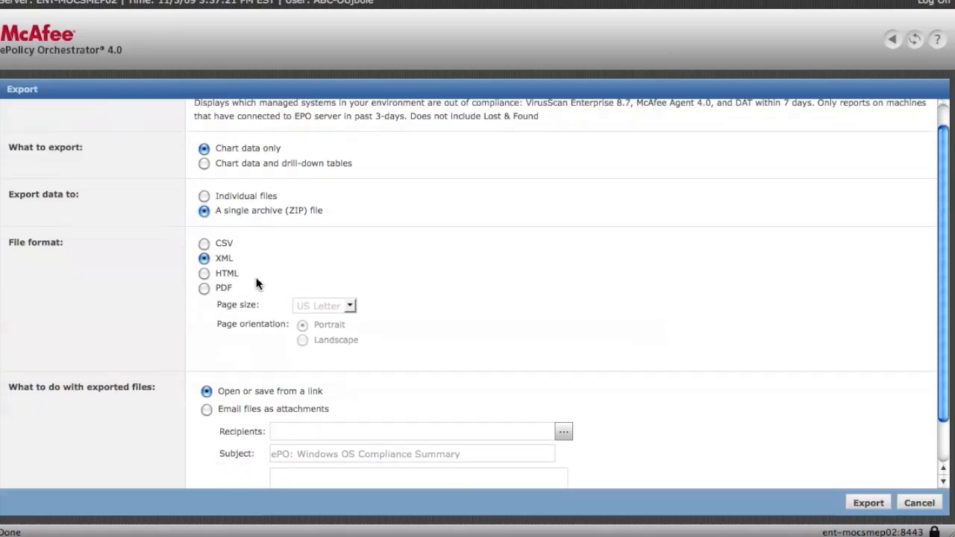
{"action": "scroll", "scroll_direction": "down", "scroll_amount": 3}
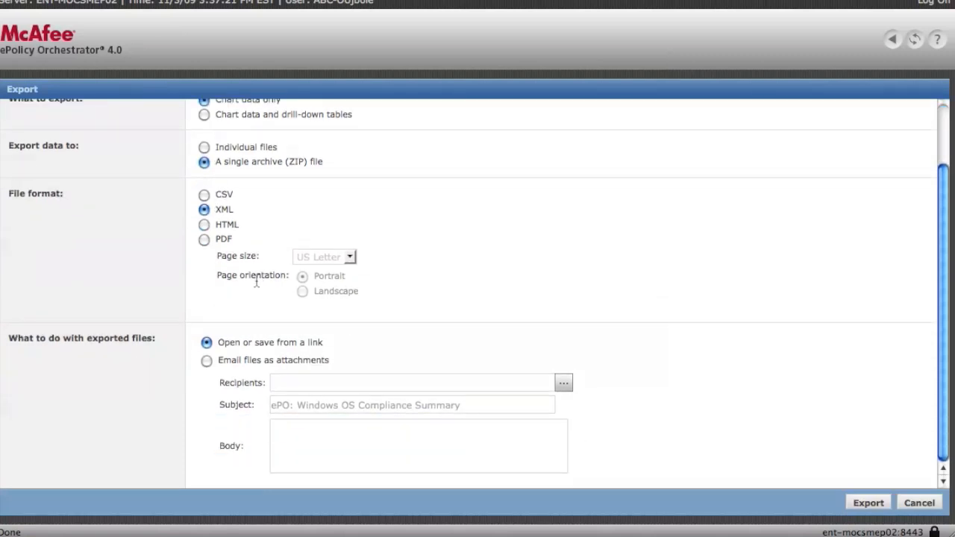
{"action": "scroll", "scroll_direction": "up", "scroll_amount": 3}
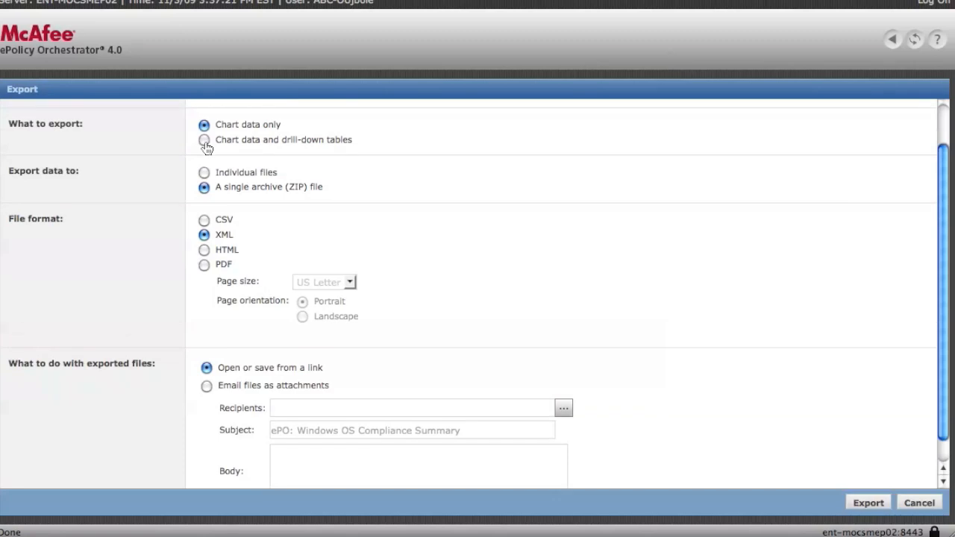
Choose 'Chart data and drill-down tables' and 'Email files as attachments', then cancel the export
{"action": "left_click", "coordinate": [203, 141]}
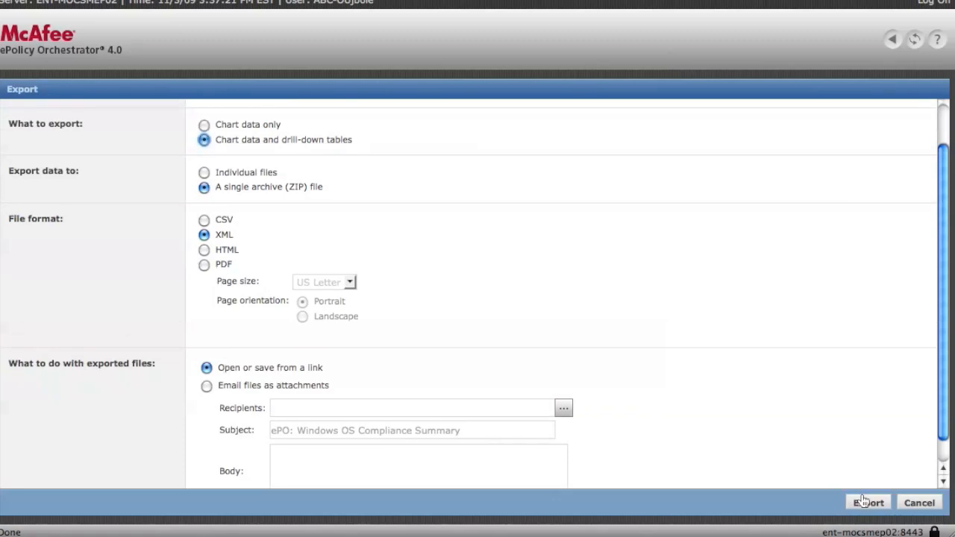
{"action": "scroll", "scroll_direction": "down", "scroll_amount": 3}
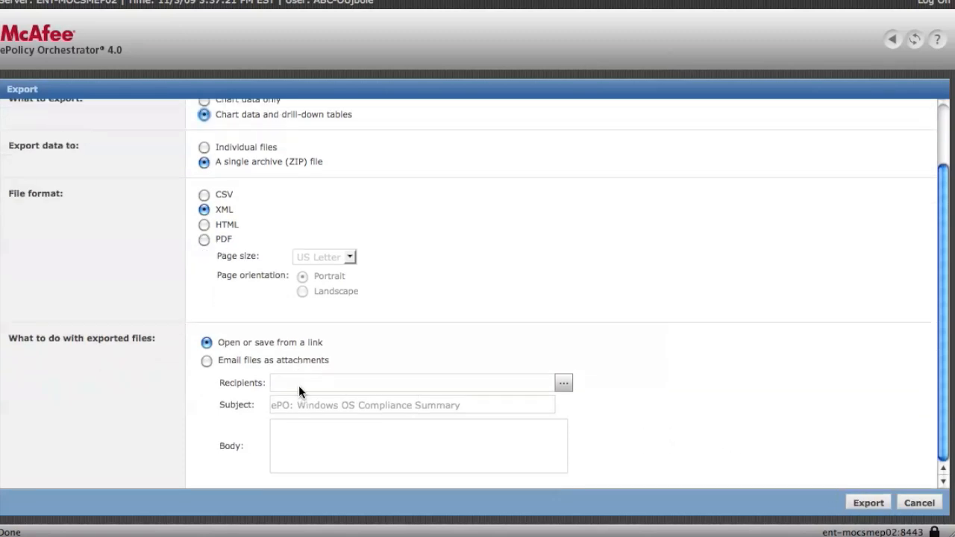
{"action": "left_click", "coordinate": [206, 359]}
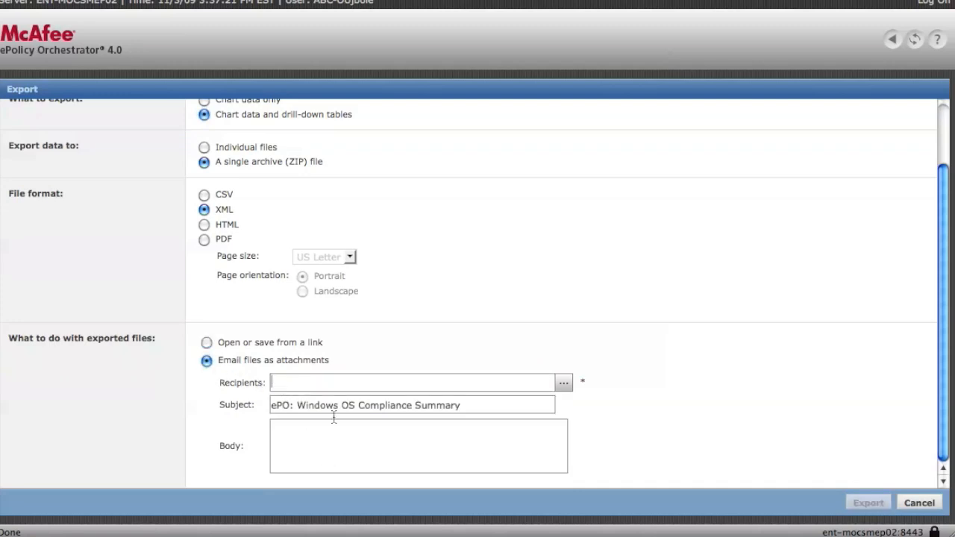
{"action": "scroll", "scroll_direction": "up", "scroll_amount": 3}
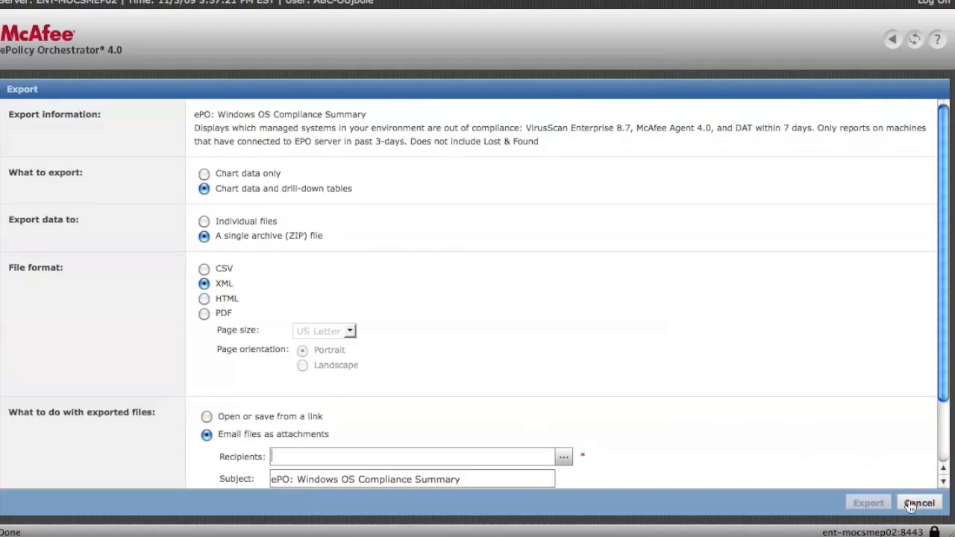
{"action": "left_click", "coordinate": [919, 503]}
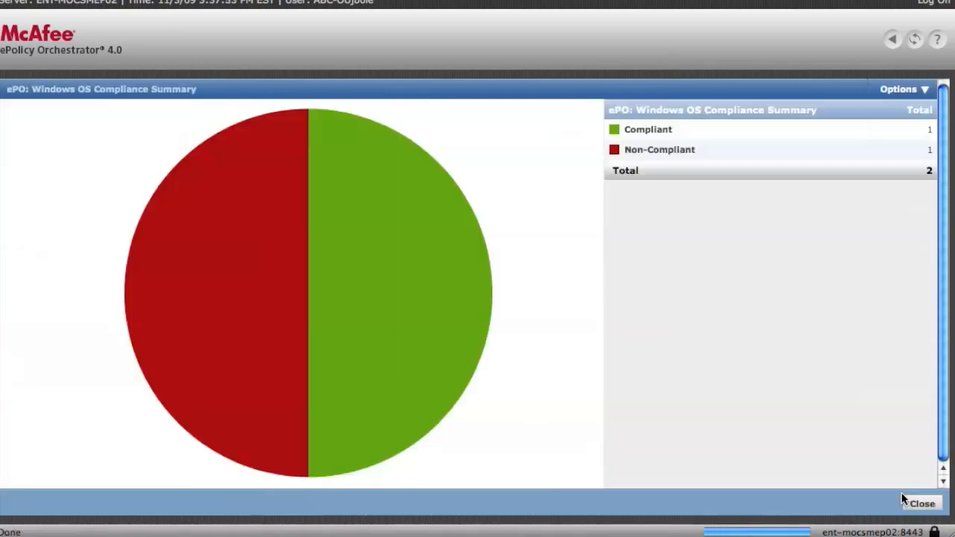
Close the compliance pie chart and scroll the Queries list back to My and Public Queries
{"action": "left_click", "coordinate": [922, 505]}
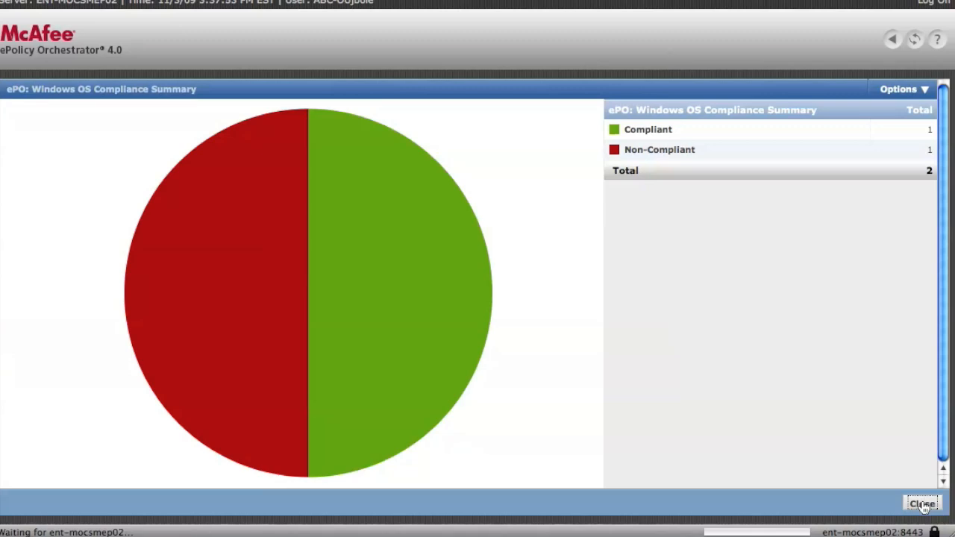
{"action": "left_click", "coordinate": [922, 504]}
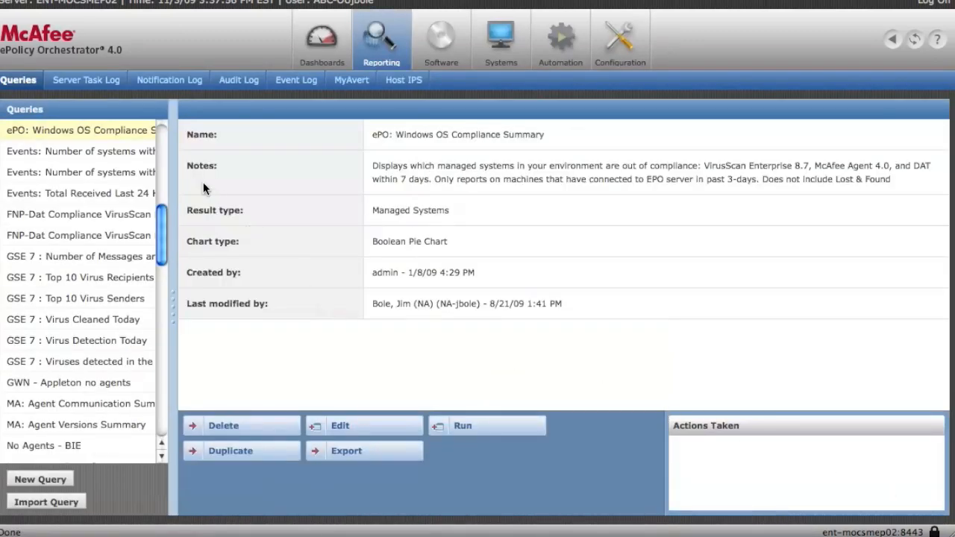
{"action": "scroll", "scroll_direction": "up", "scroll_amount": 3}
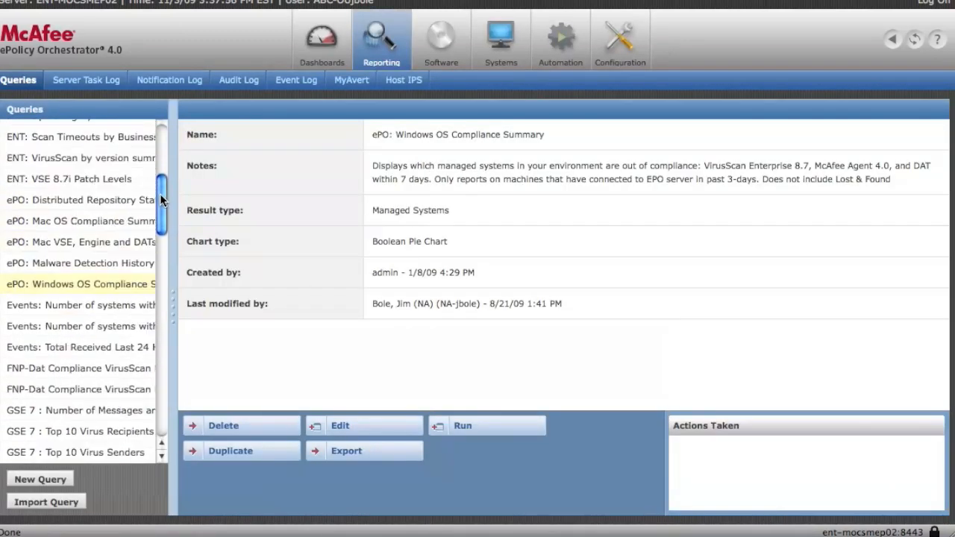
{"action": "scroll", "scroll_direction": "up", "scroll_amount": 3}
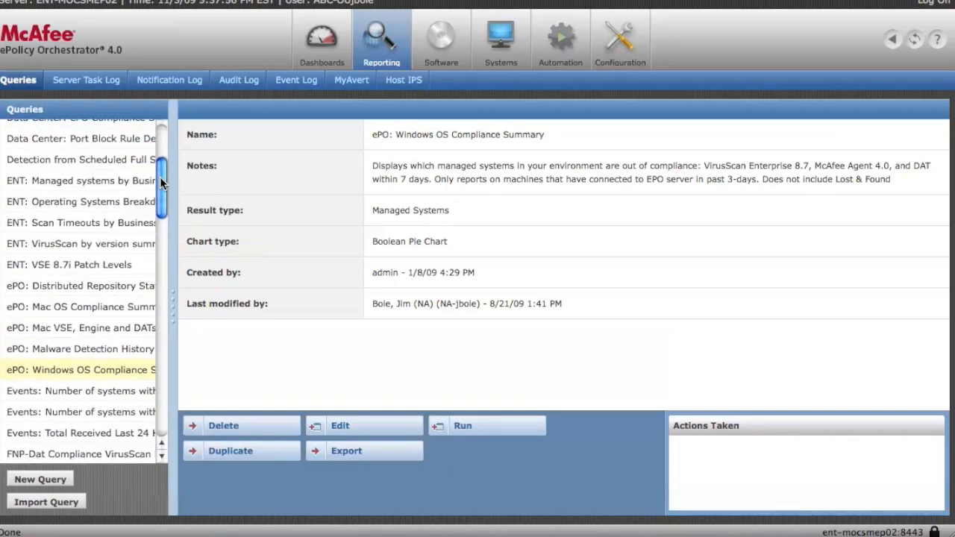
{"action": "scroll", "scroll_direction": "up", "scroll_amount": 3}
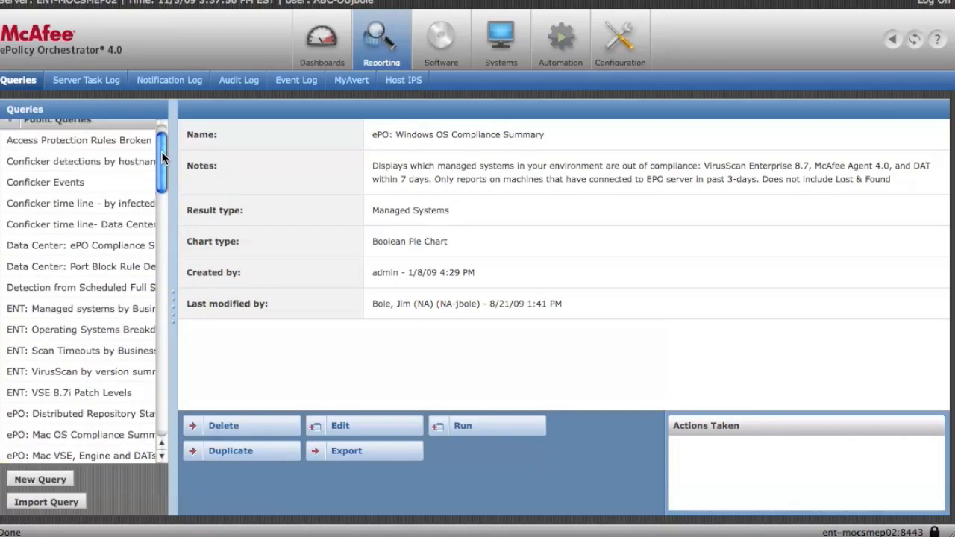
{"action": "scroll", "scroll_direction": "up", "scroll_amount": 3}
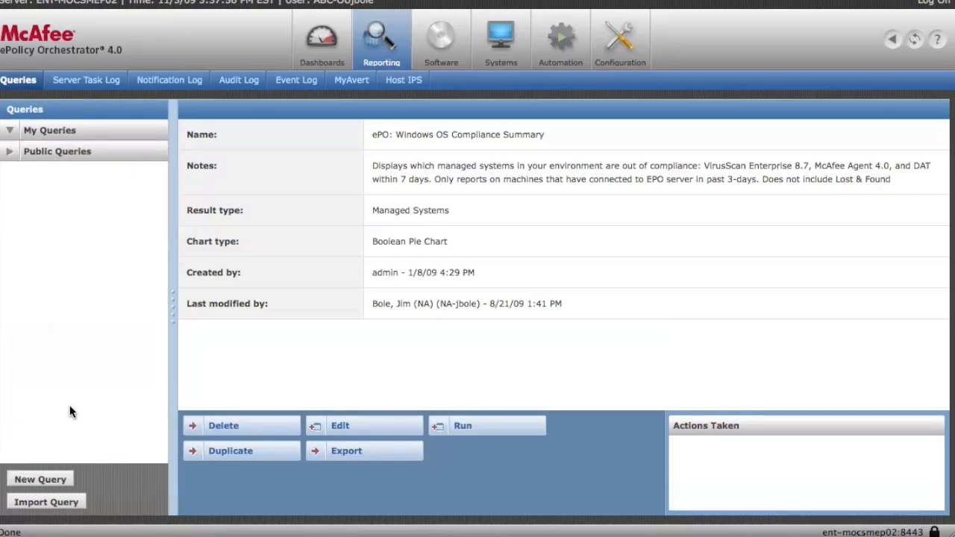
{"action": "mouse_move", "coordinate": [58, 489]}
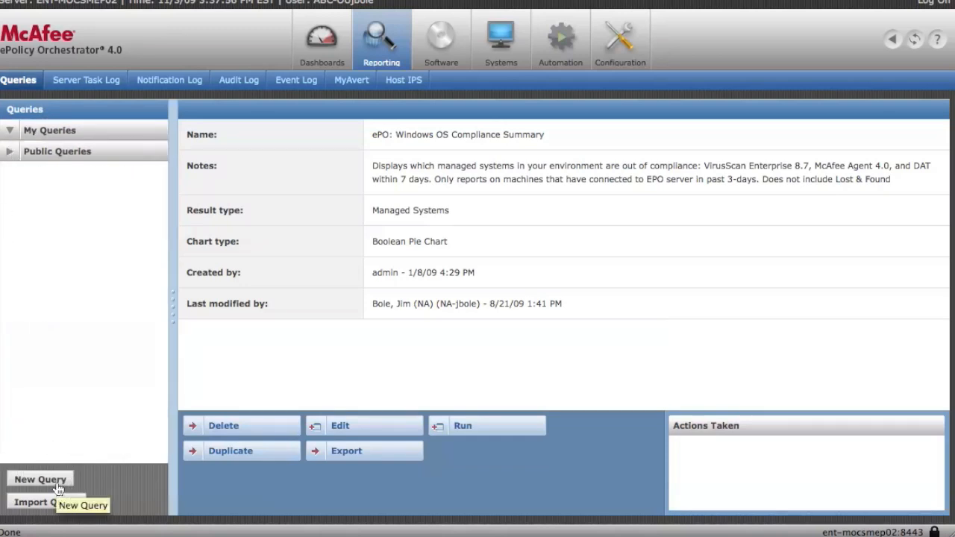
Start a New Query to view the Query Builder's Result Type options, then cancel it
{"action": "left_click", "coordinate": [40, 479]}
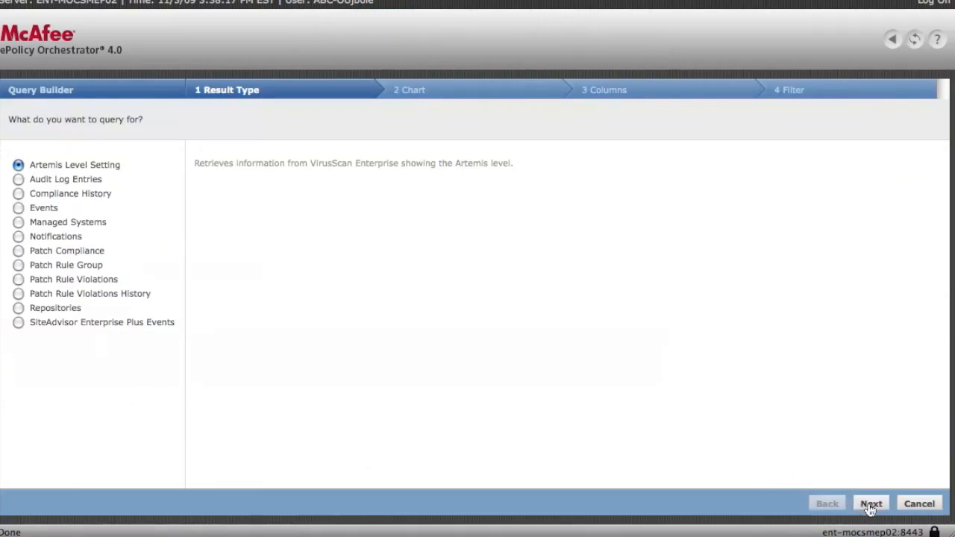
{"action": "mouse_move", "coordinate": [871, 506]}
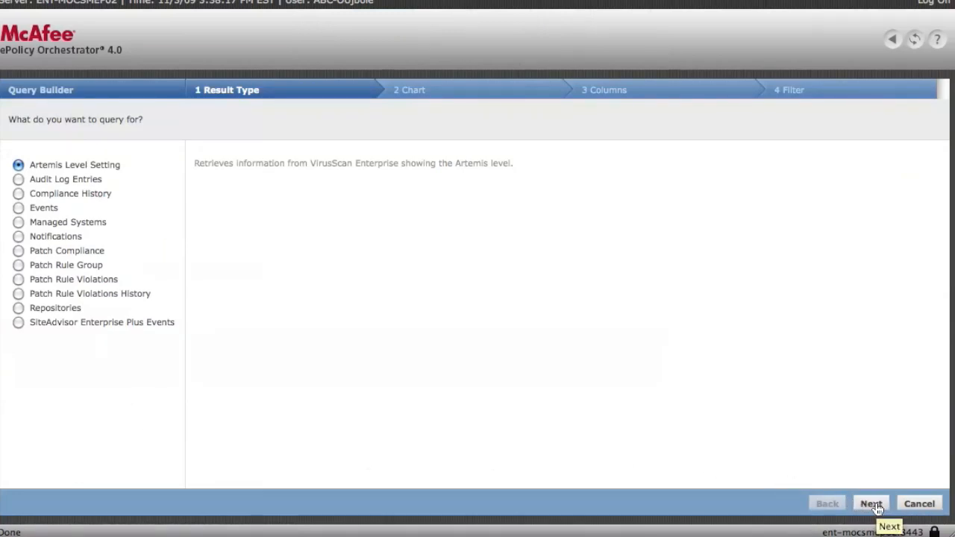
{"action": "mouse_move", "coordinate": [919, 504]}
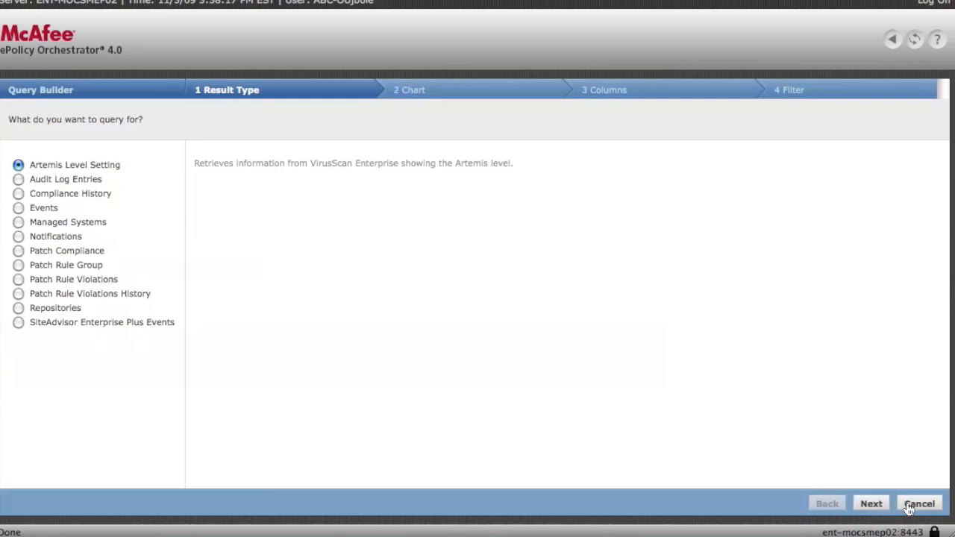
{"action": "mouse_move", "coordinate": [919, 504]}
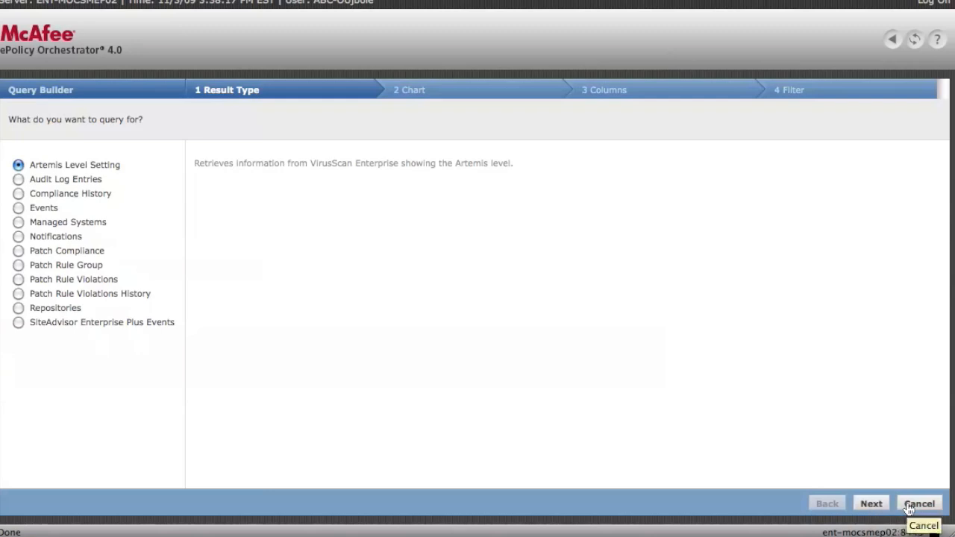
{"action": "left_click", "coordinate": [919, 504]}
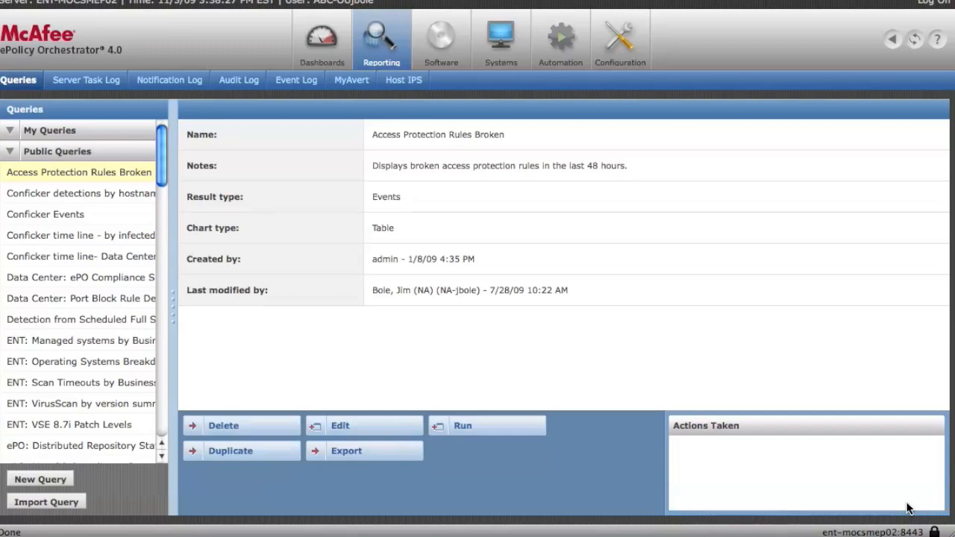
{"action": "mouse_move", "coordinate": [179, 231]}
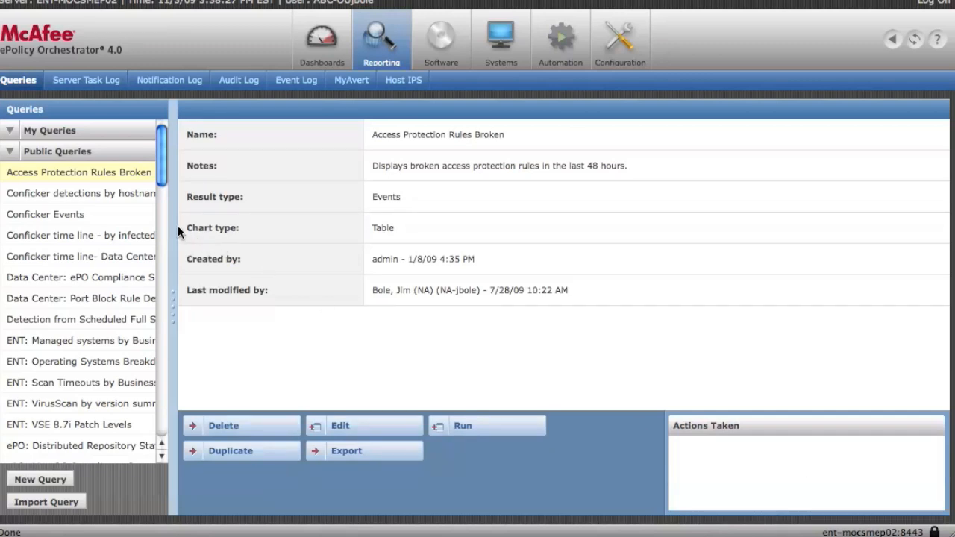
{"action": "mouse_move", "coordinate": [179, 227]}
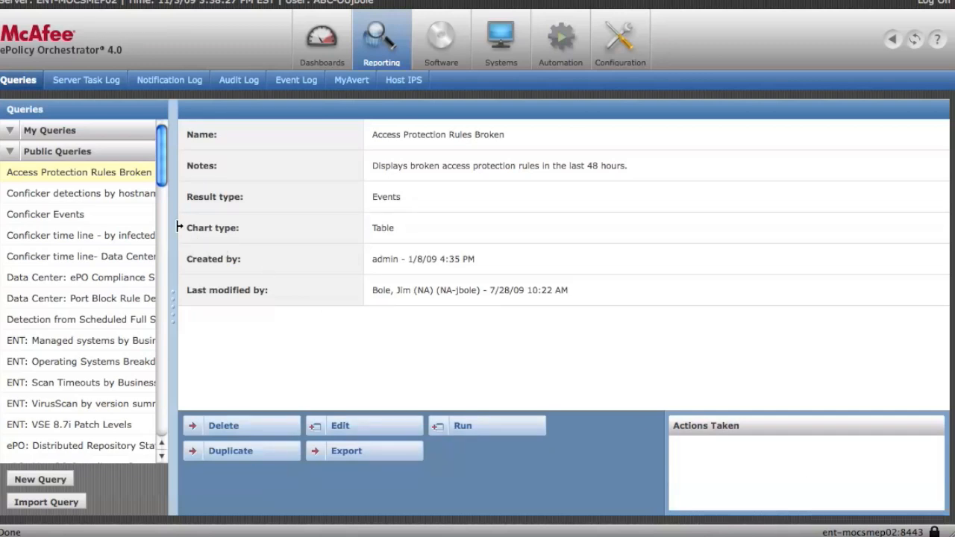
{"action": "mouse_move", "coordinate": [179, 231]}
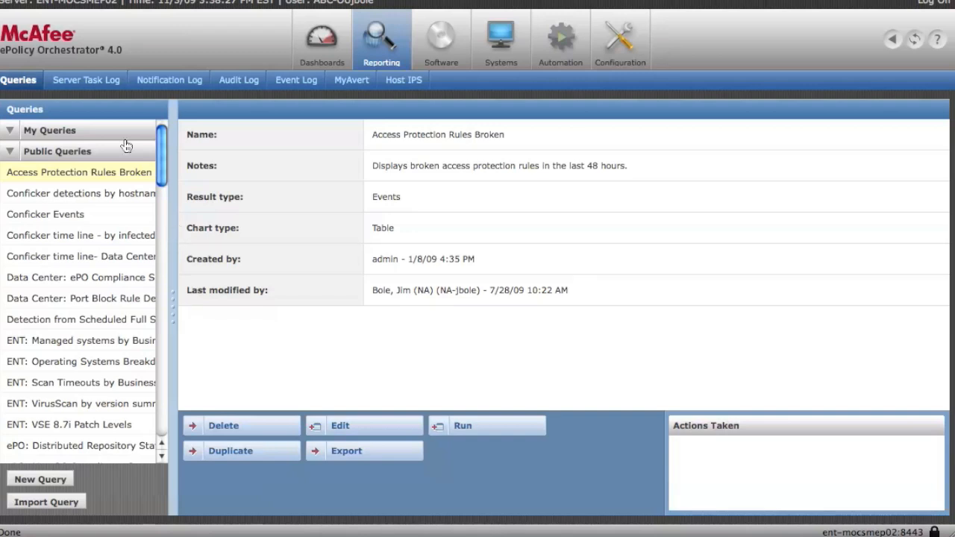
{"action": "mouse_move", "coordinate": [442, 42]}
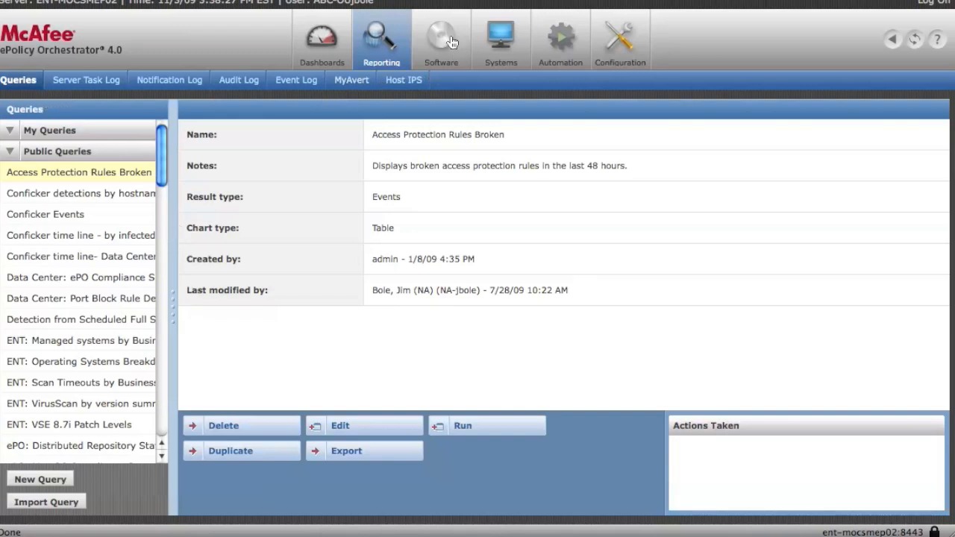